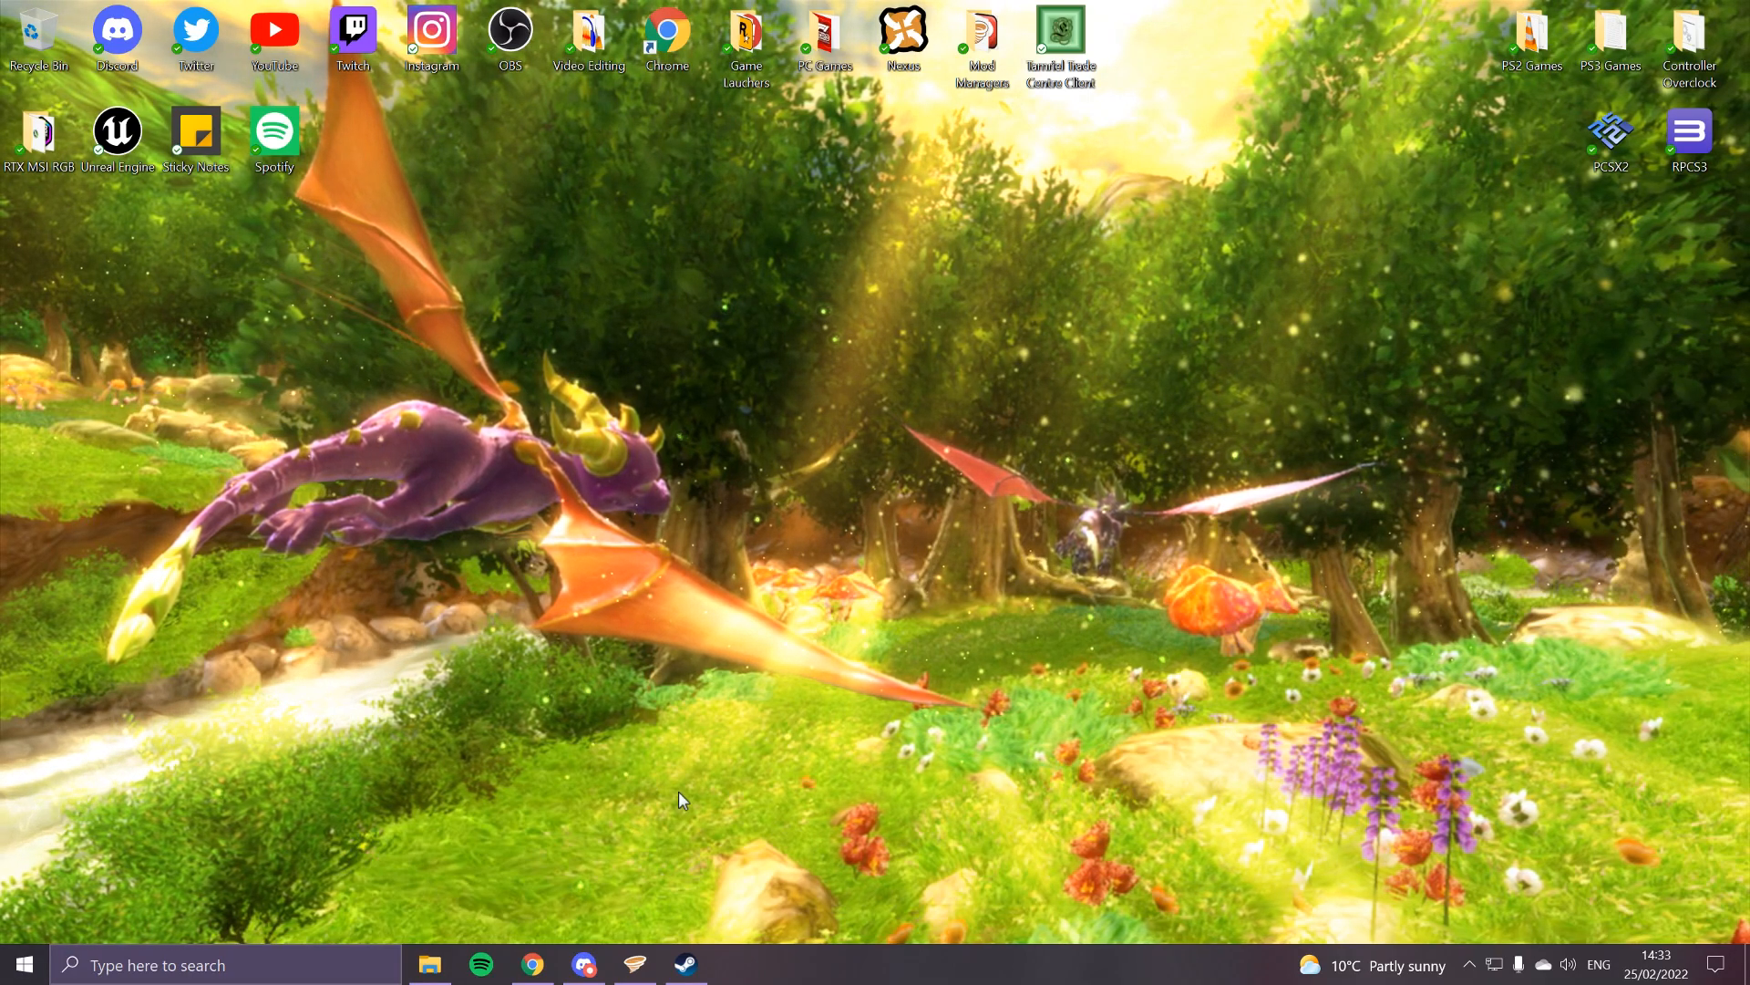
pyautogui.moveTo(822, 676)
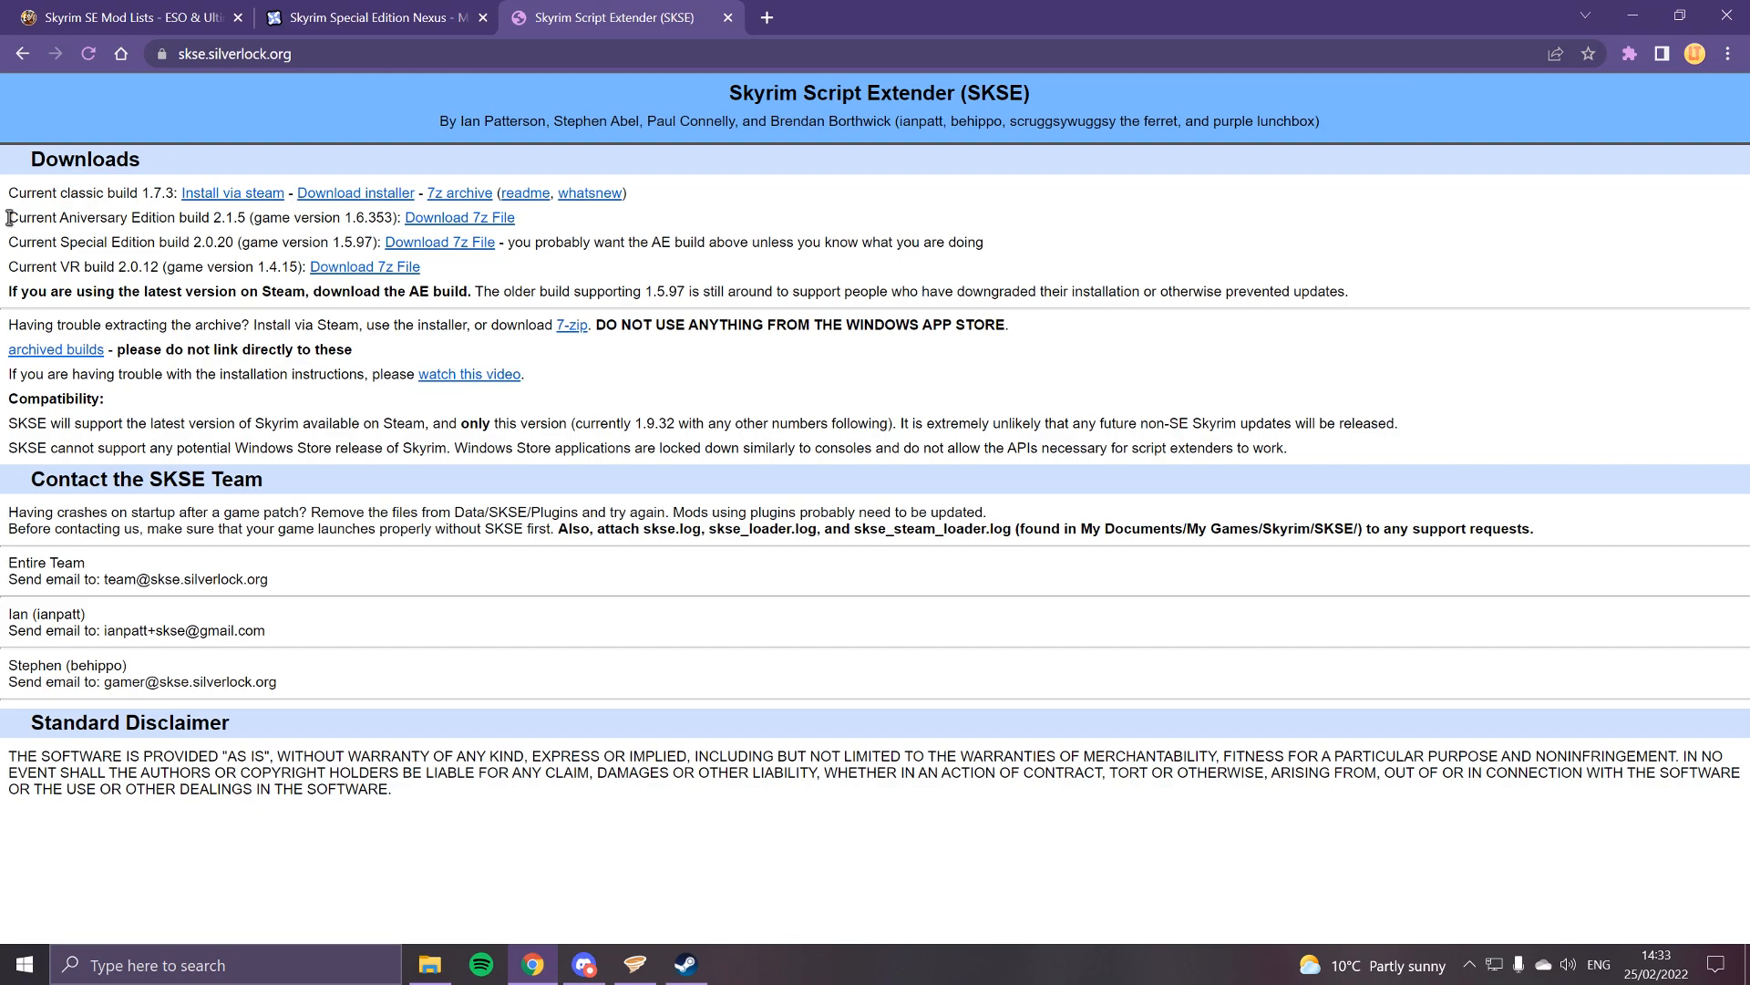
# Open skse64_2_01_05.7z from Downloads in 7-Zip and enter its skse64_2_01_05 folder.
pyautogui.moveTo(8, 218); pyautogui.dragTo(284, 218)
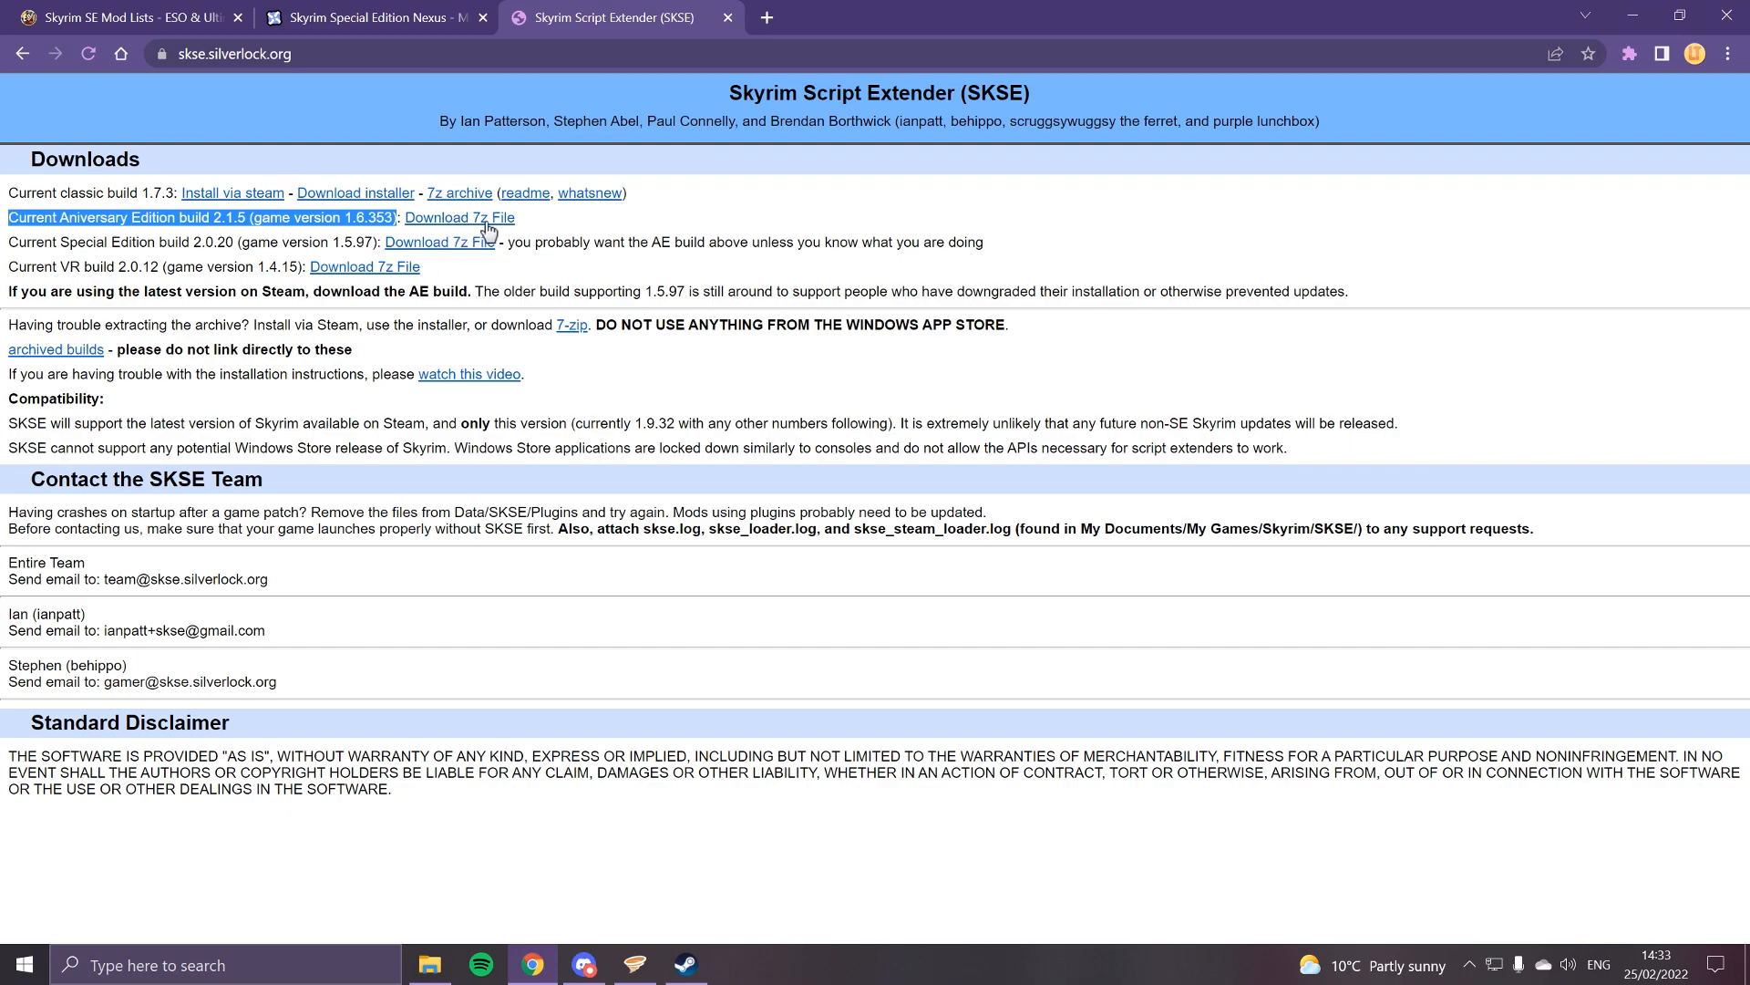
pyautogui.moveTo(458, 218)
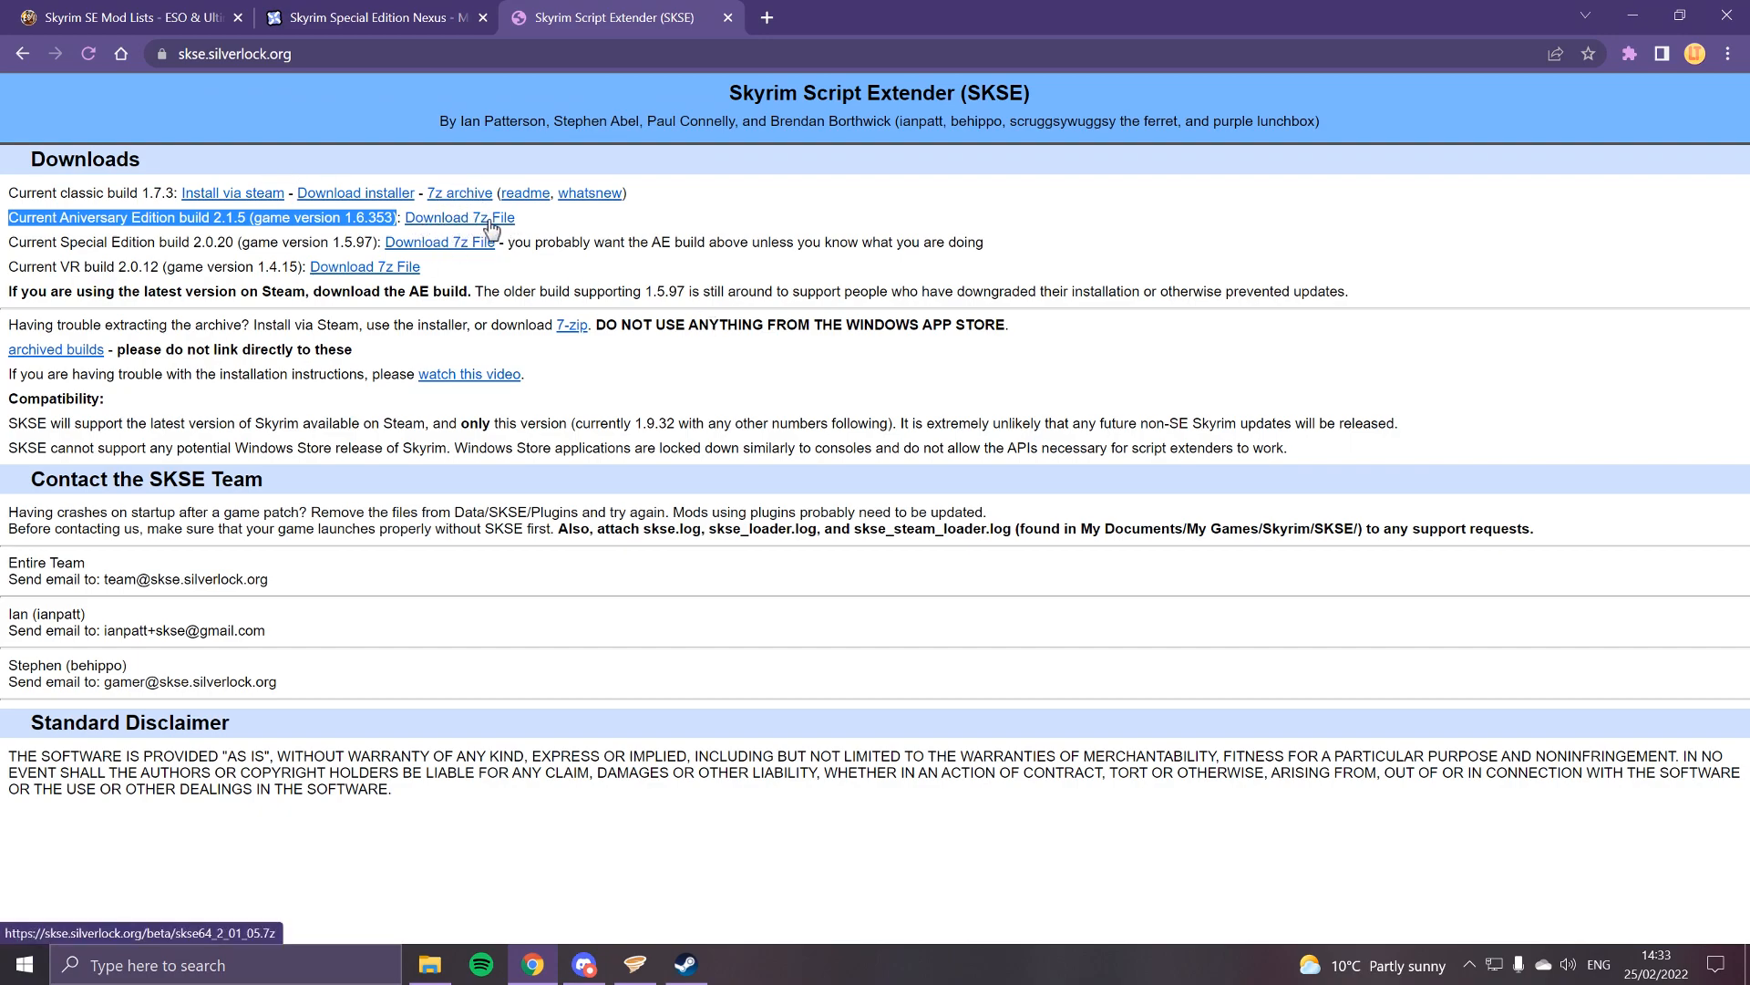
pyautogui.moveTo(645, 278)
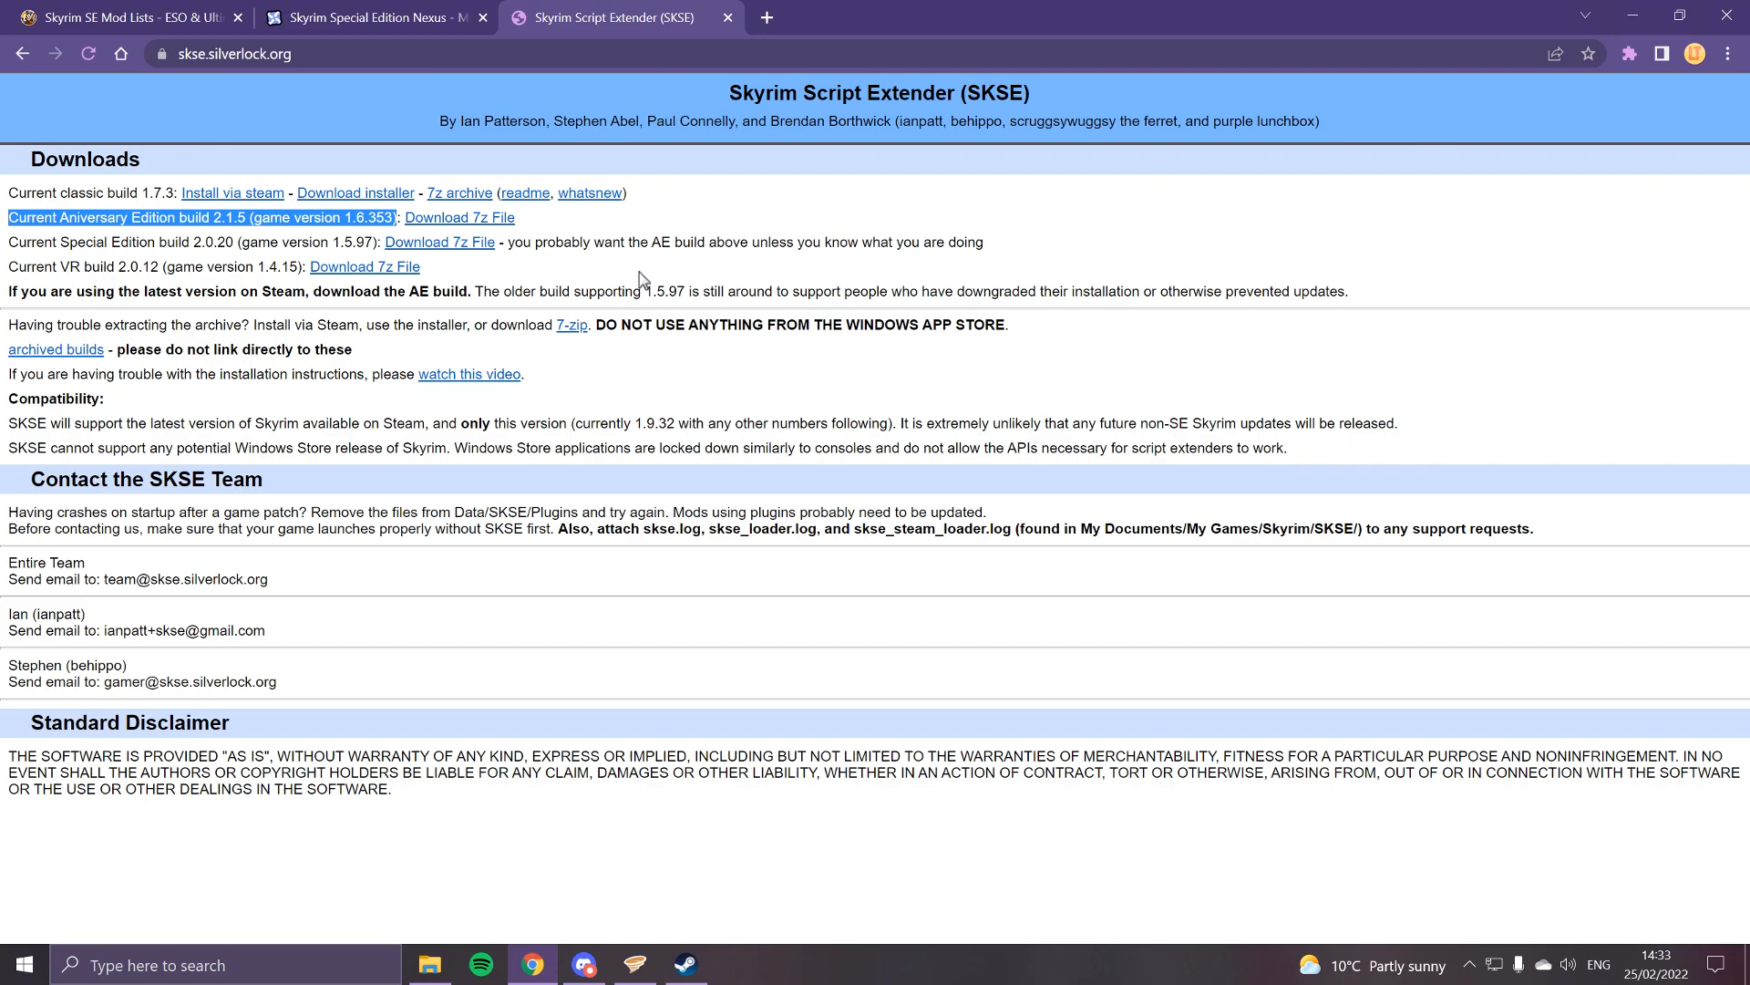
pyautogui.moveTo(547, 225)
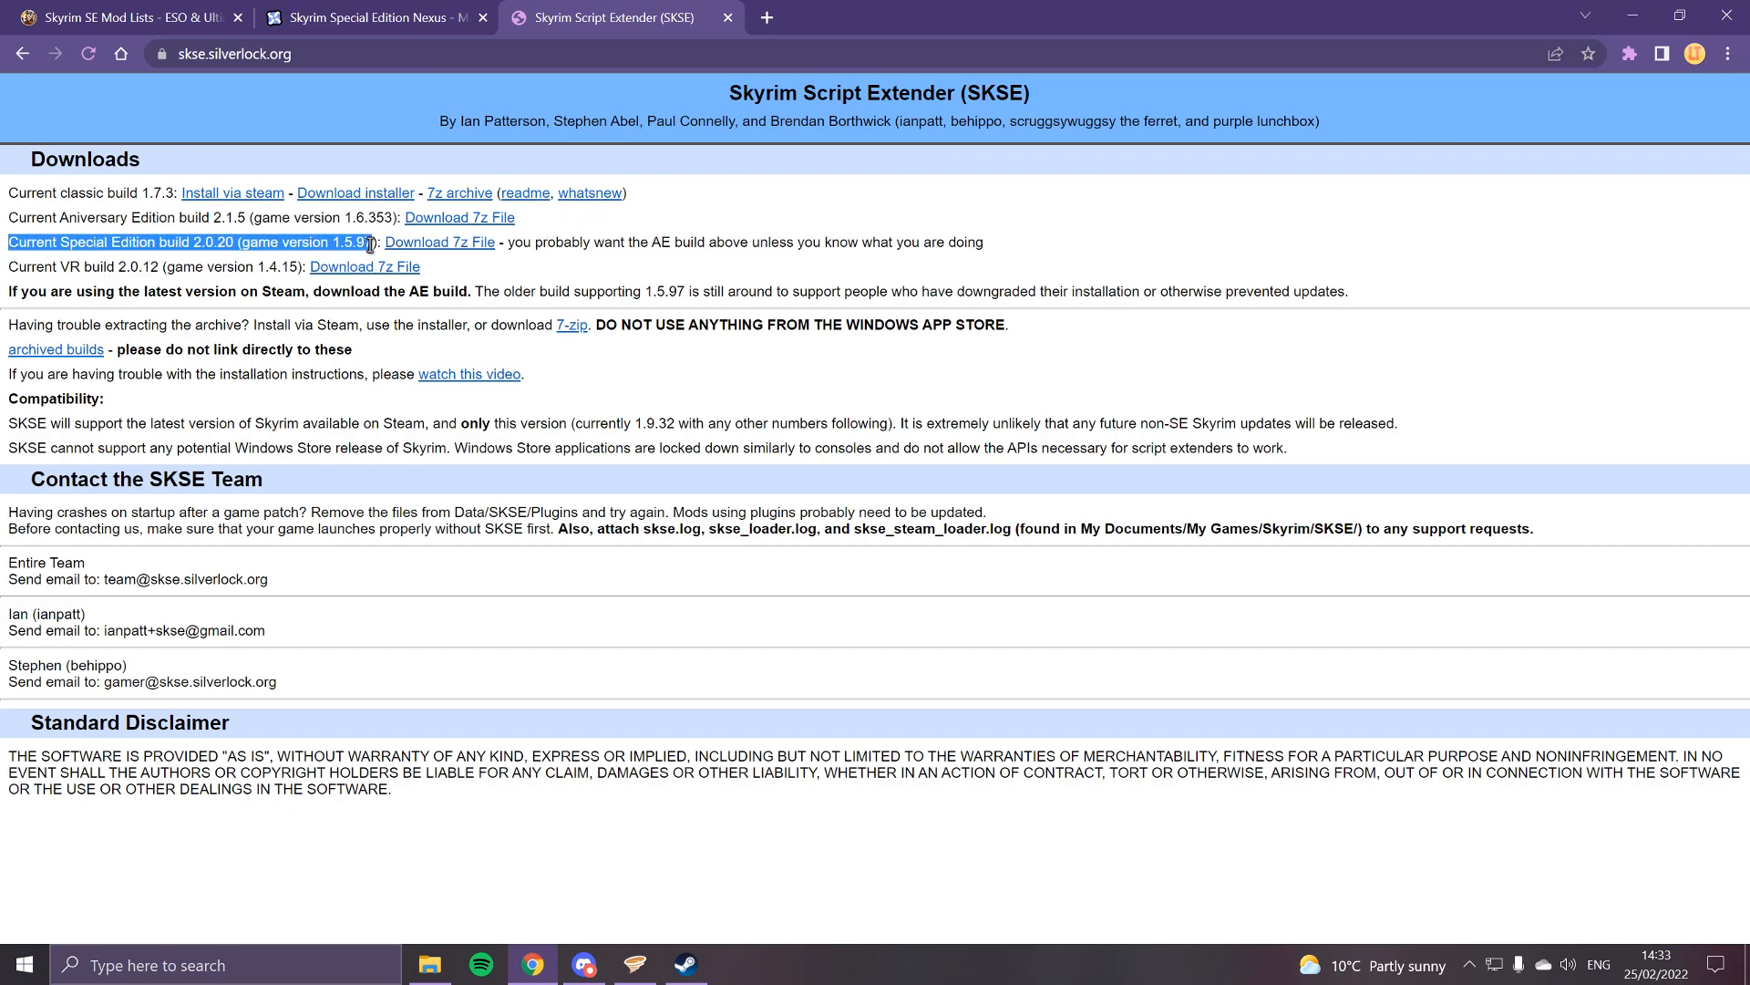
pyautogui.moveTo(440, 243)
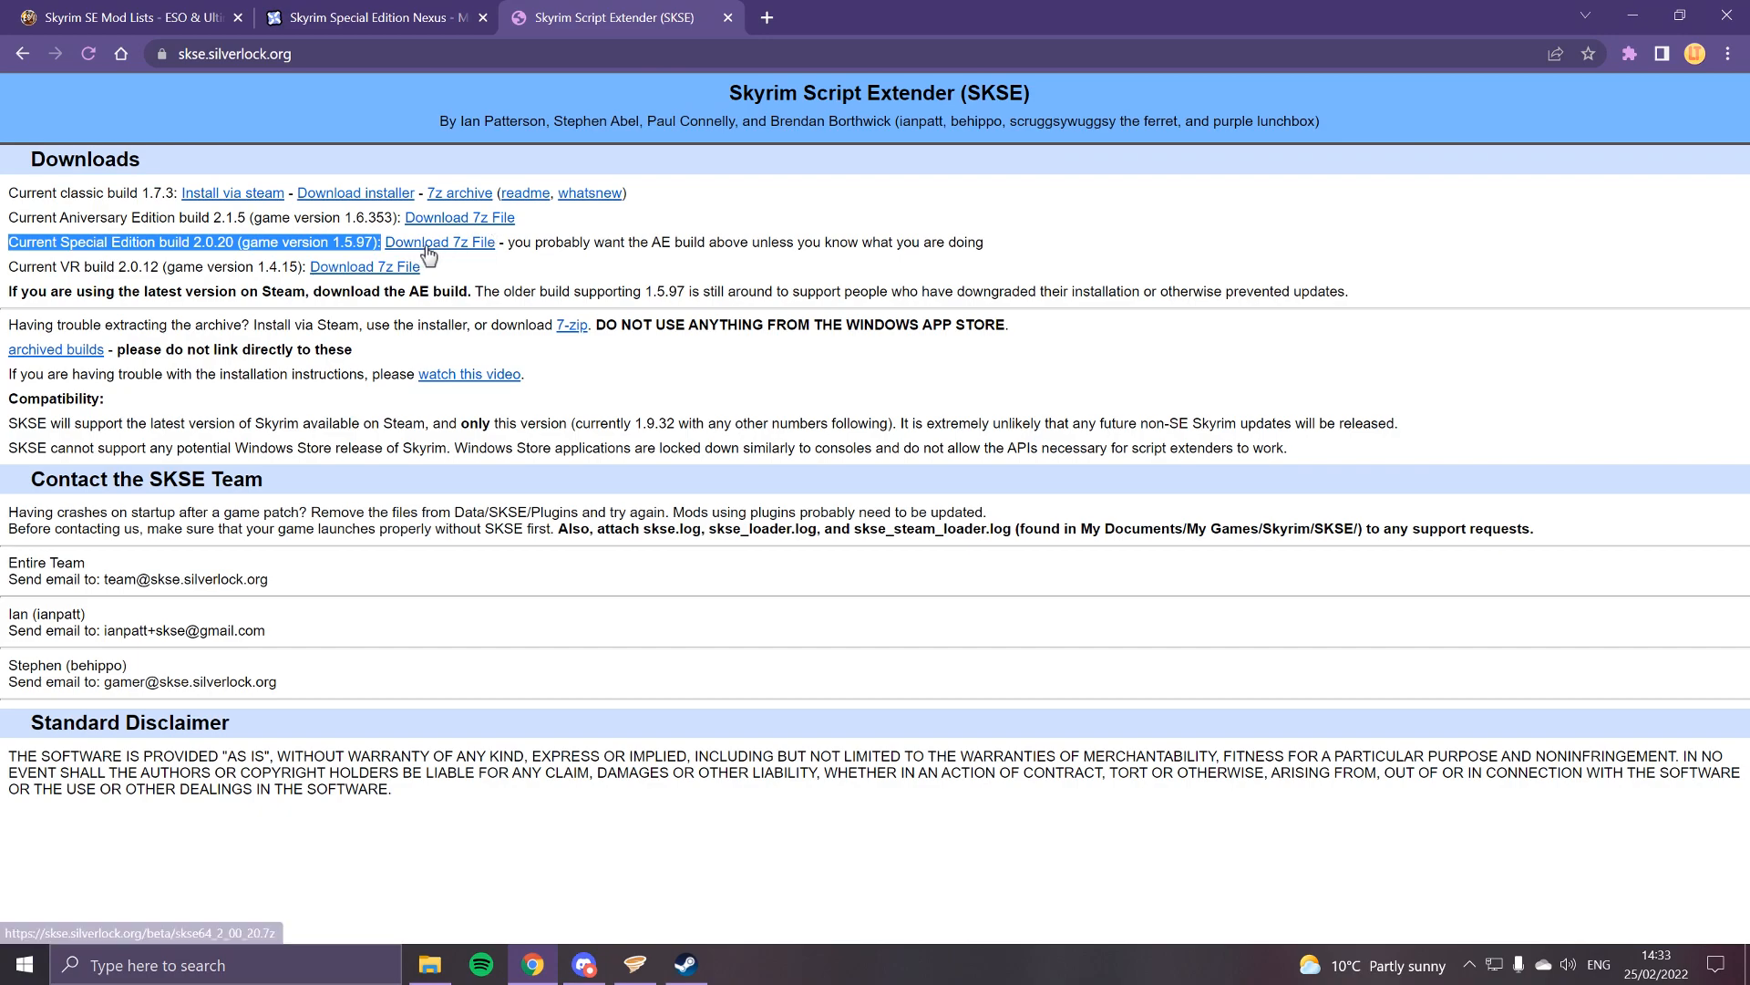
pyautogui.moveTo(566, 240)
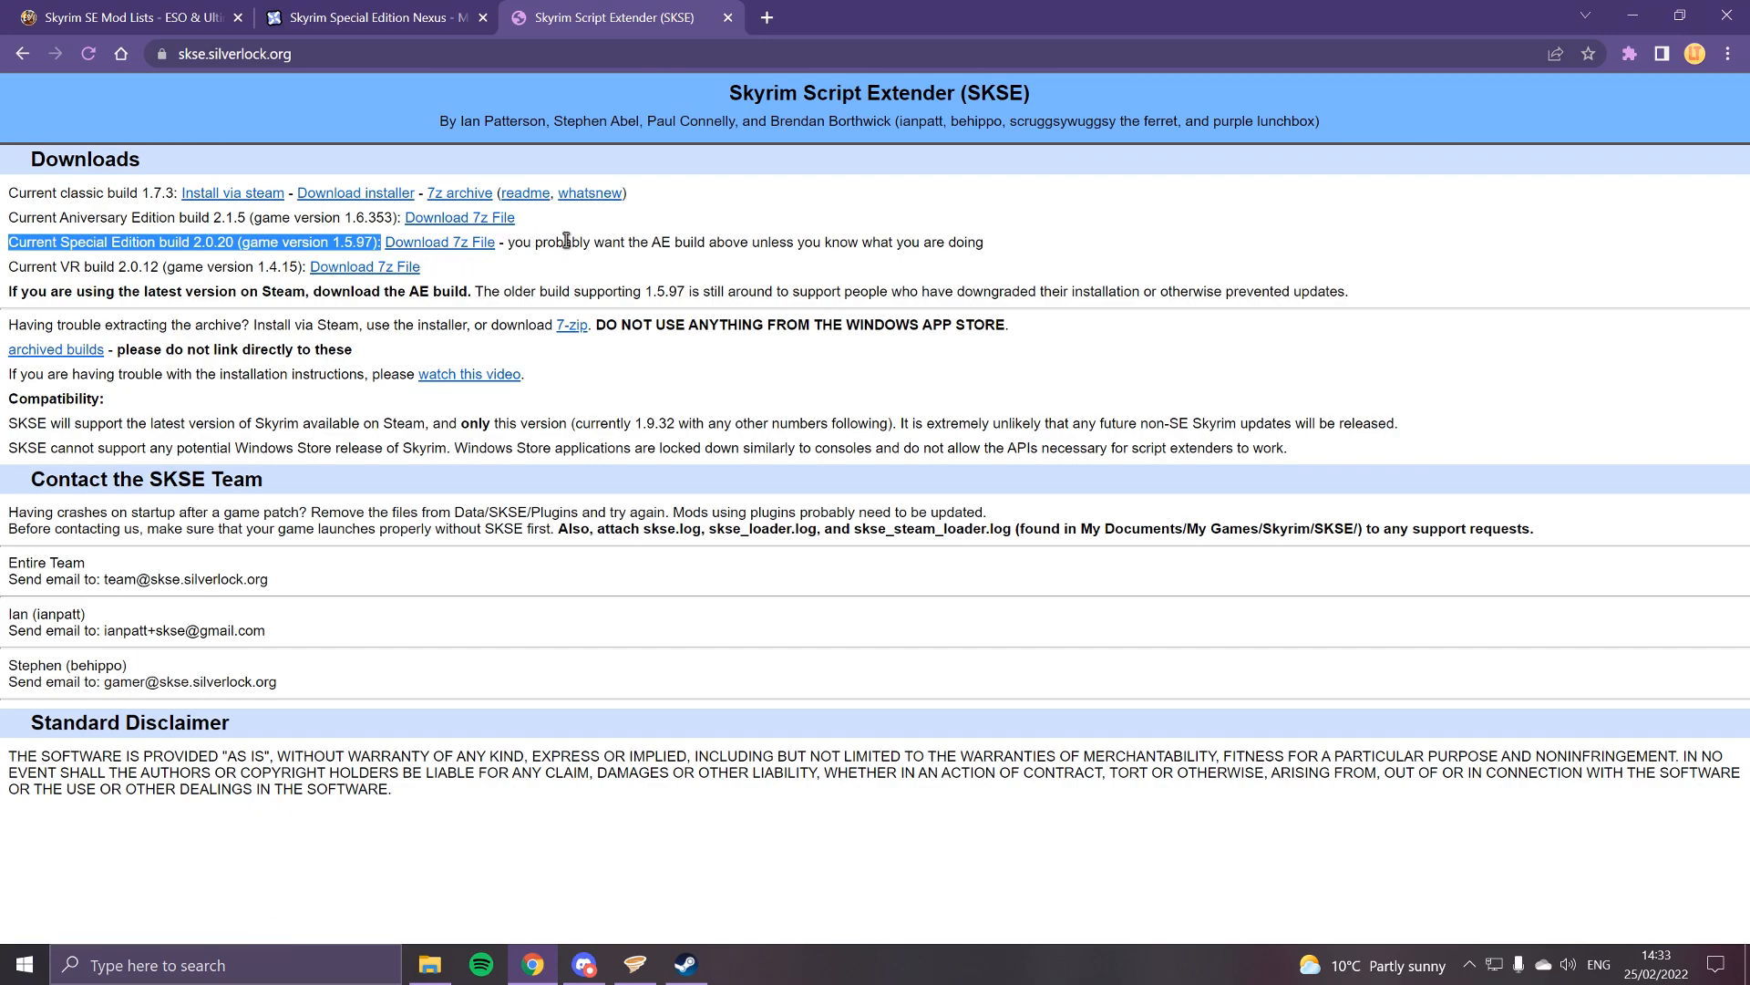
pyautogui.click(632, 169)
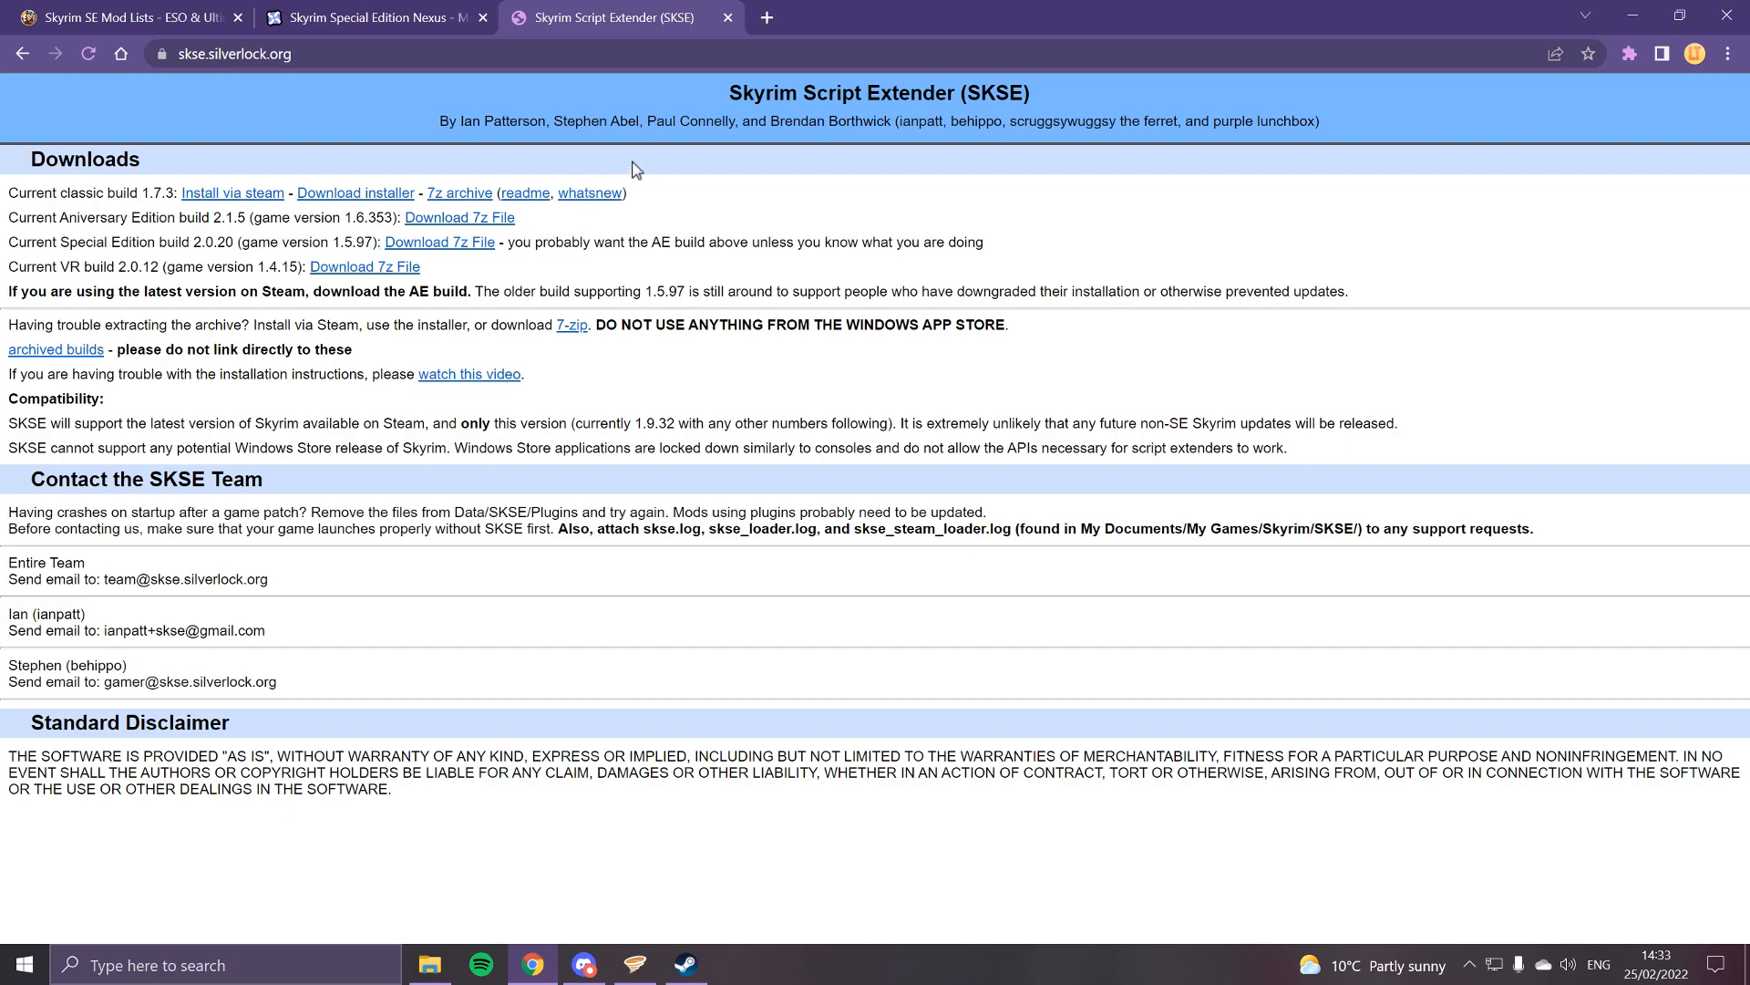
pyautogui.moveTo(642, 883)
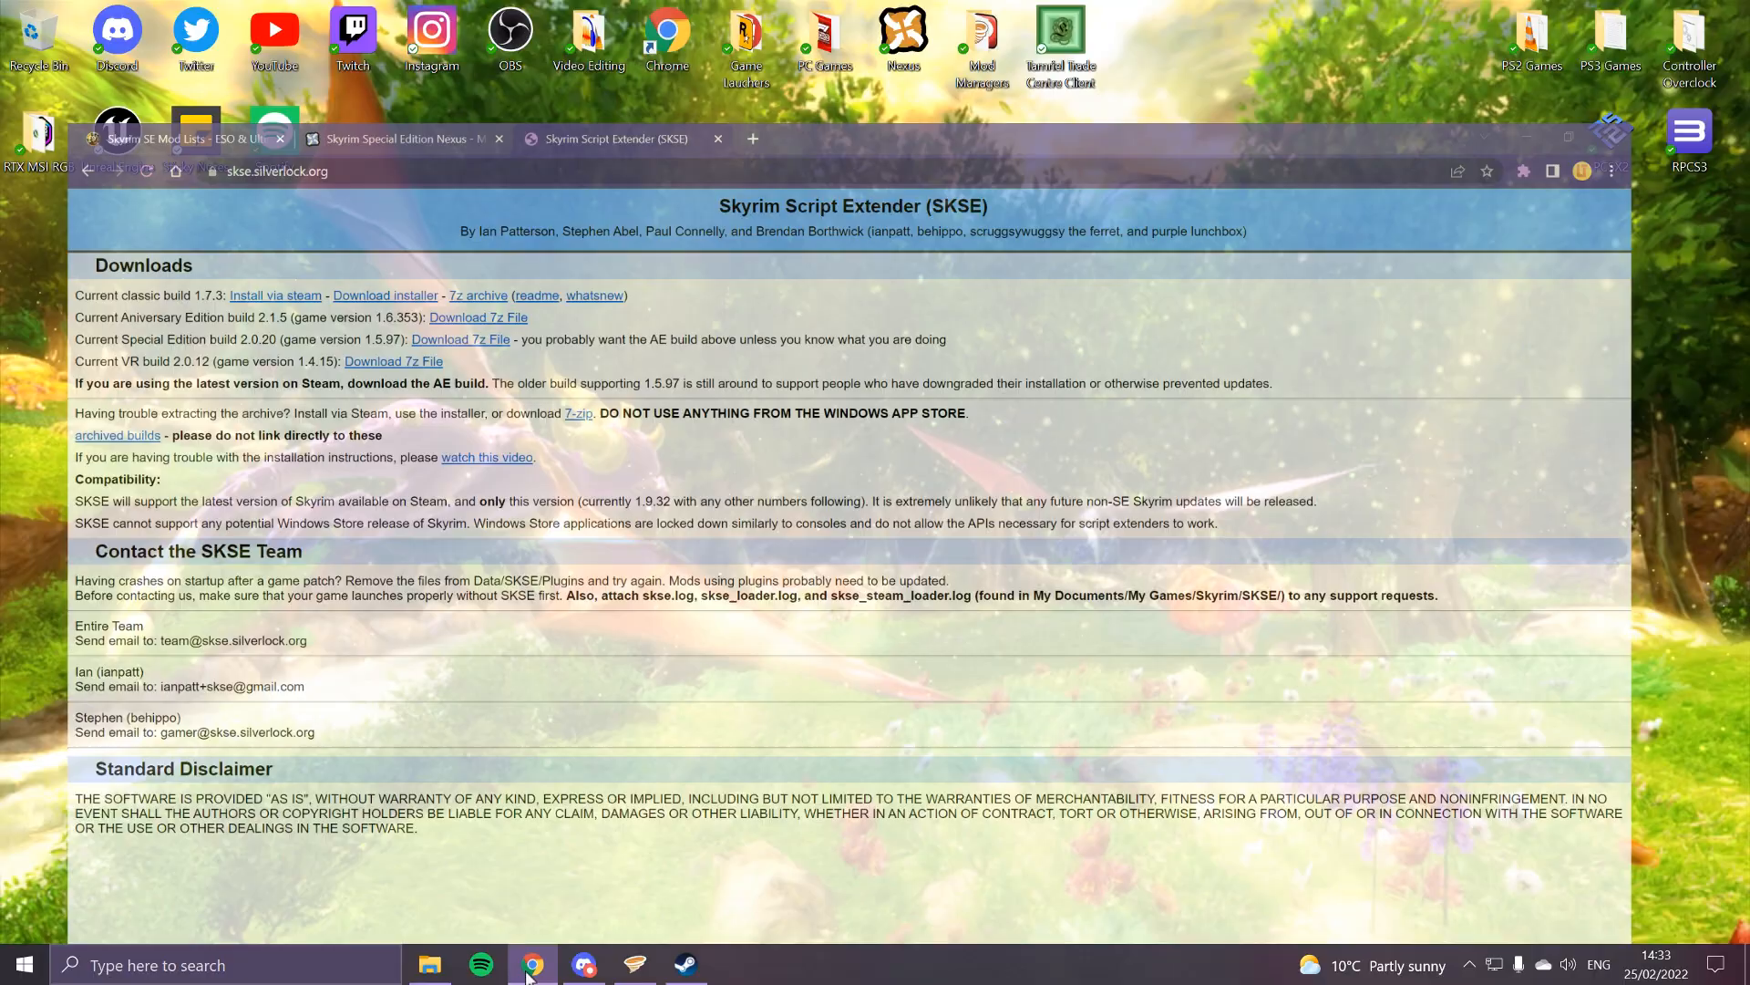
pyautogui.click(429, 965)
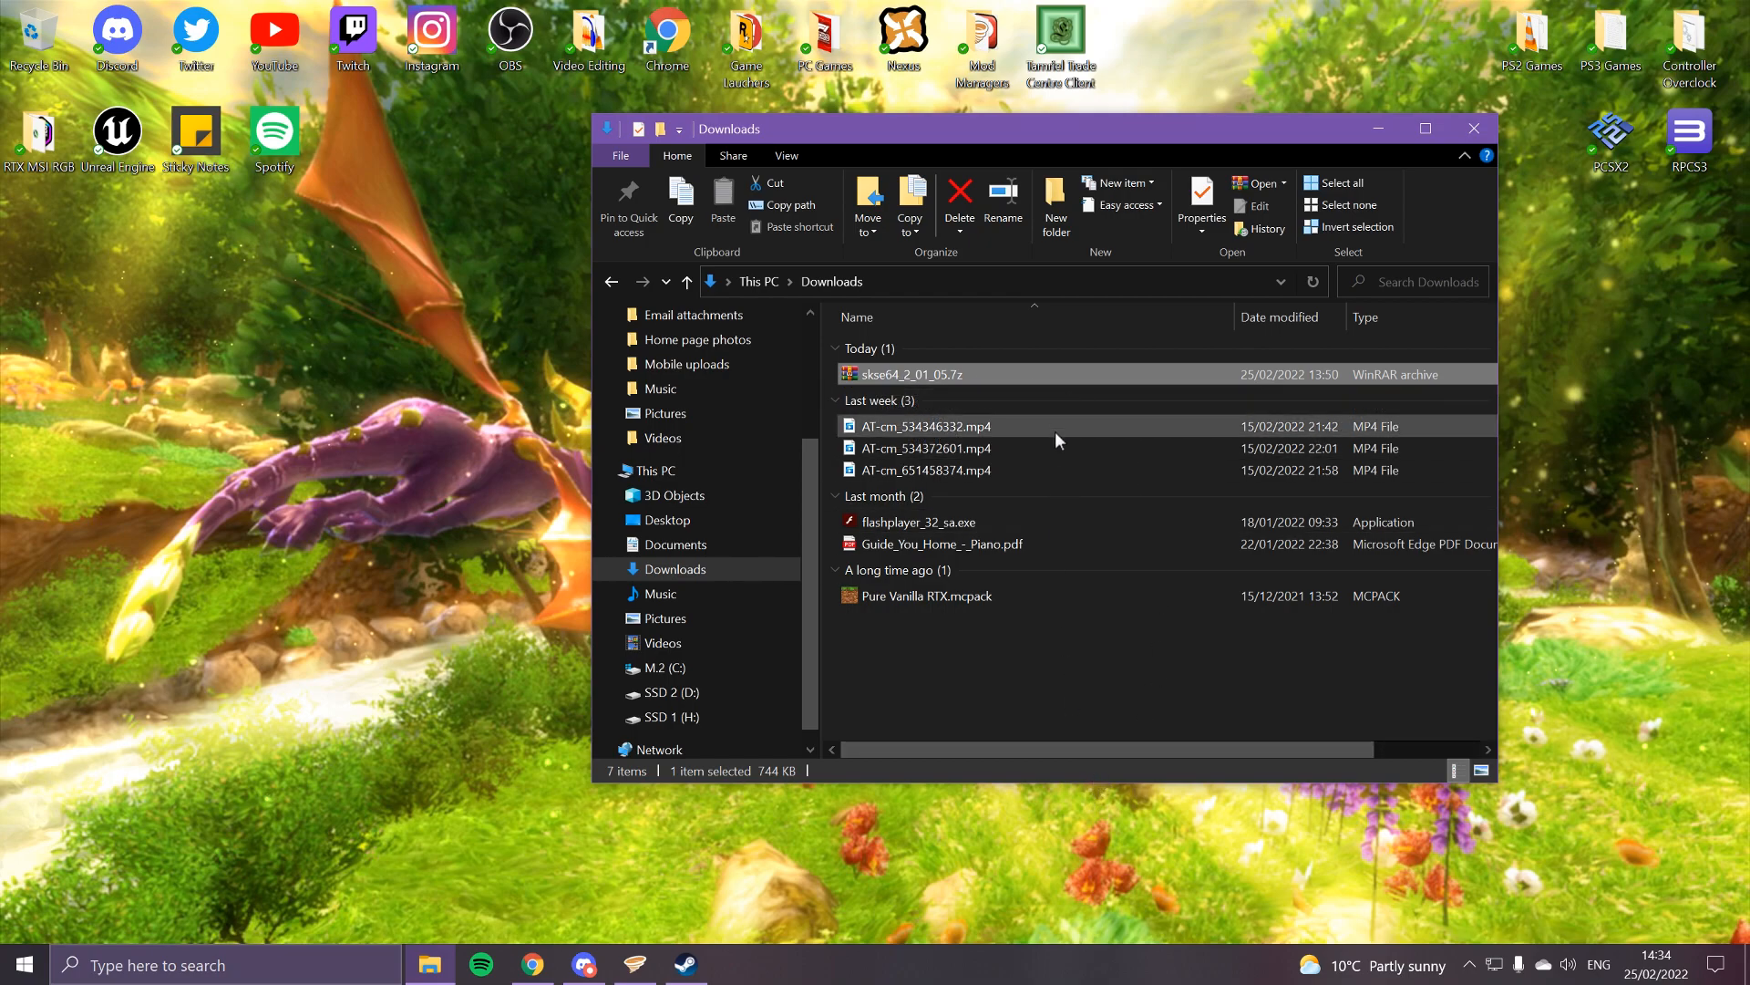
pyautogui.rightClick(904, 373)
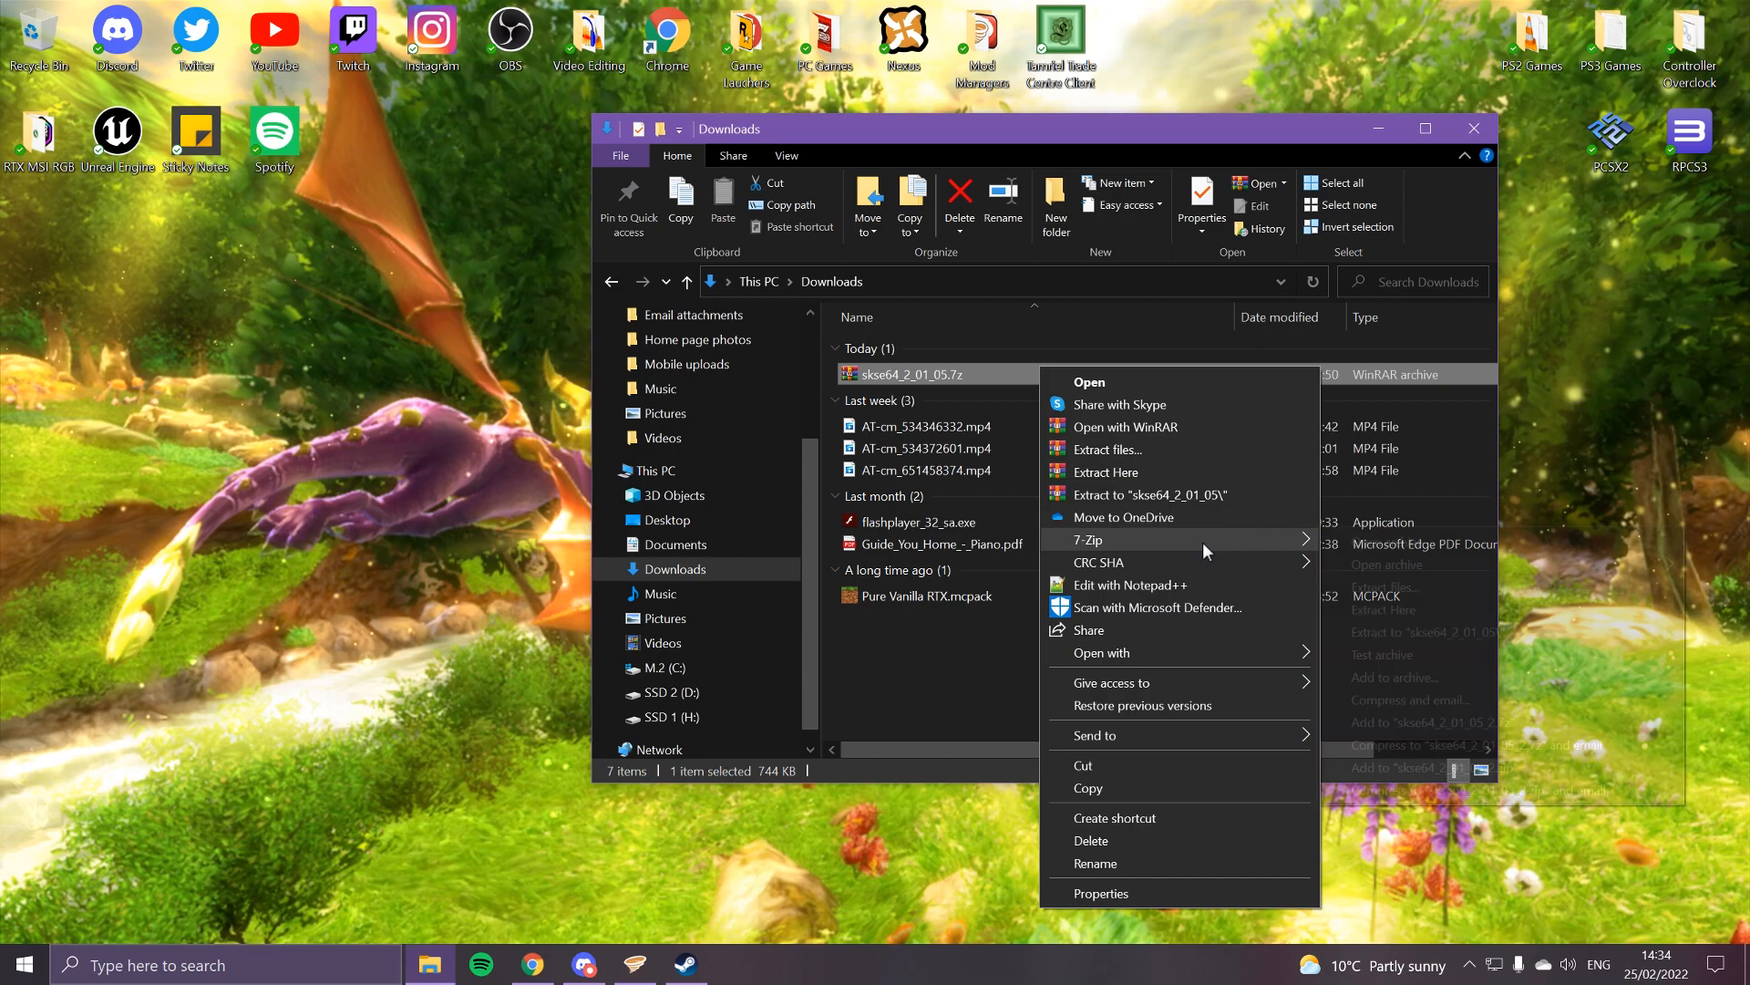
pyautogui.moveTo(1085, 539)
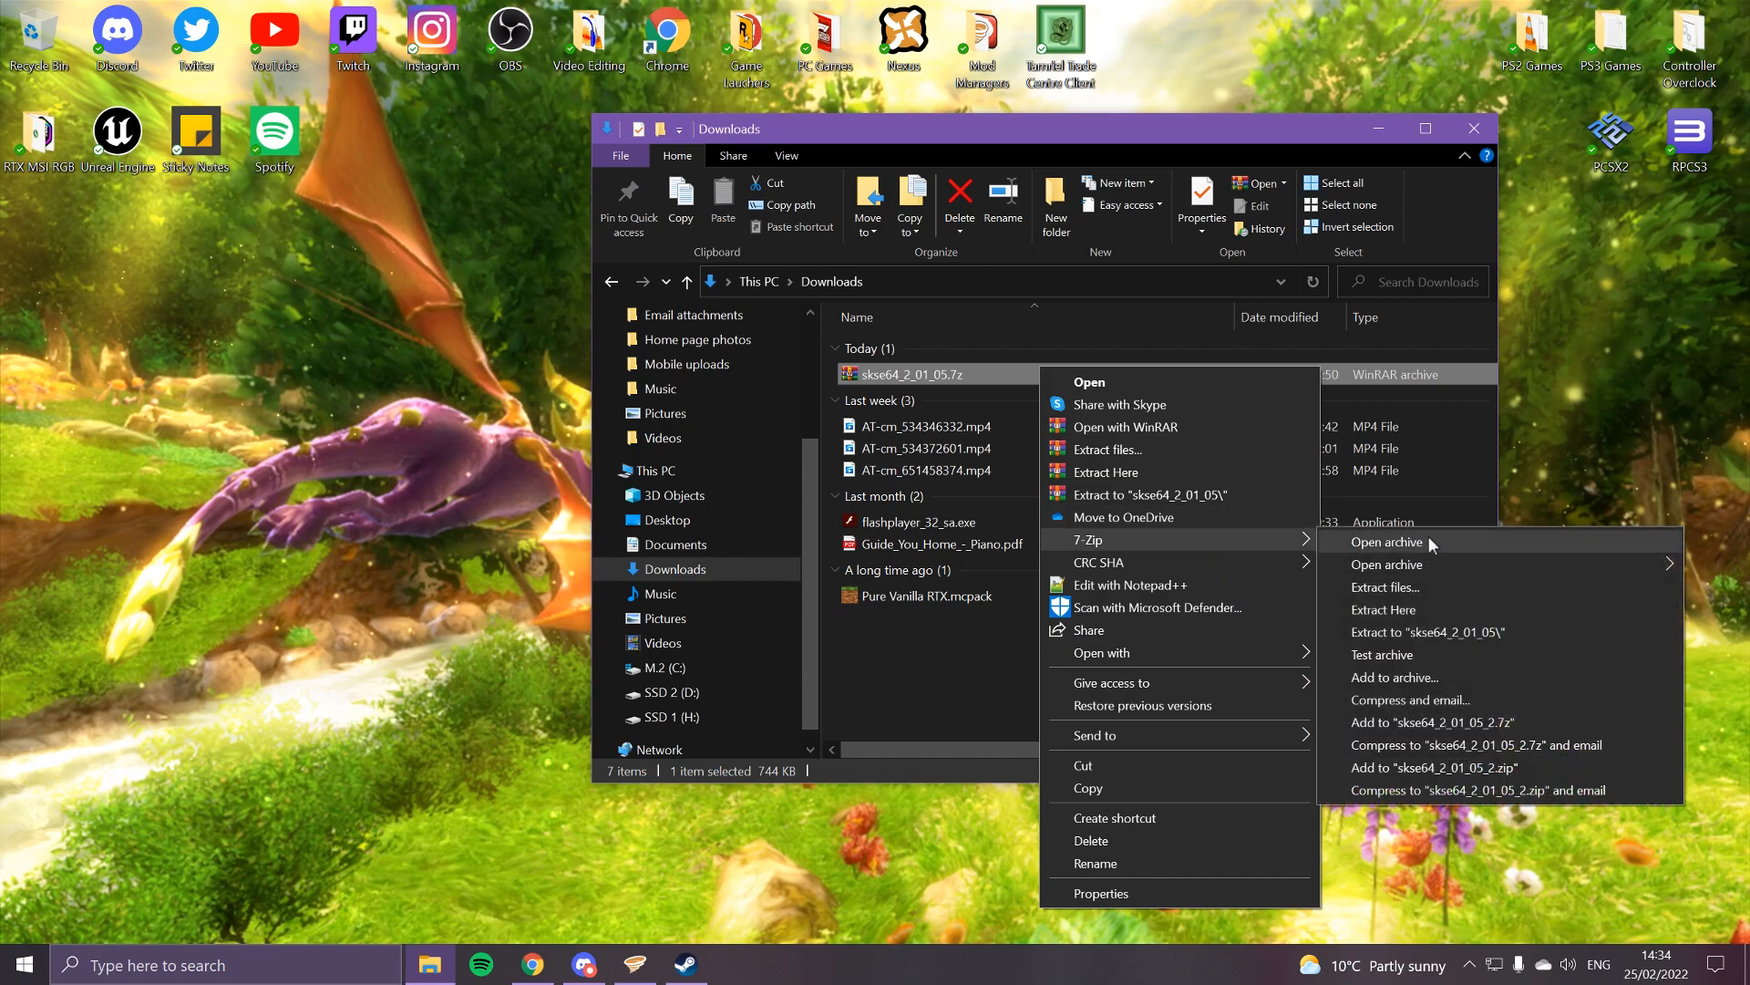
pyautogui.click(1387, 541)
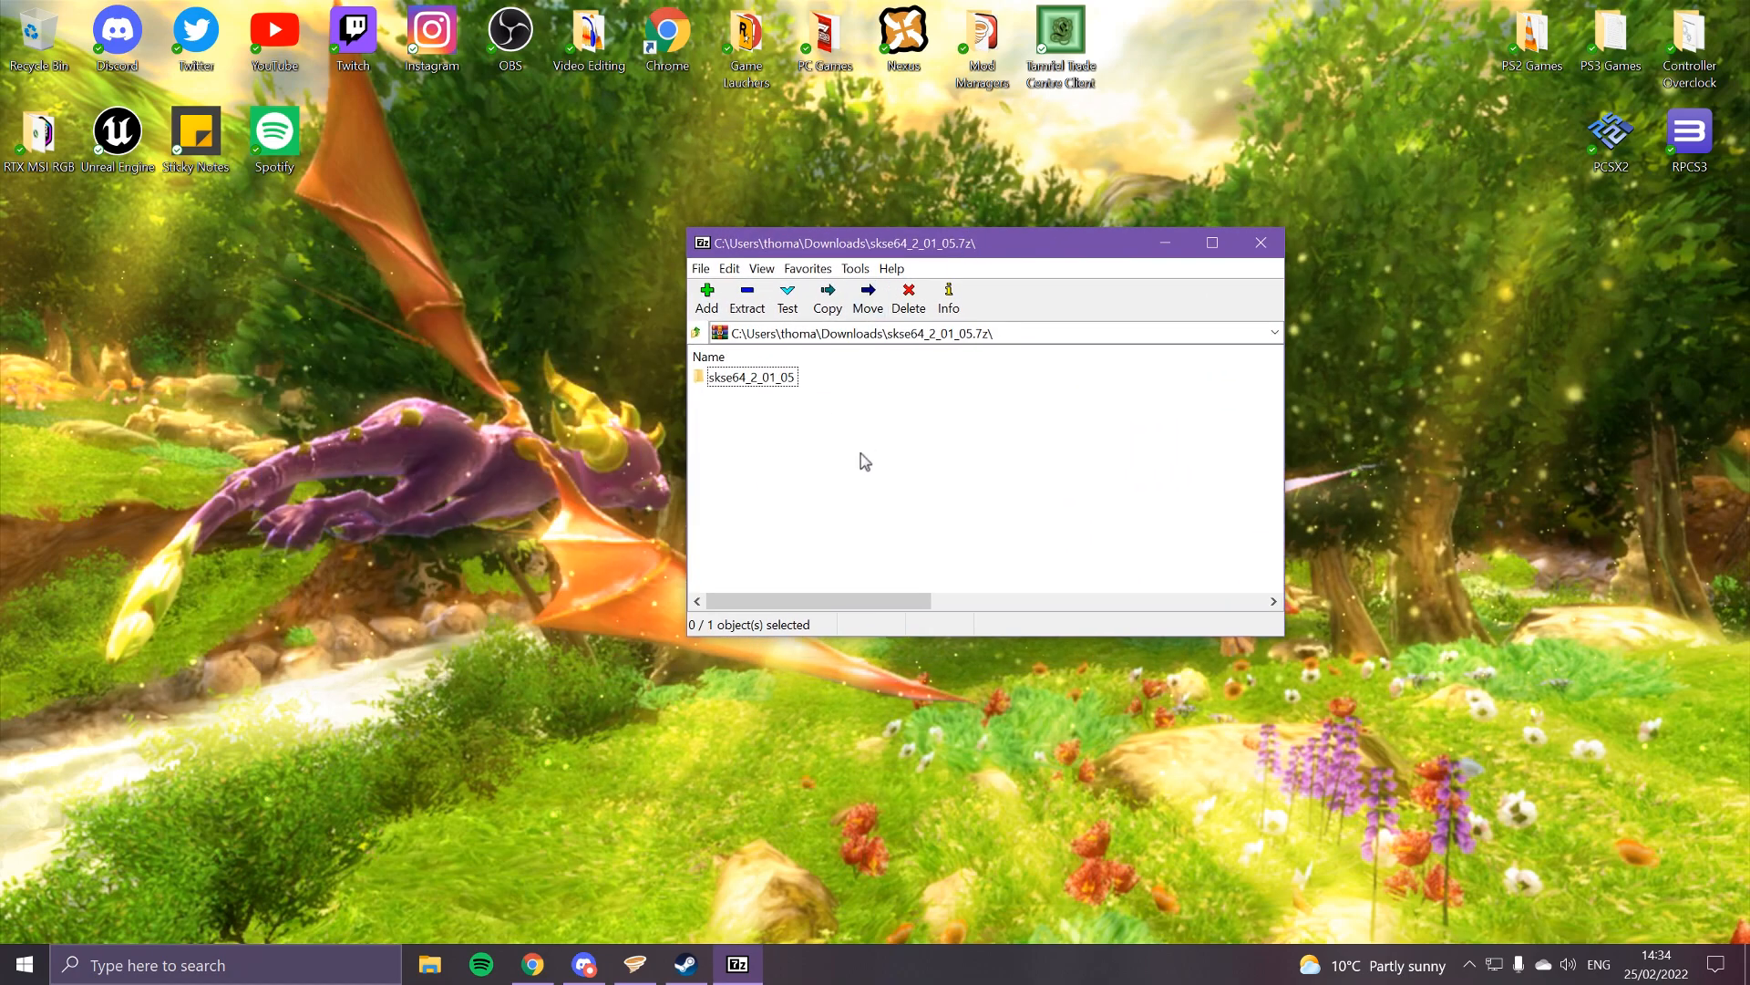
pyautogui.click(750, 377)
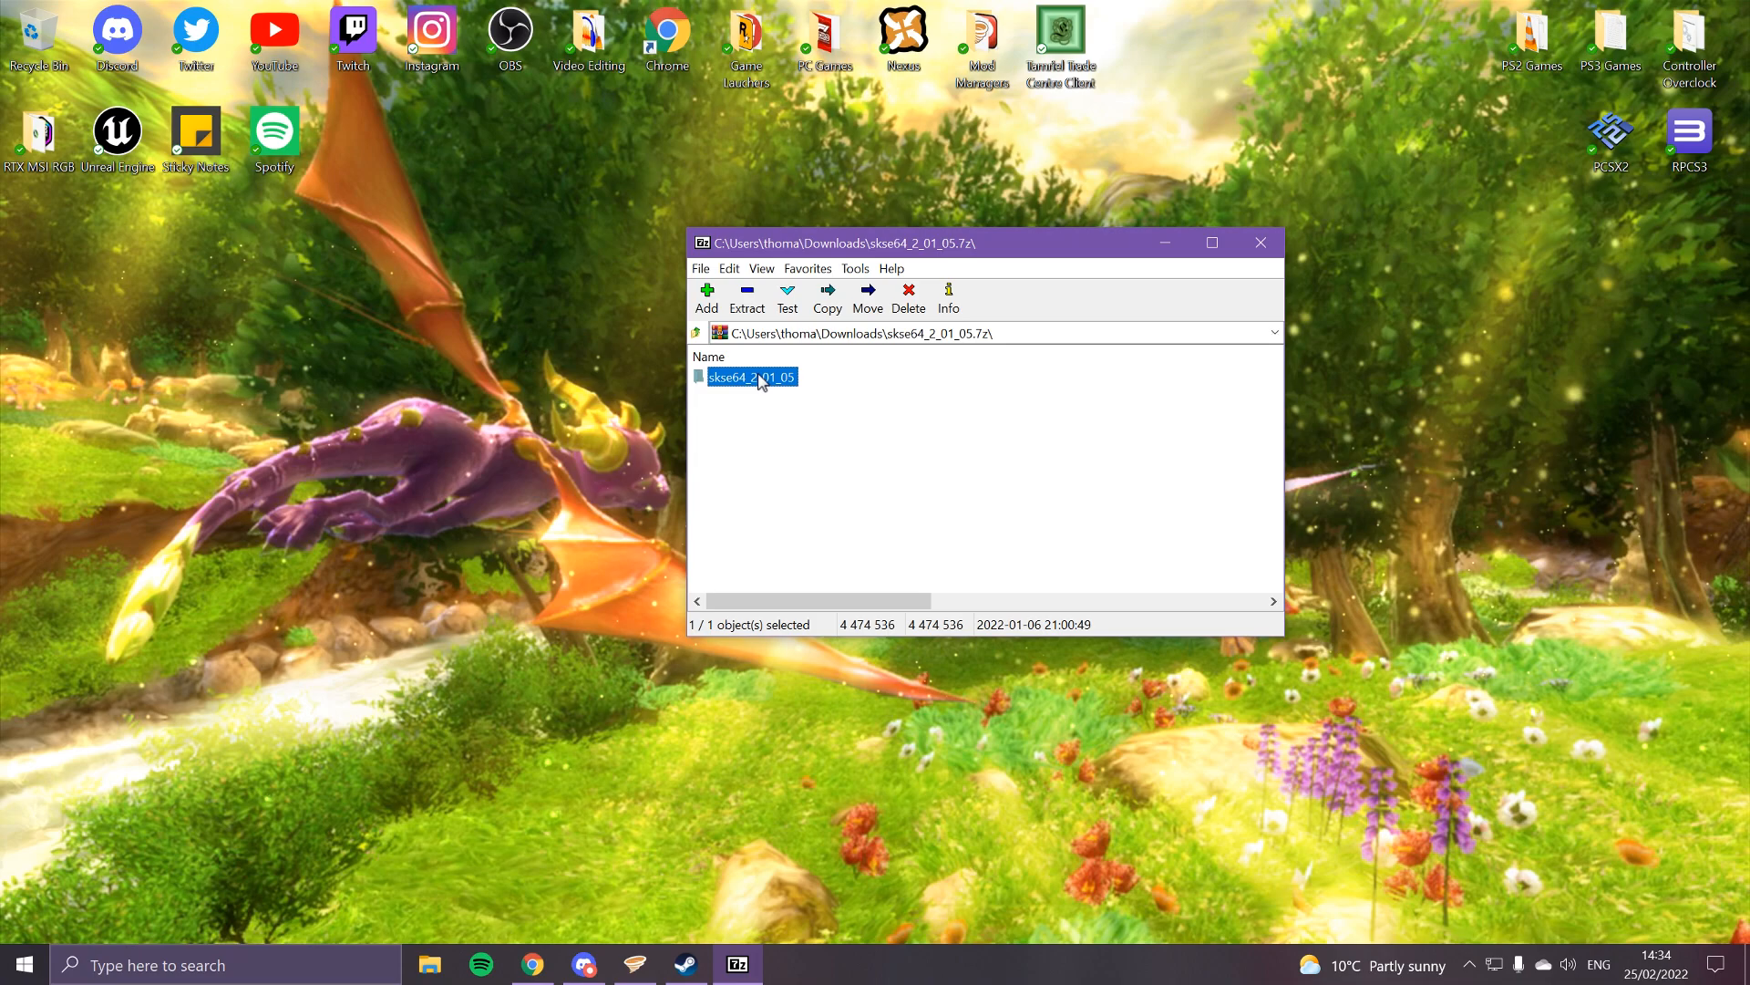
pyautogui.doubleClick(750, 376)
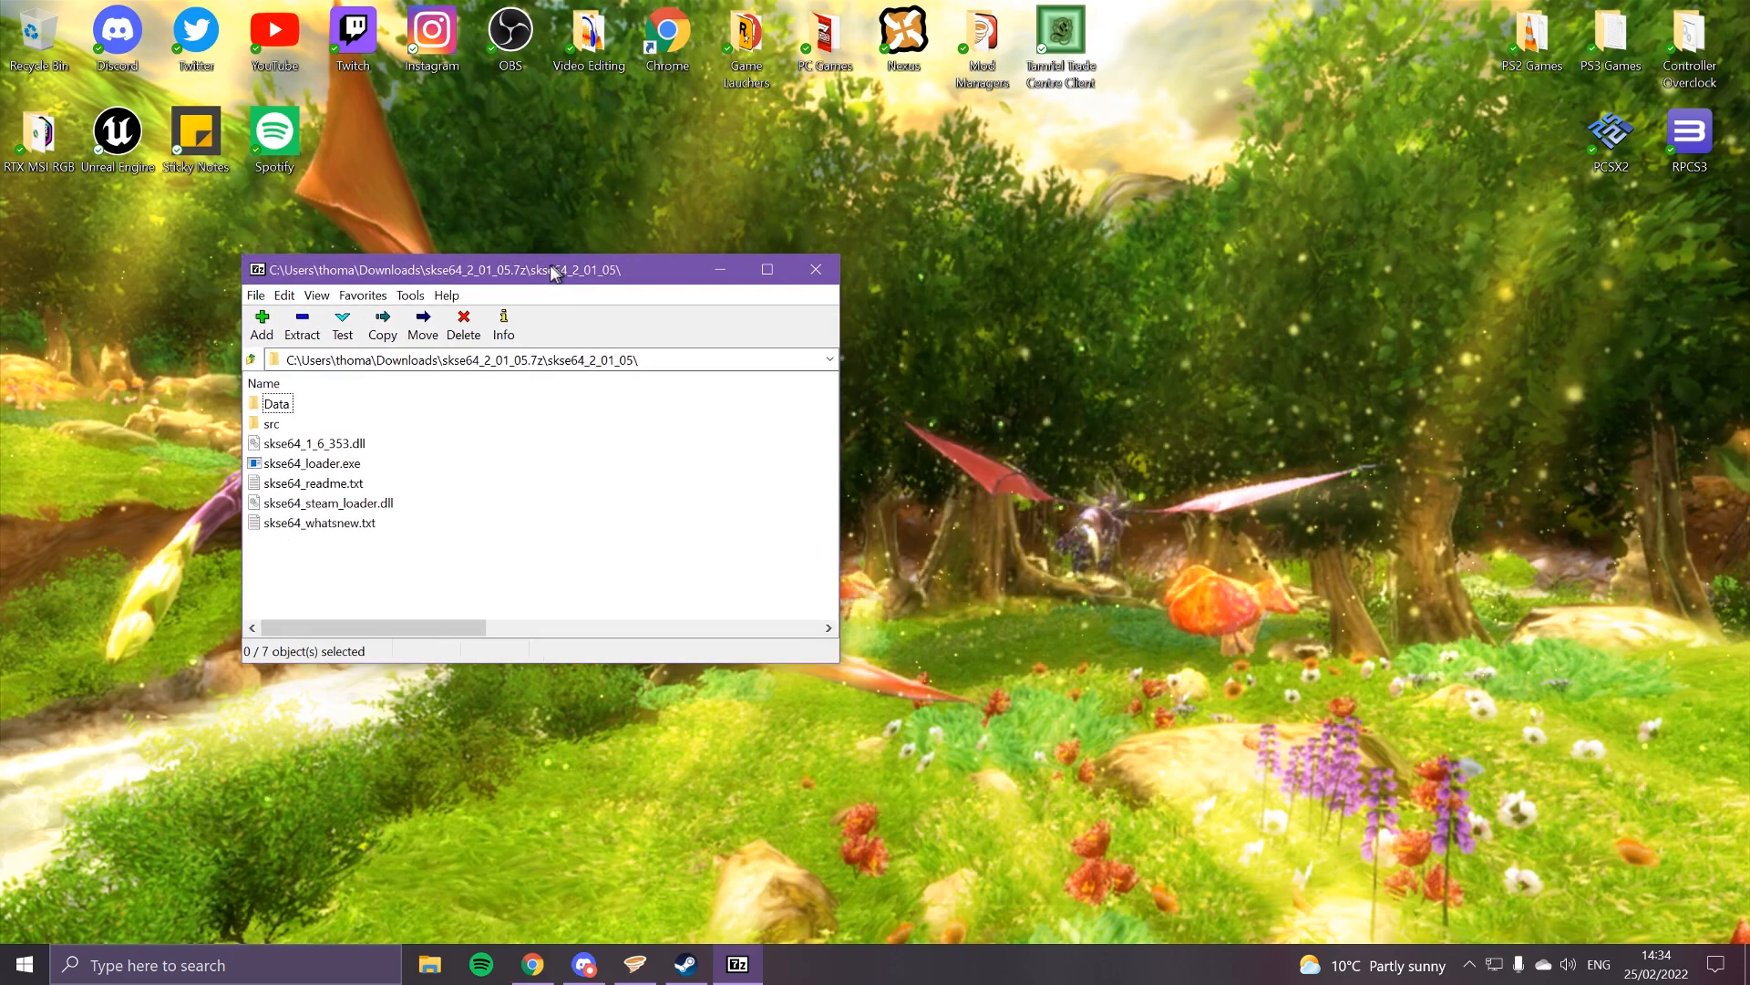
# Open a new File Explorer window at H:\SteamLibrary\steamapps\common\Skyrim Special Edition.
pyautogui.rightClick(429, 964)
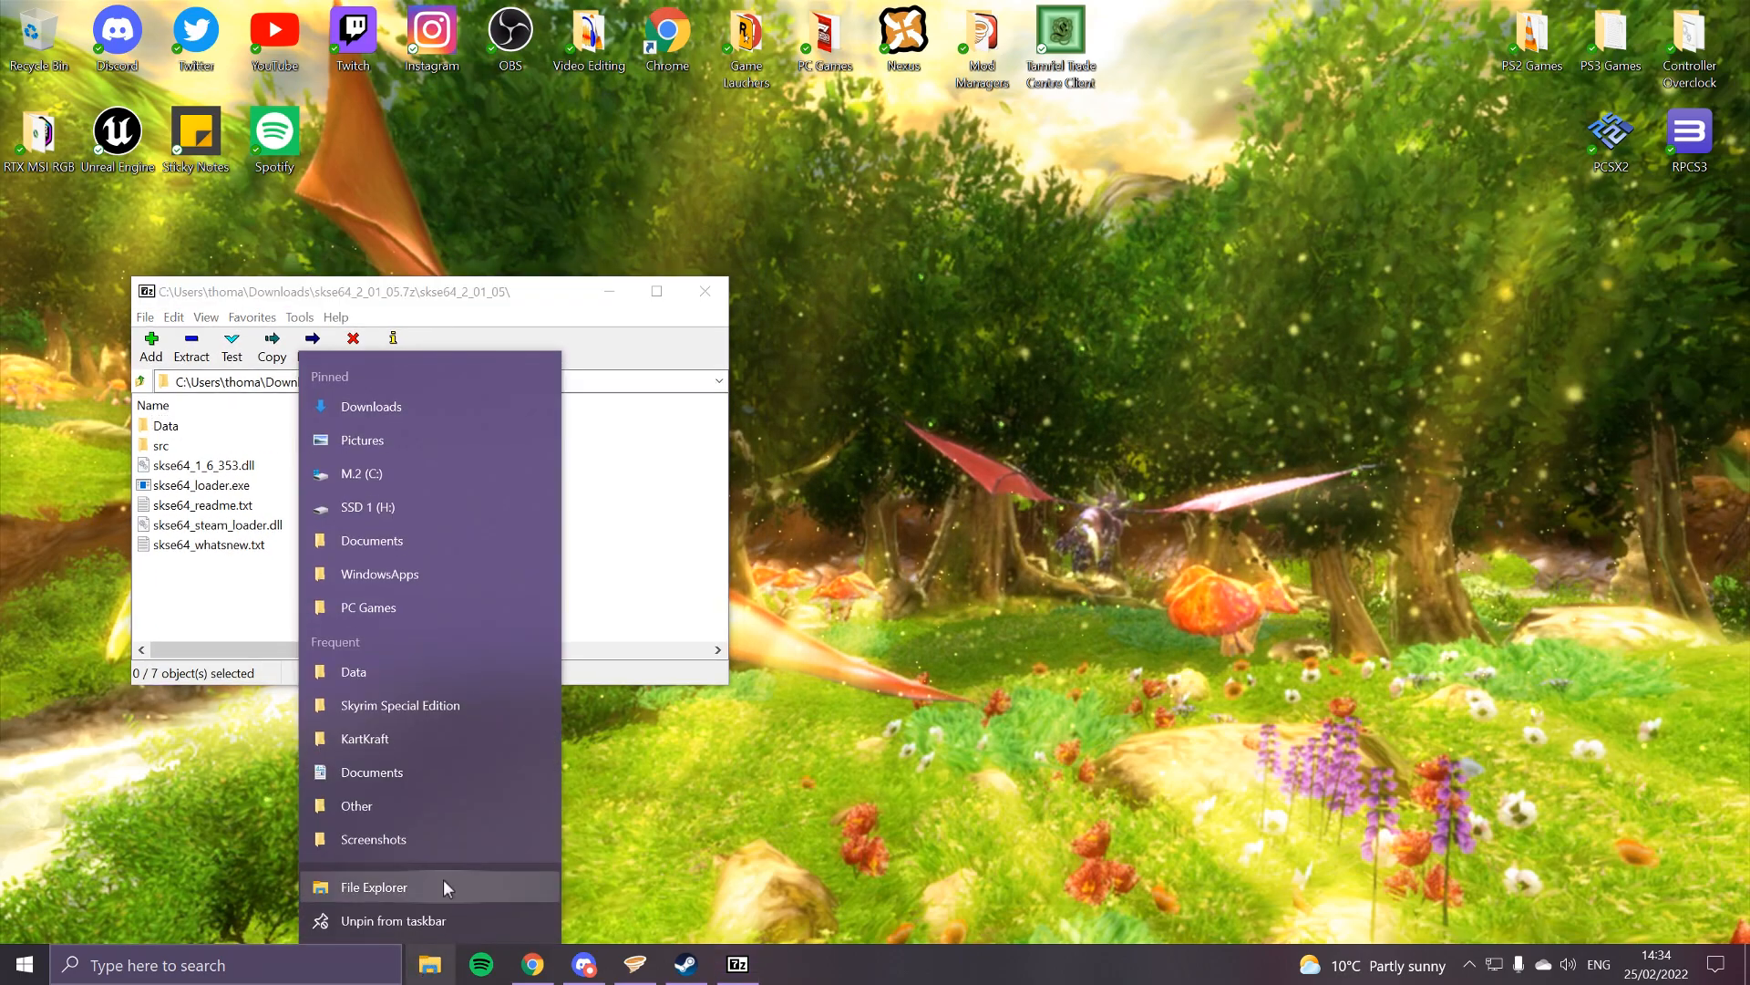
pyautogui.click(373, 886)
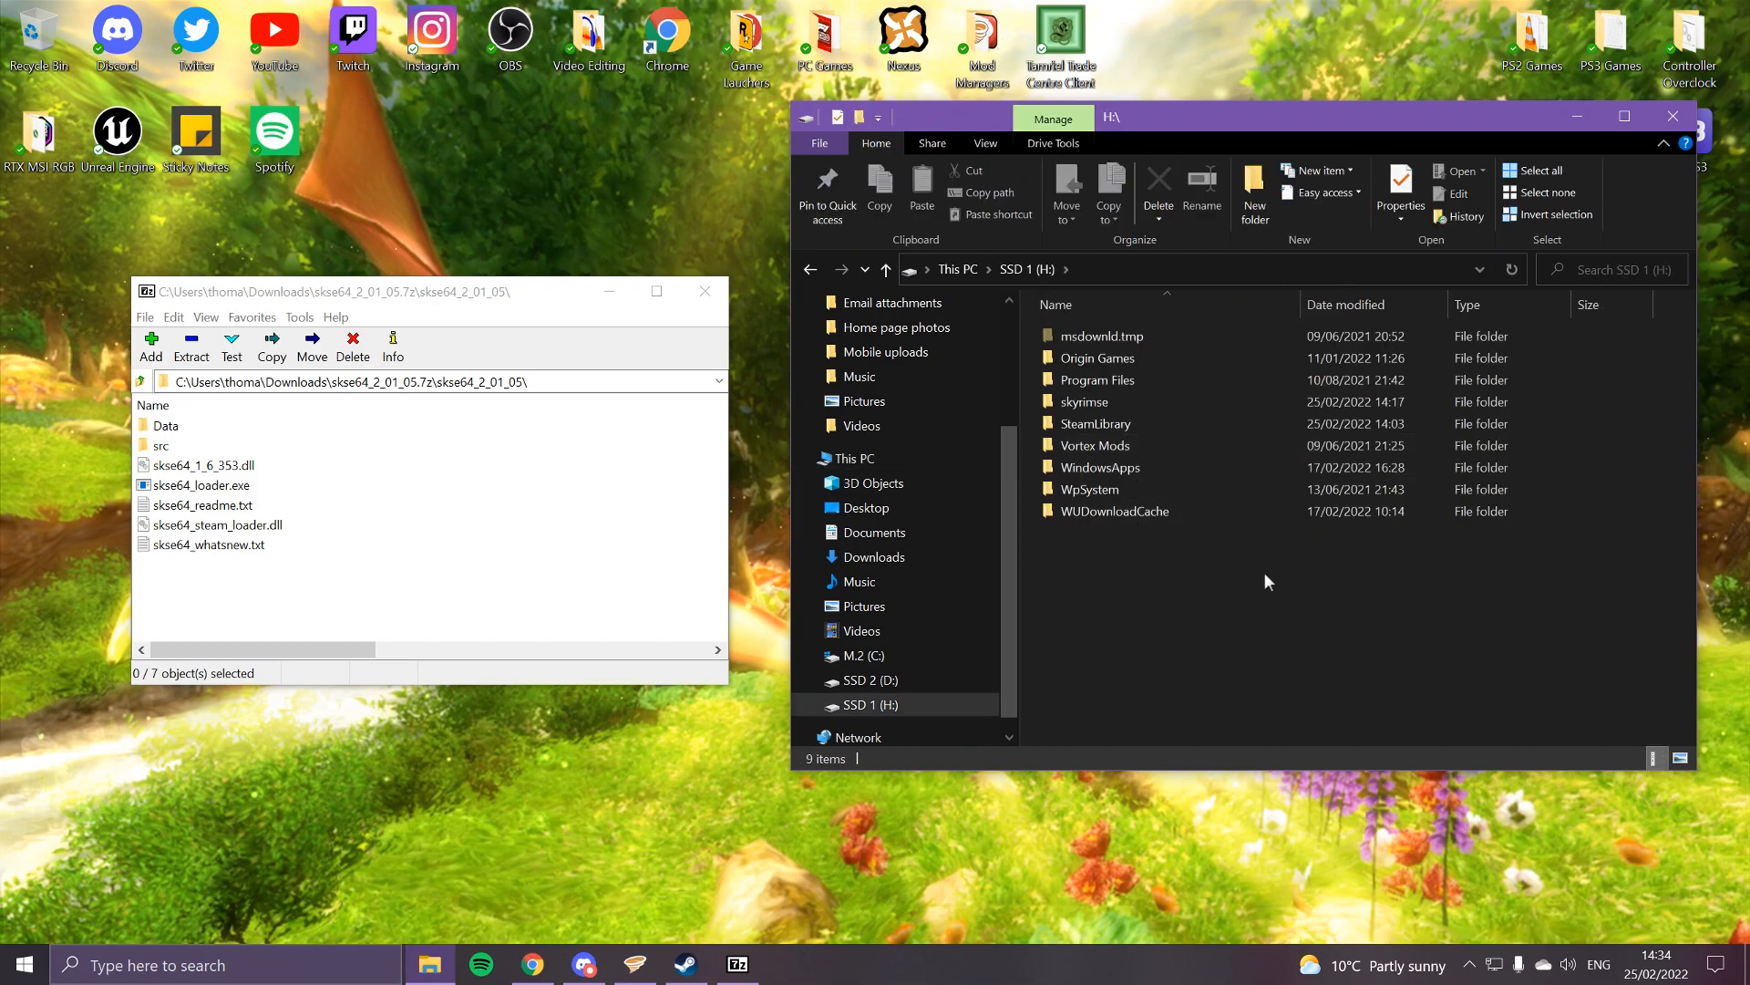
pyautogui.doubleClick(1094, 423)
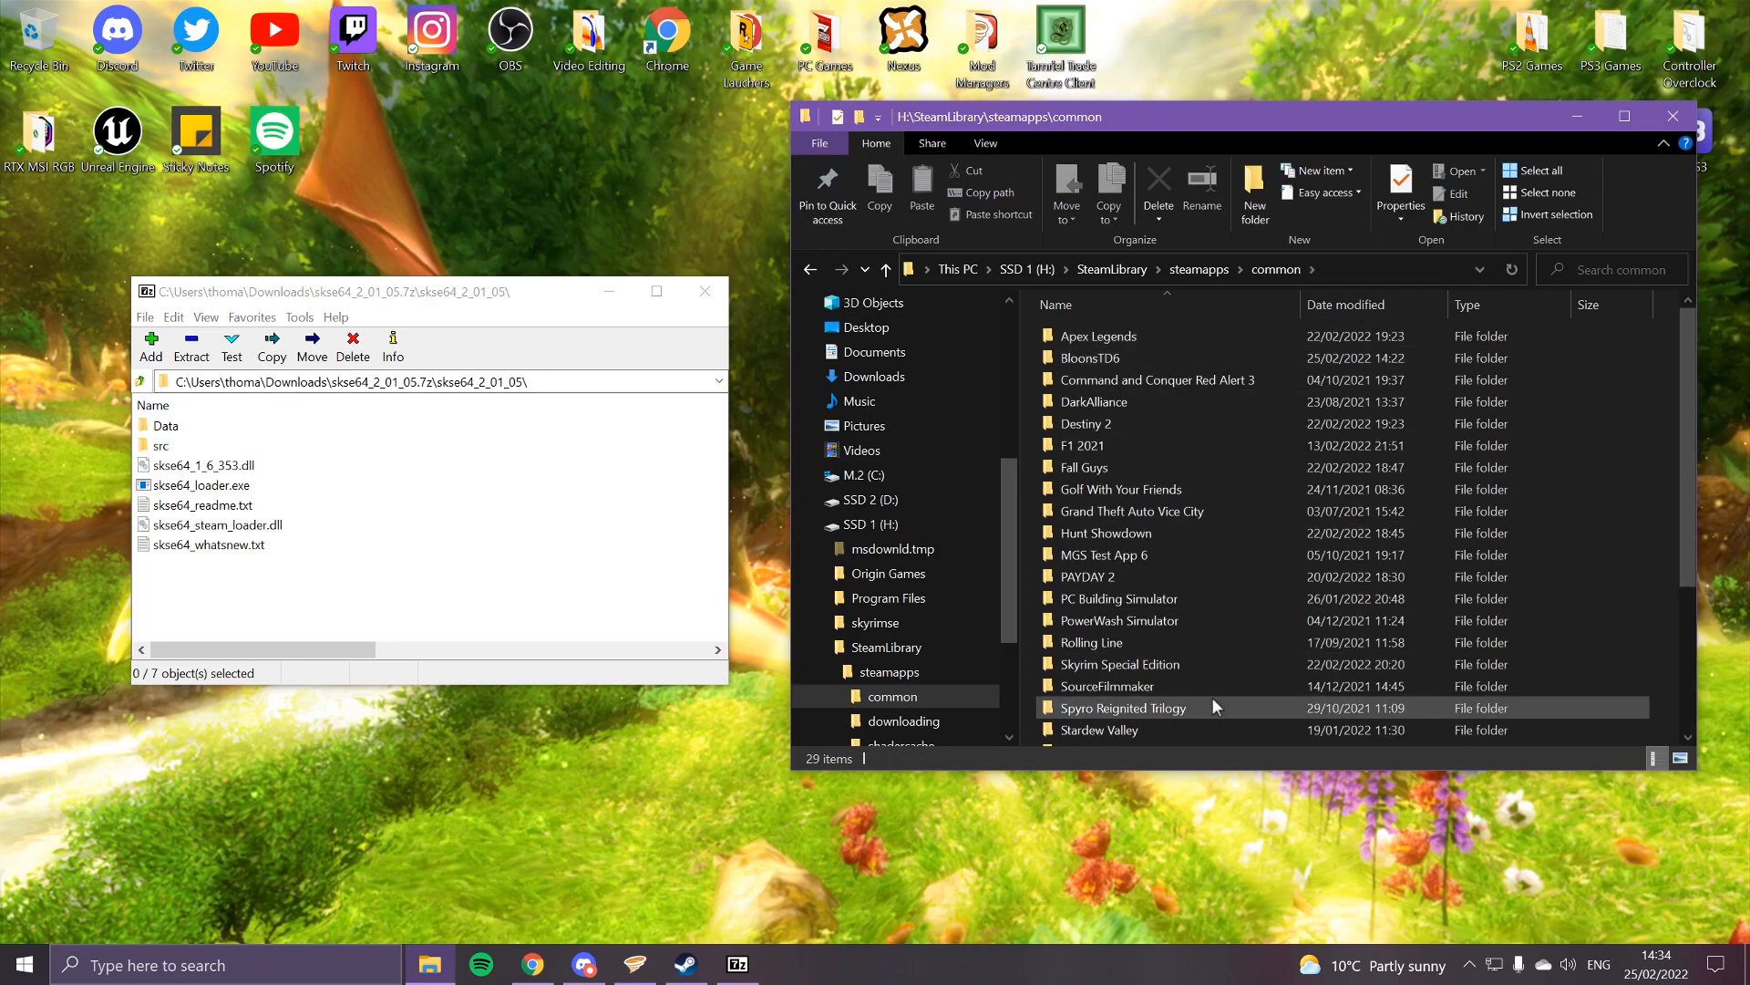
pyautogui.scroll(-3)
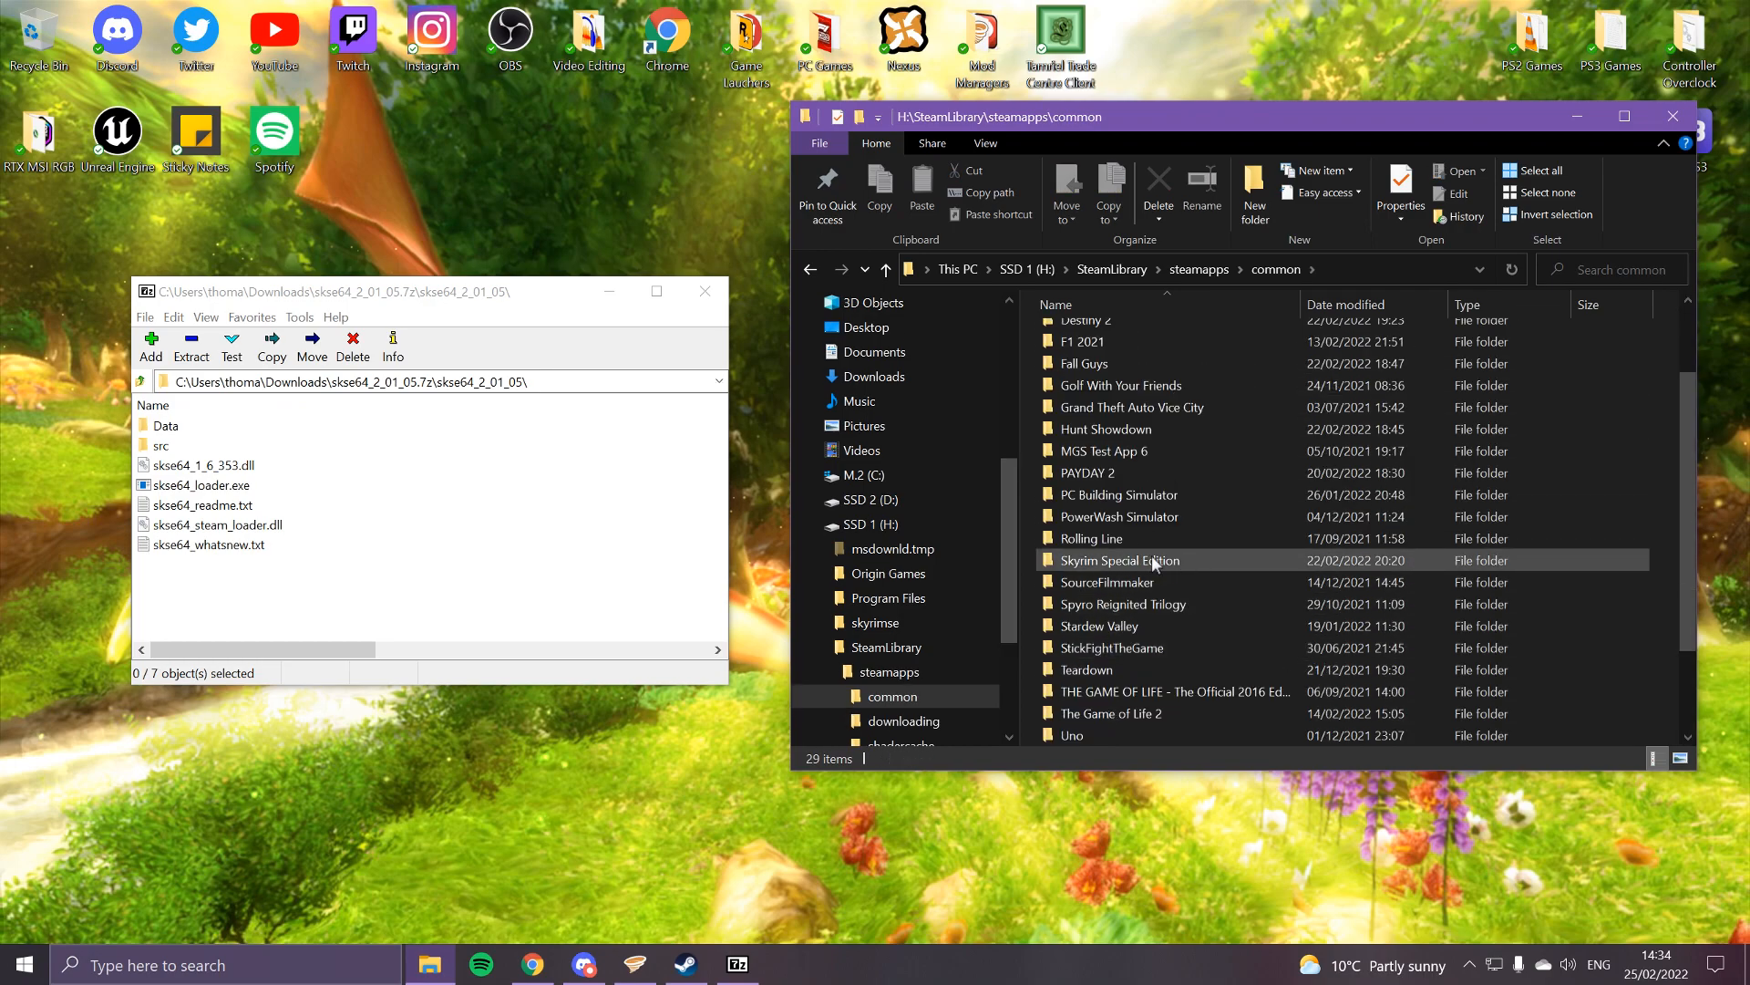
pyautogui.doubleClick(1122, 559)
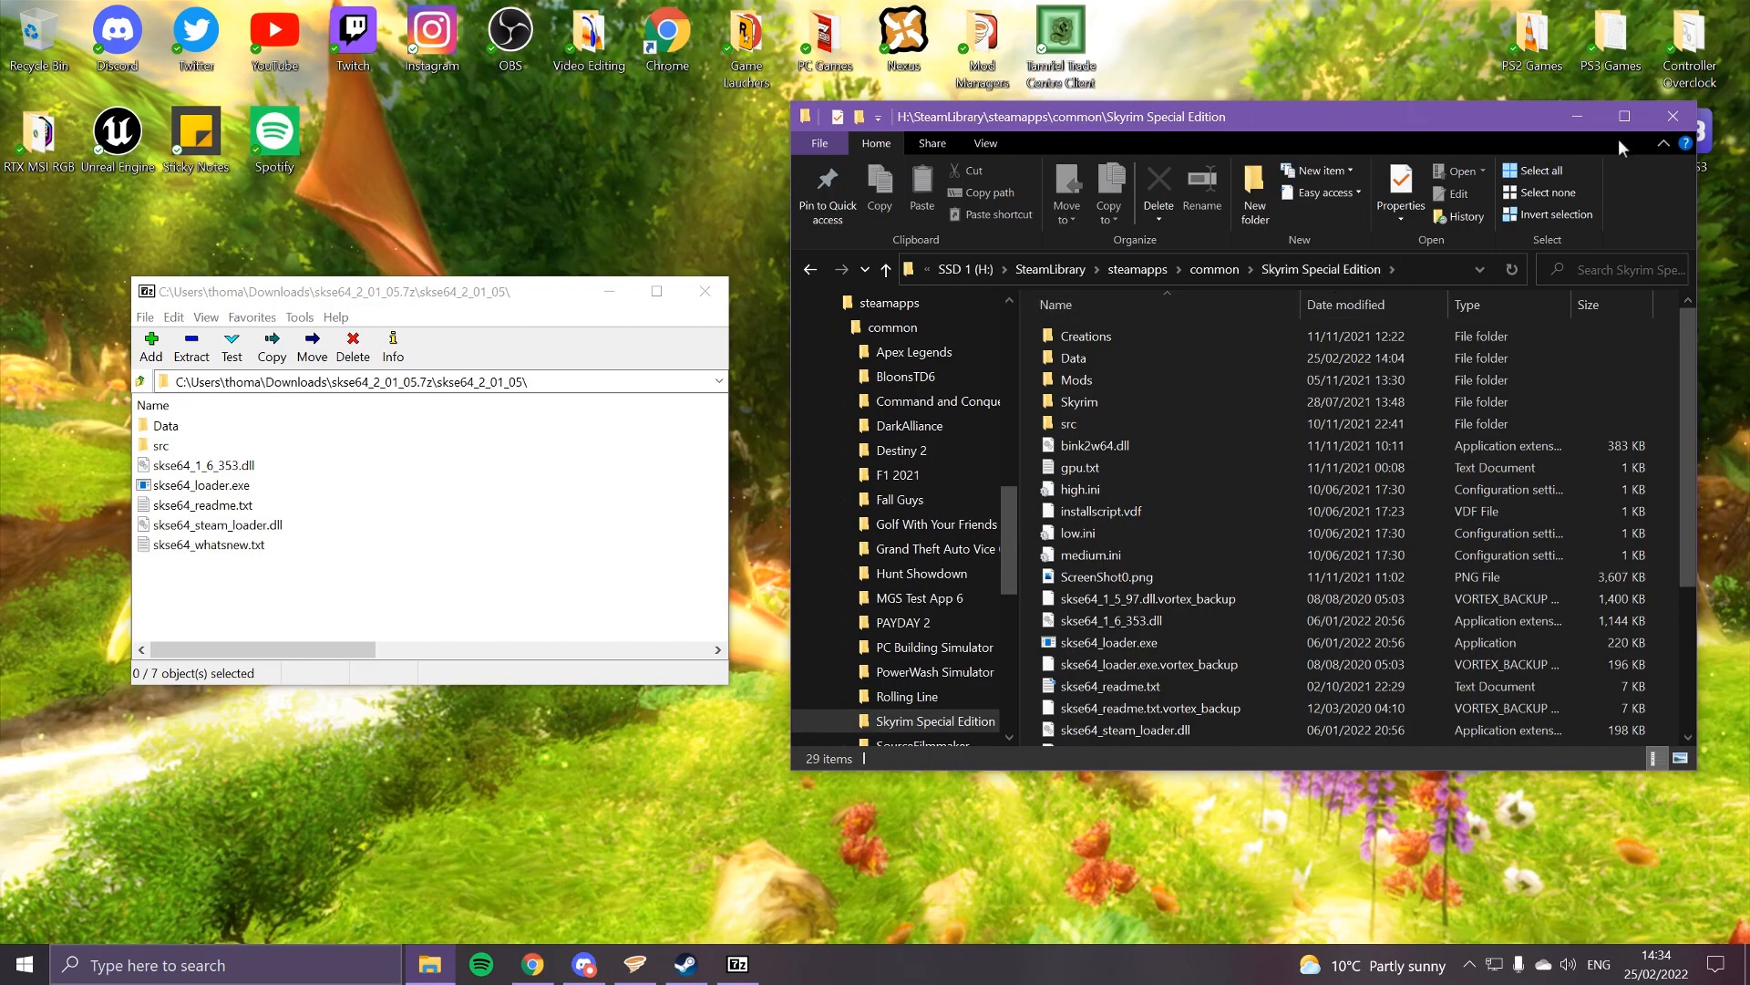
# Browse Skyrim Special Edition's local files from its Steam properties to open the install folder.
pyautogui.click(684, 964)
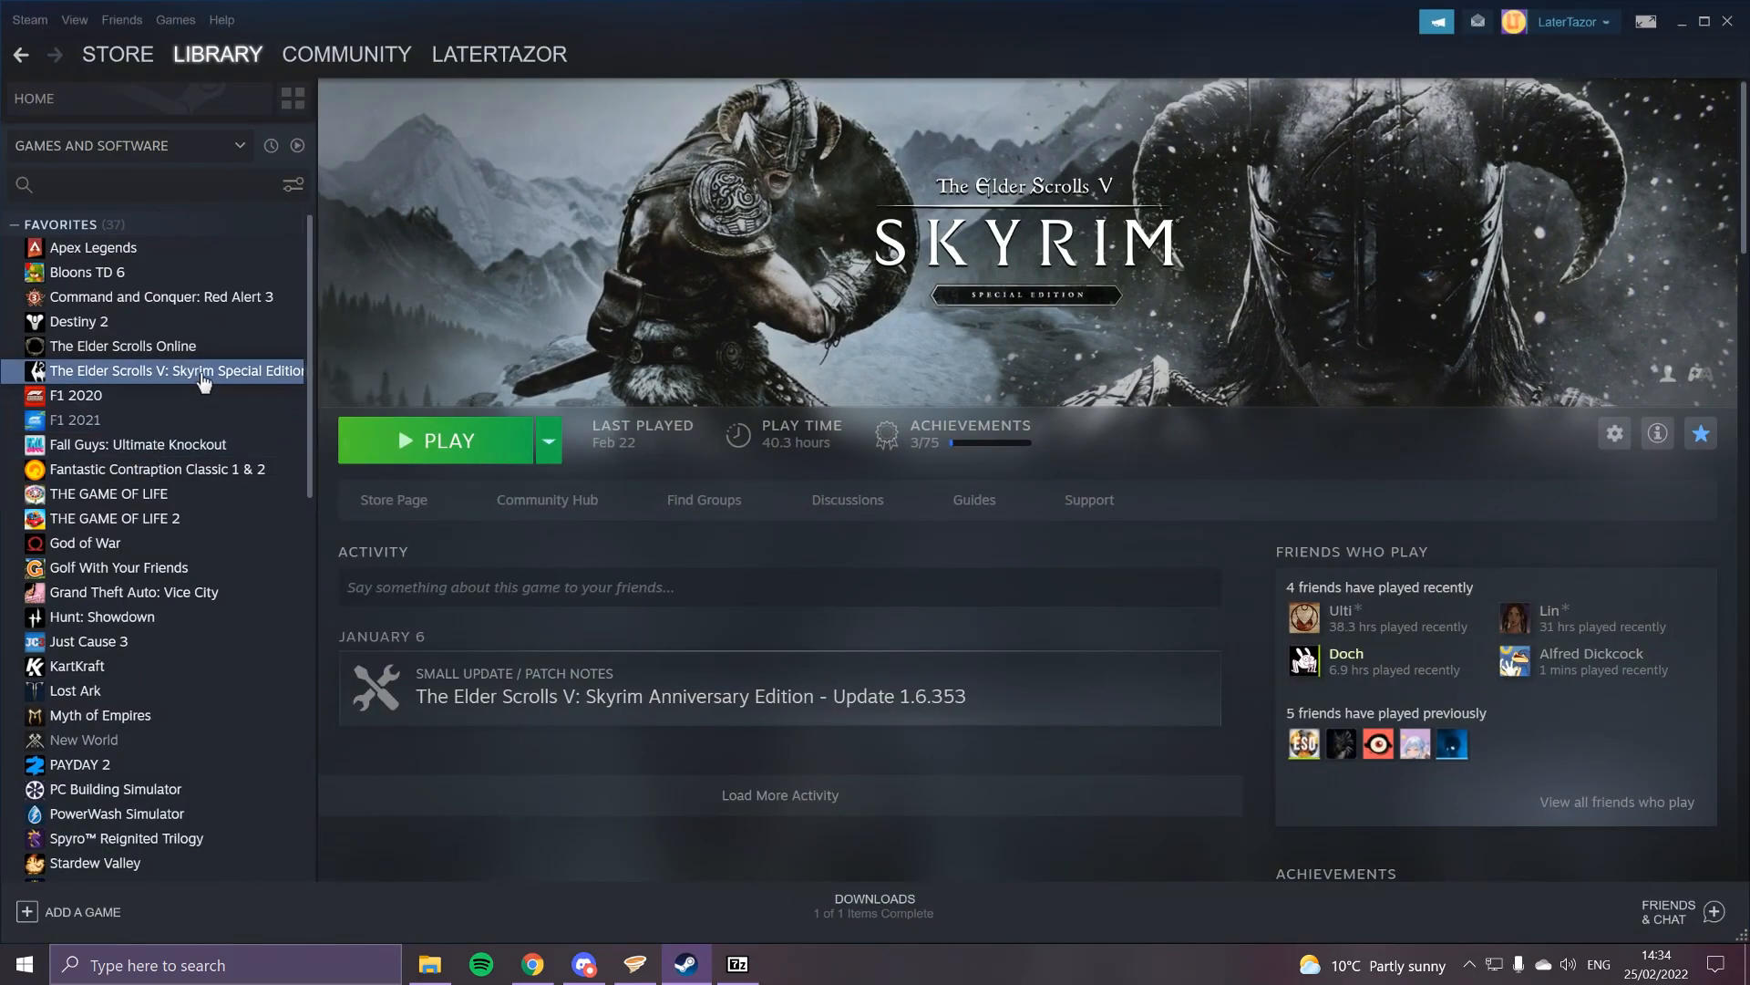
pyautogui.rightClick(174, 371)
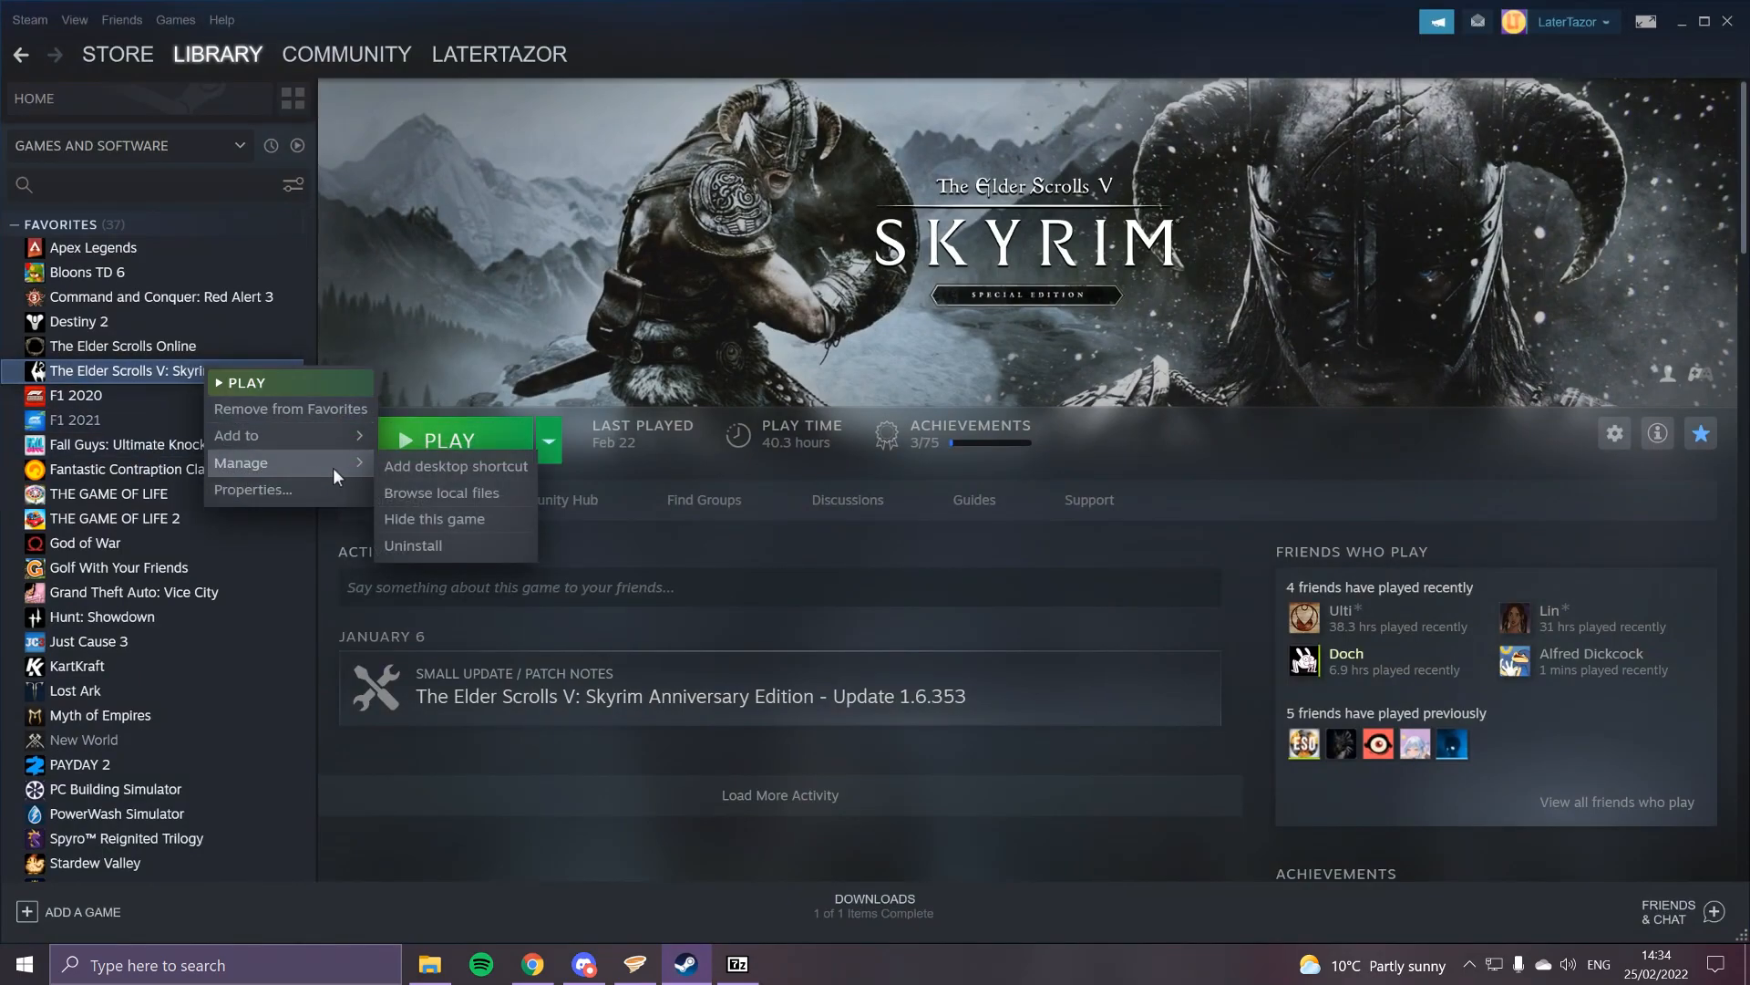
pyautogui.click(253, 488)
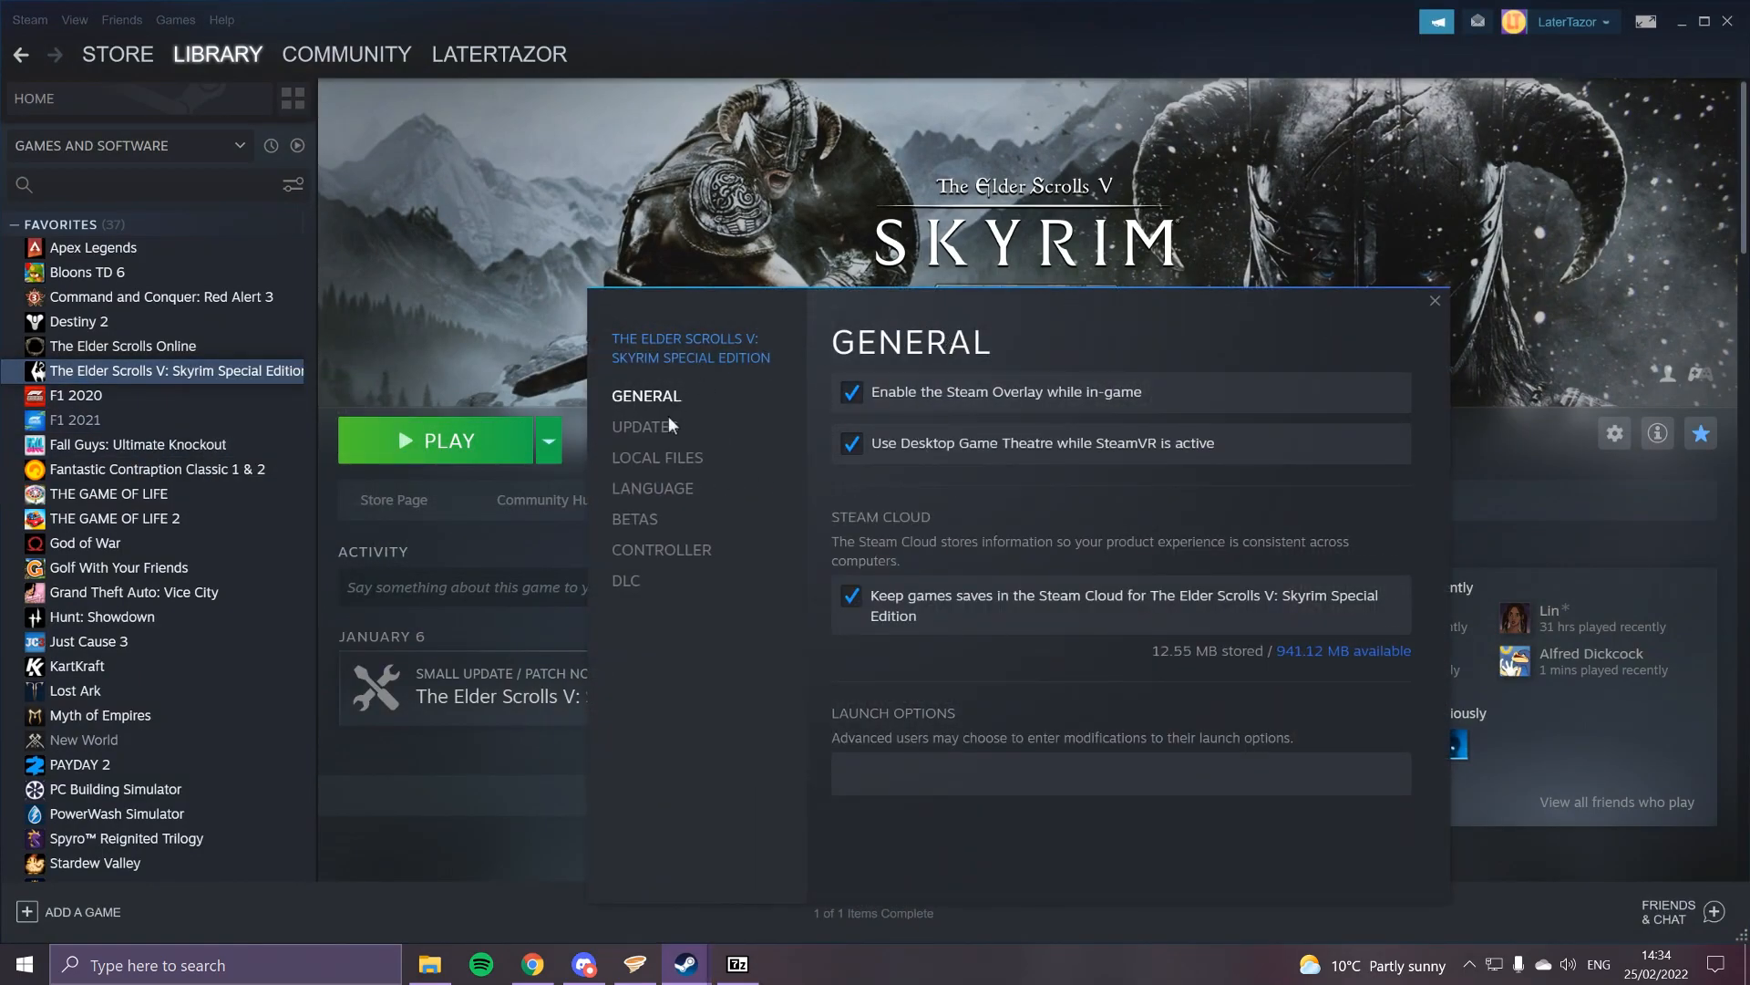
pyautogui.click(656, 457)
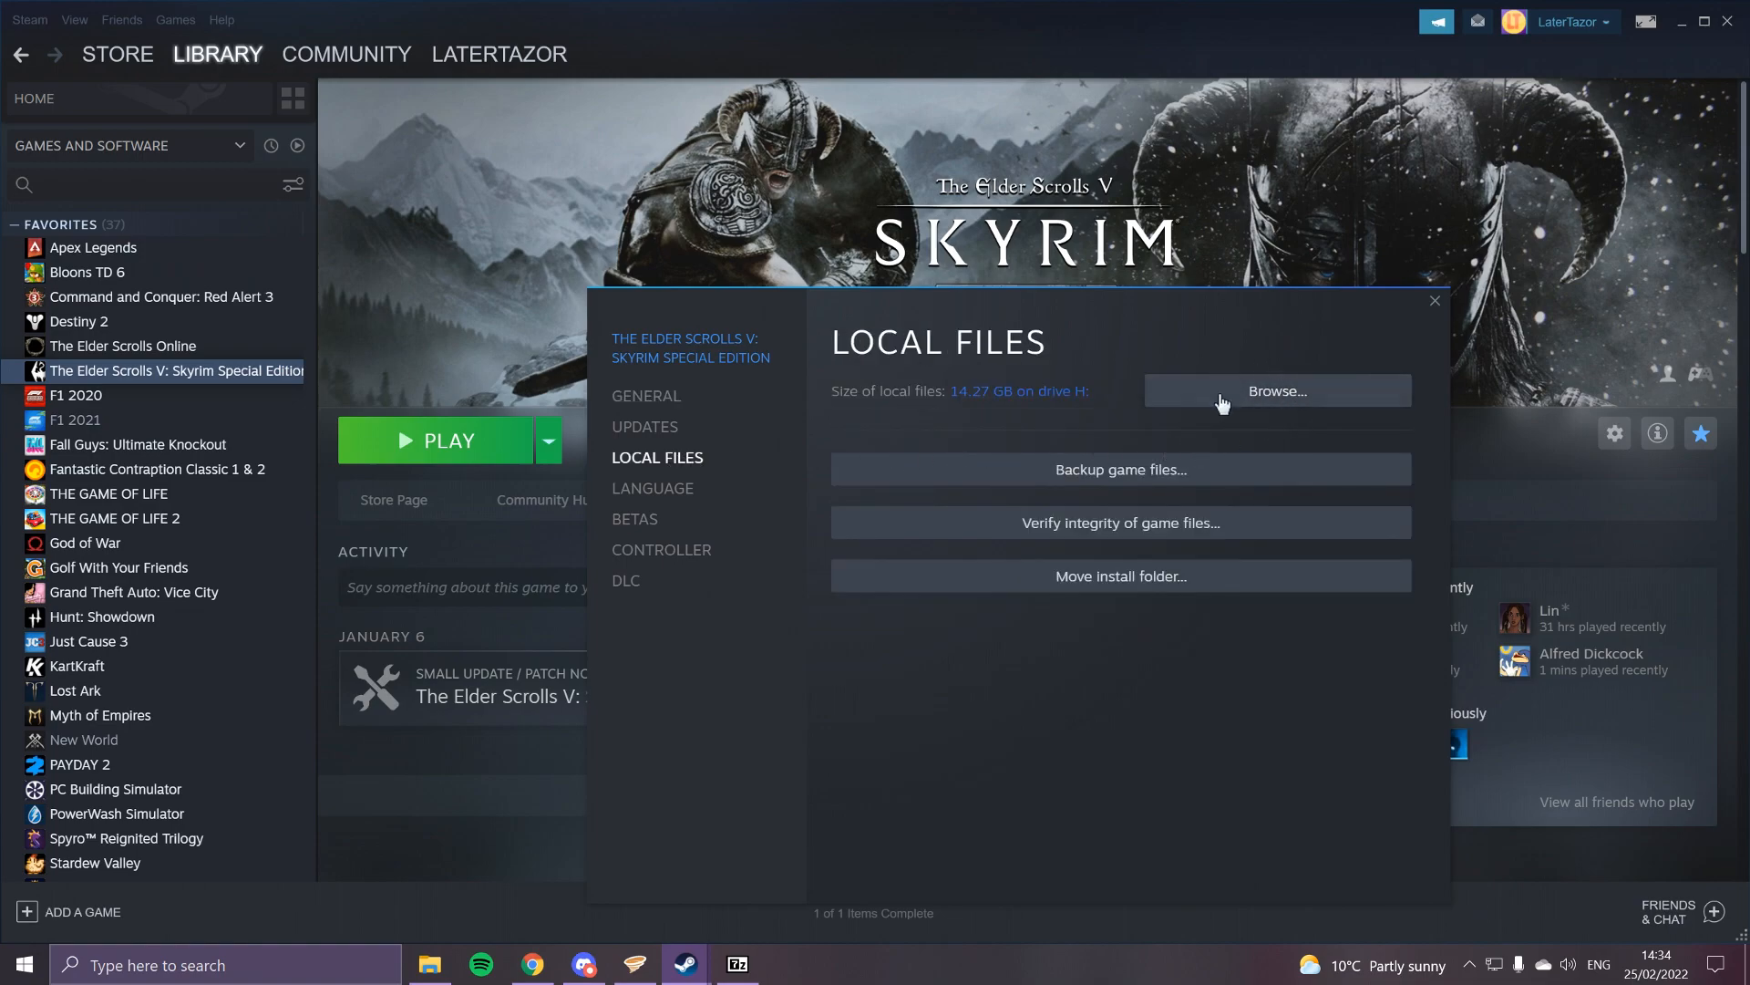
pyautogui.click(1276, 391)
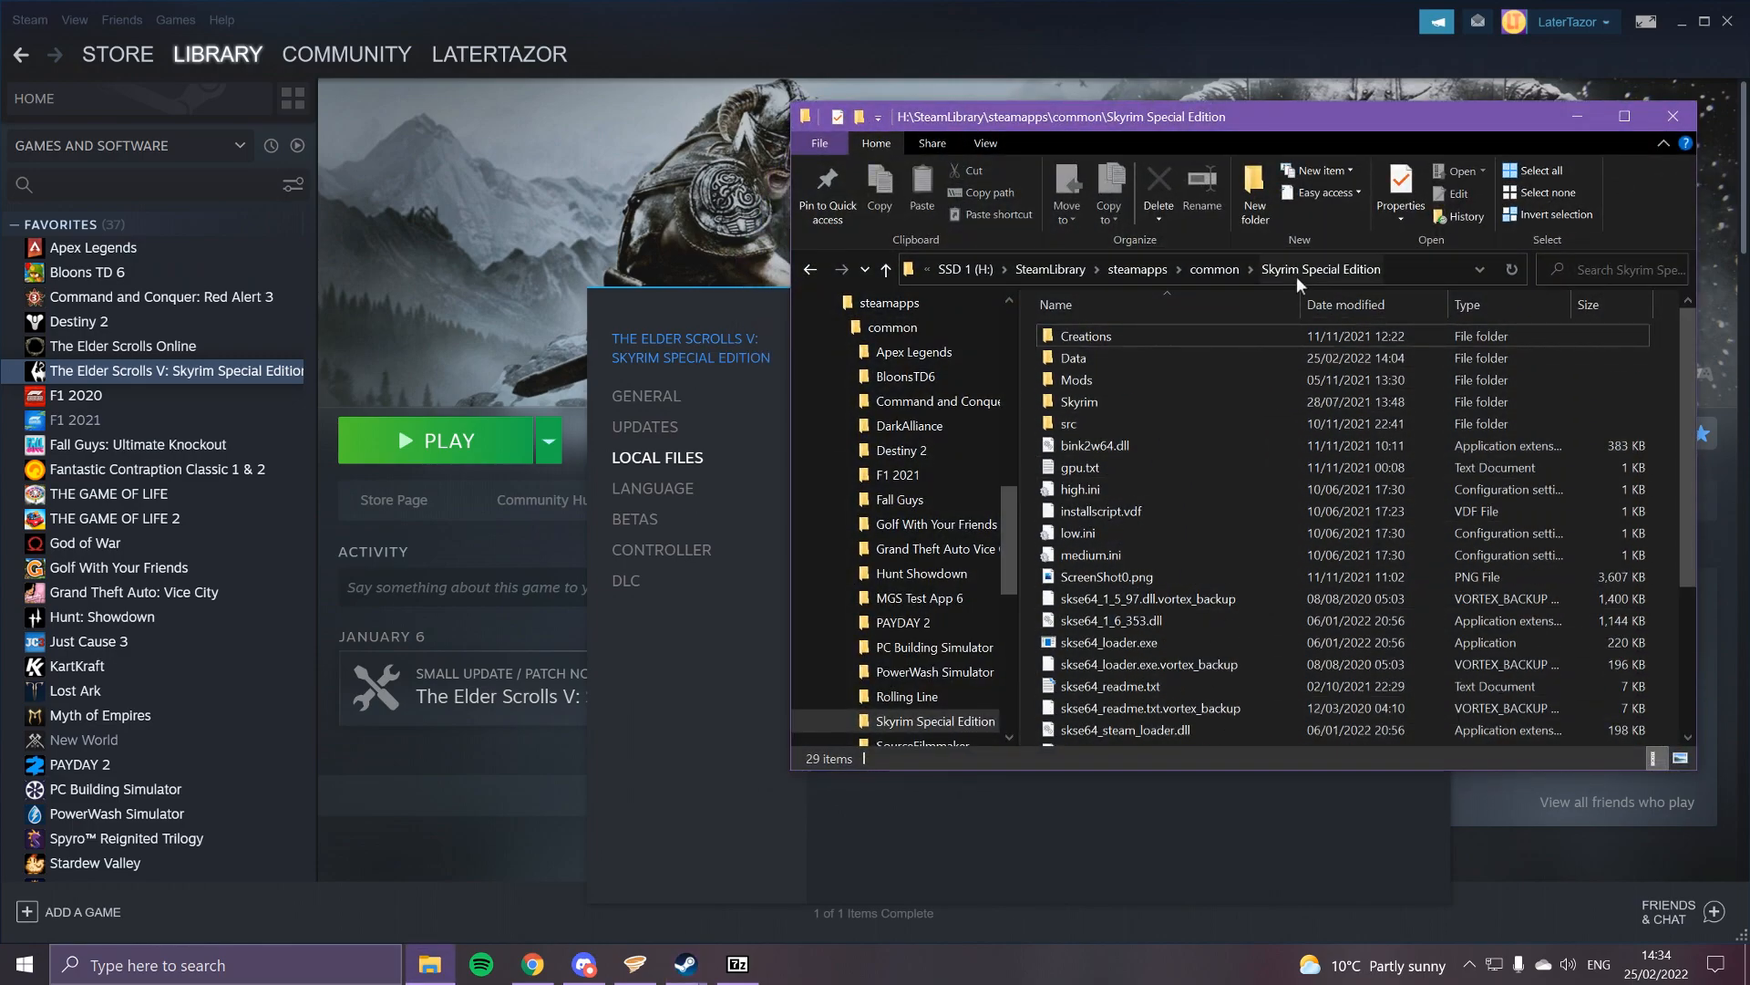
pyautogui.moveTo(1724, 45)
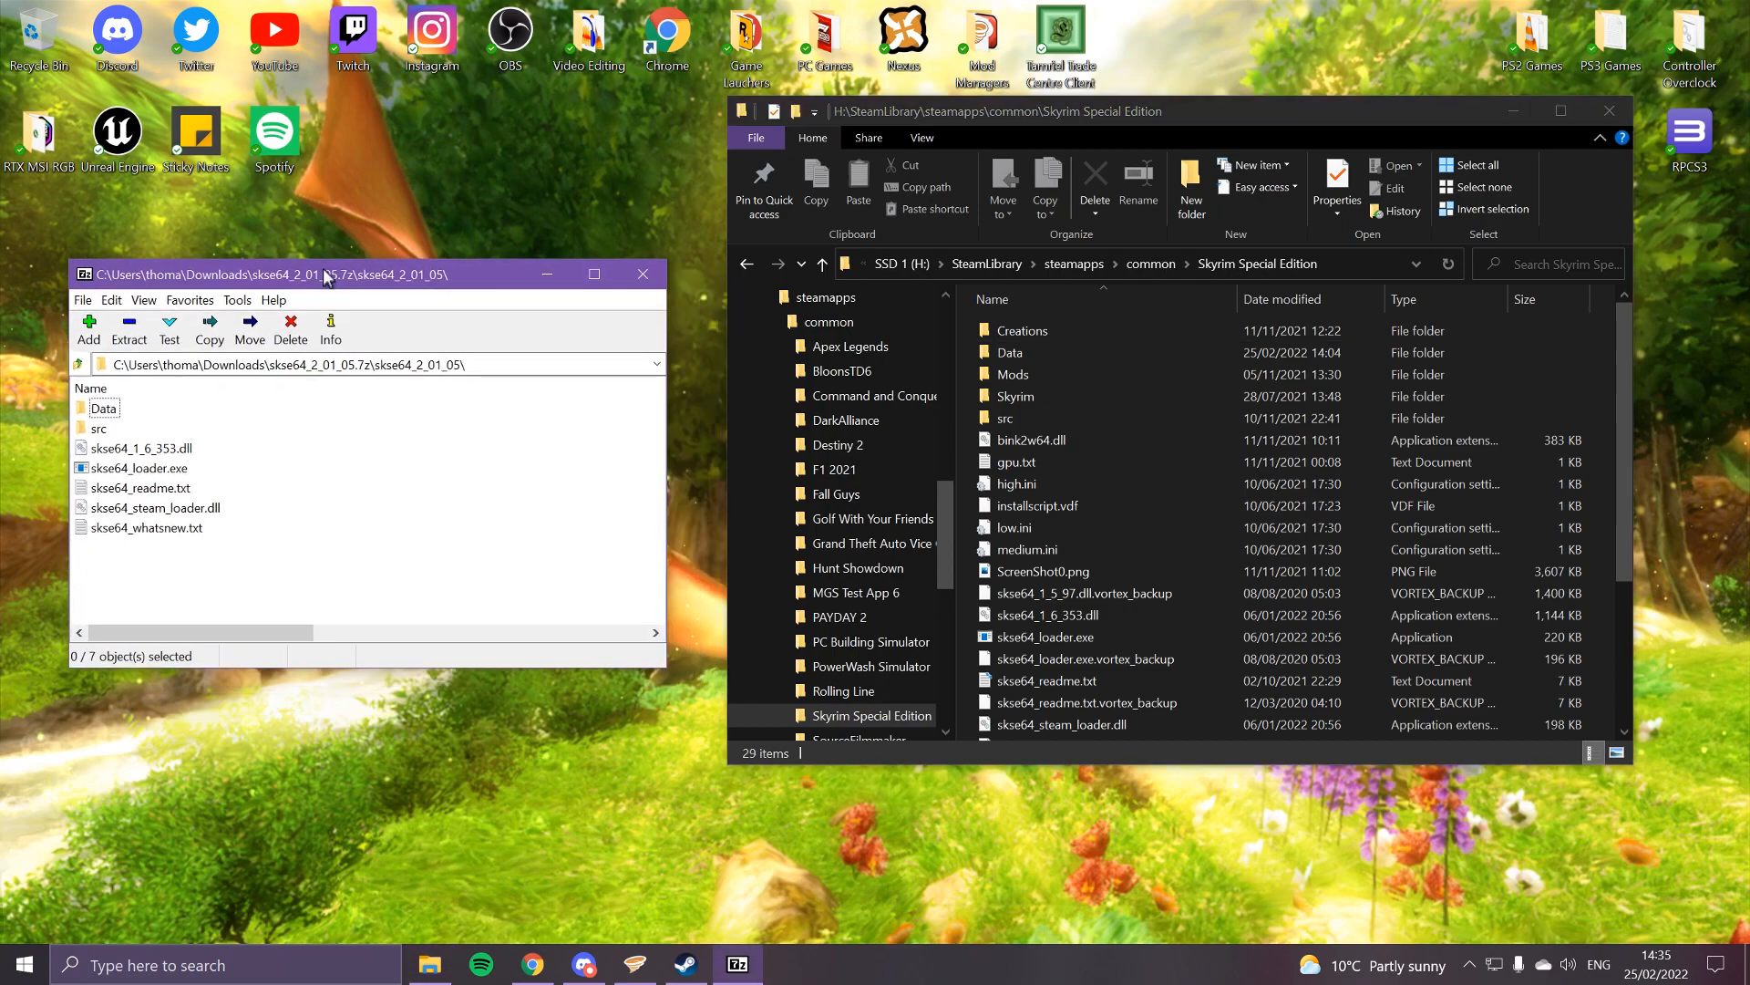
# Copy Data, skse64_1_6_353.dll, skse64_loader.exe and skse64_steam_loader.dll into Skyrim Special Edition, then close windows.
pyautogui.click(104, 407)
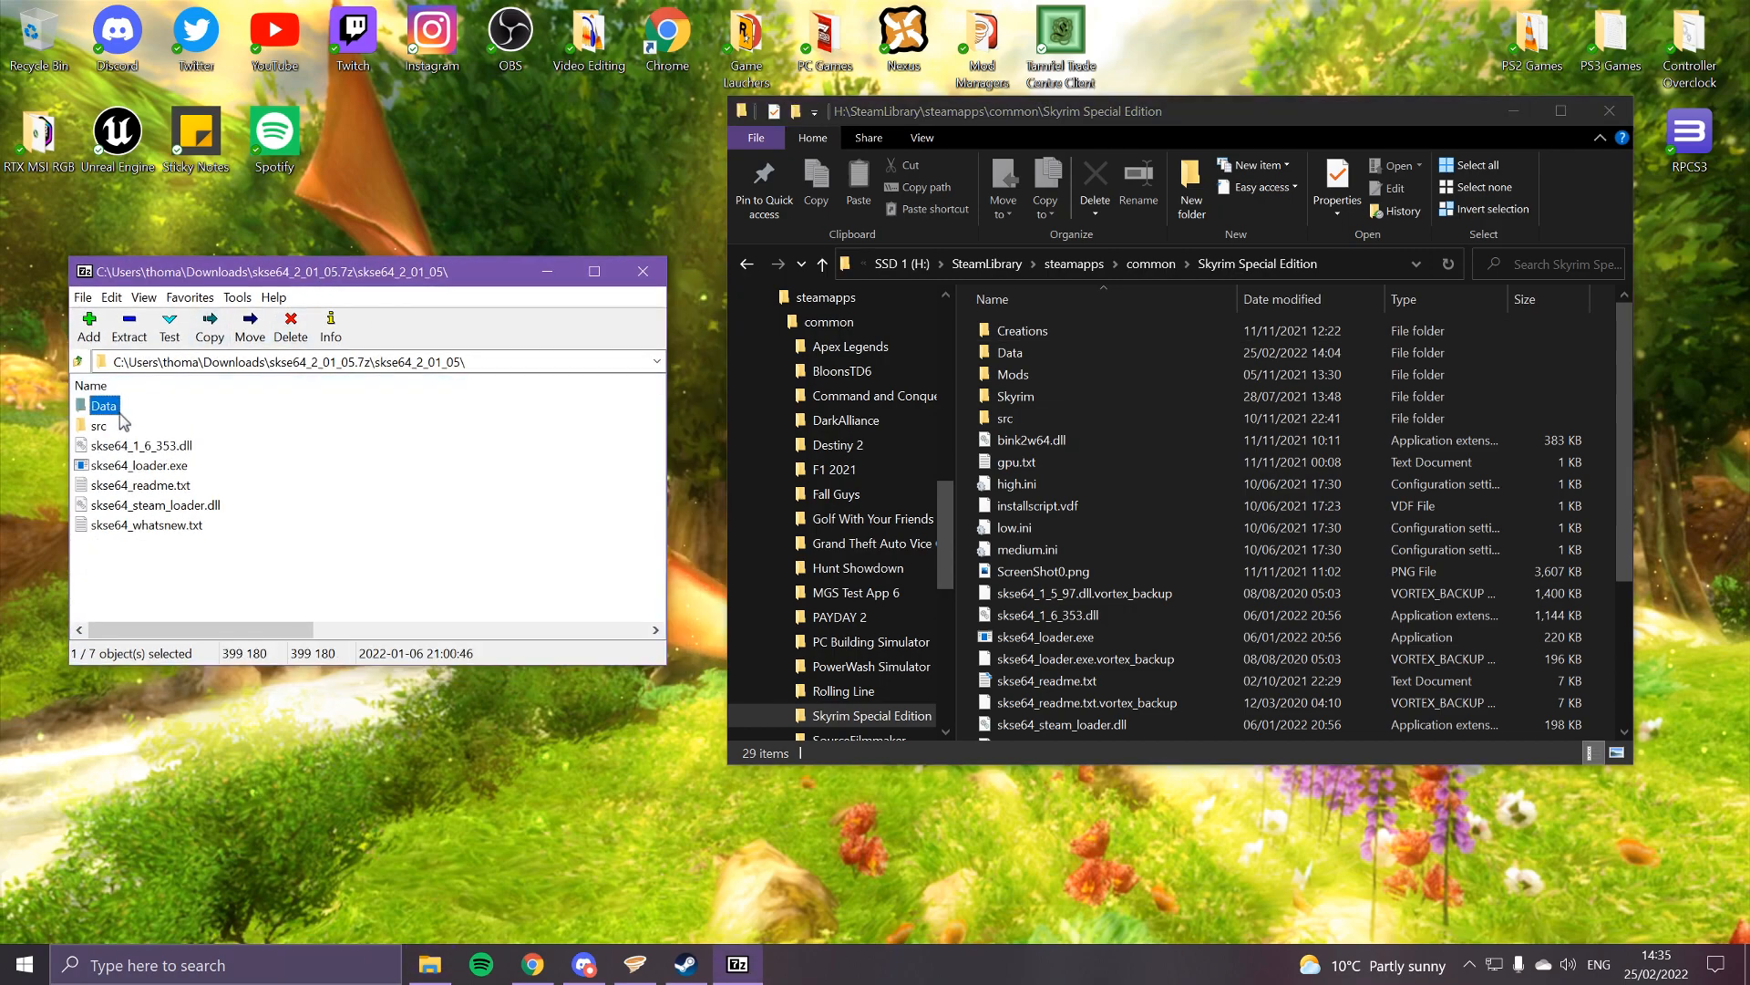
pyautogui.click(140, 444)
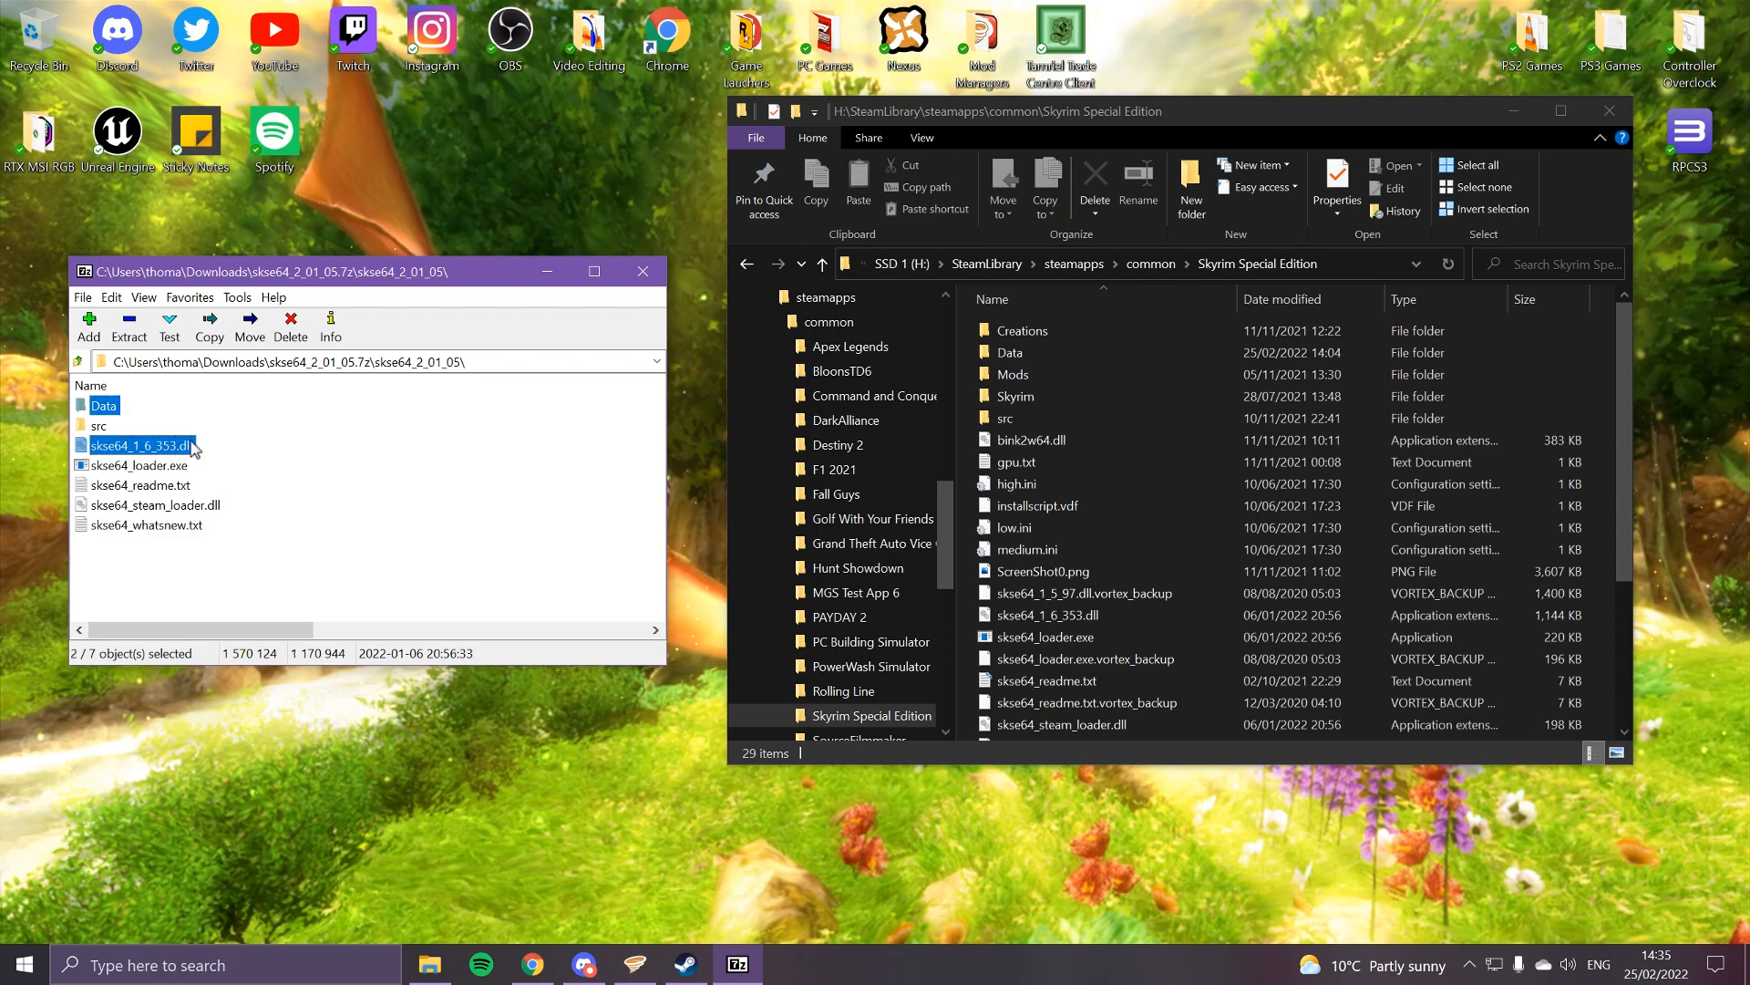
pyautogui.click(145, 464)
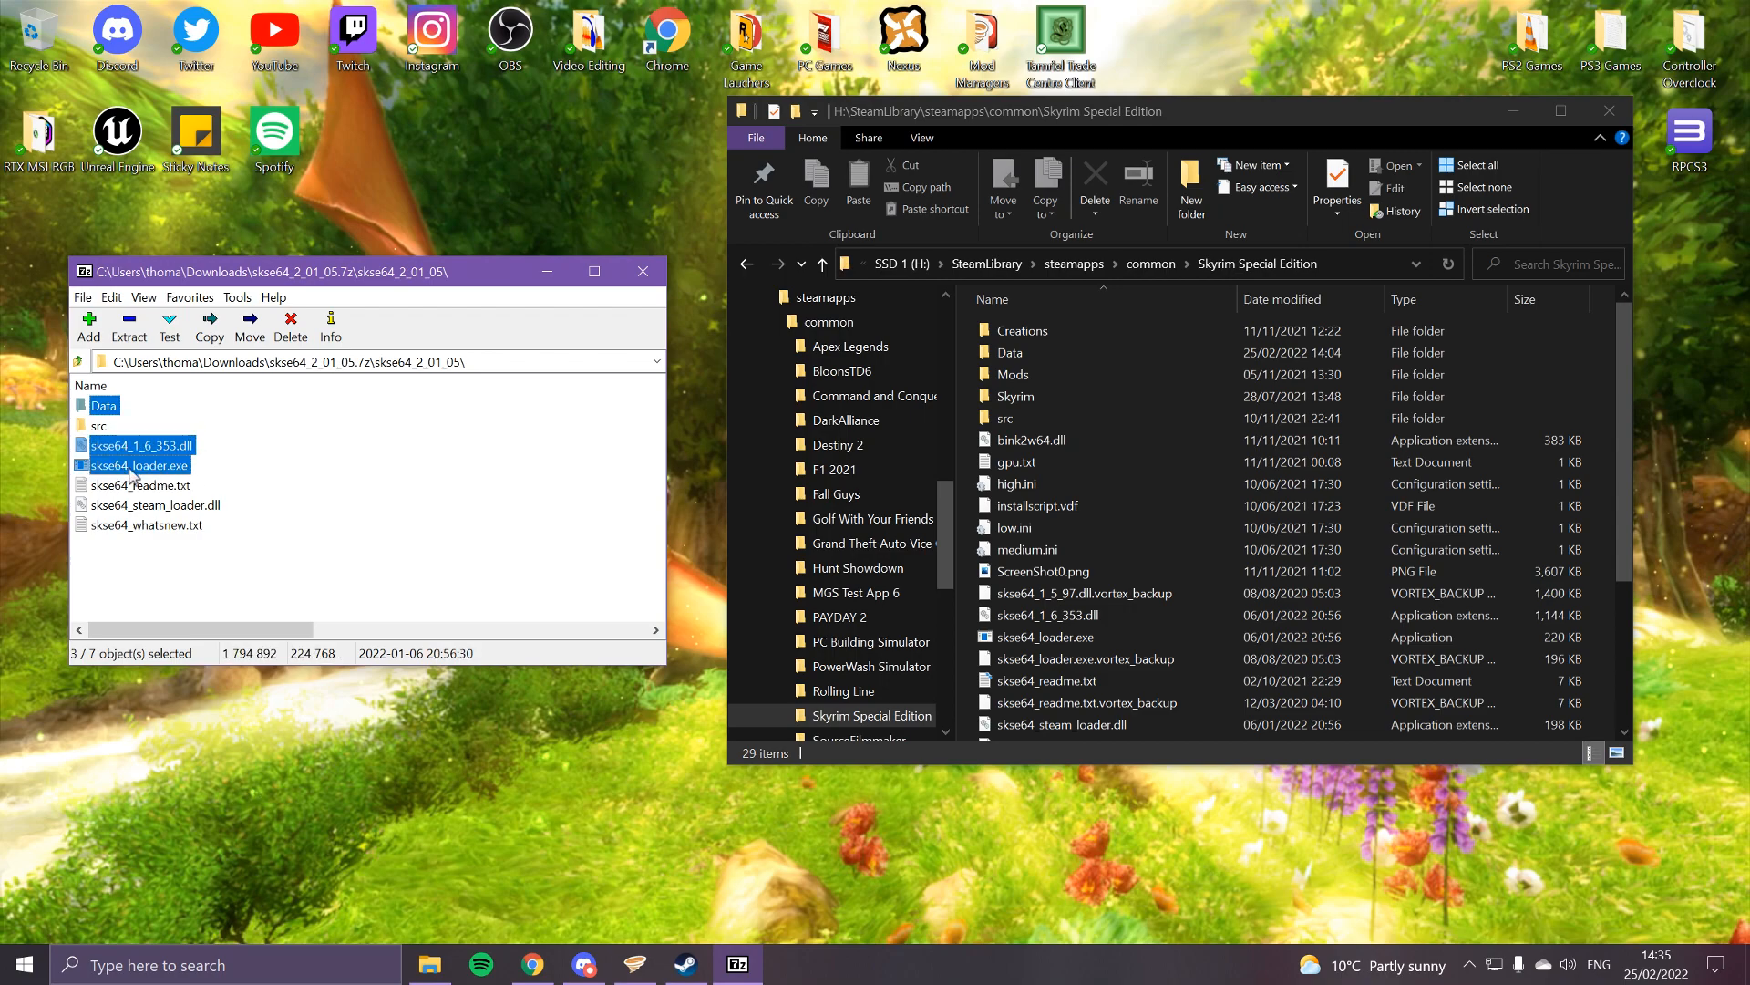
pyautogui.click(155, 504)
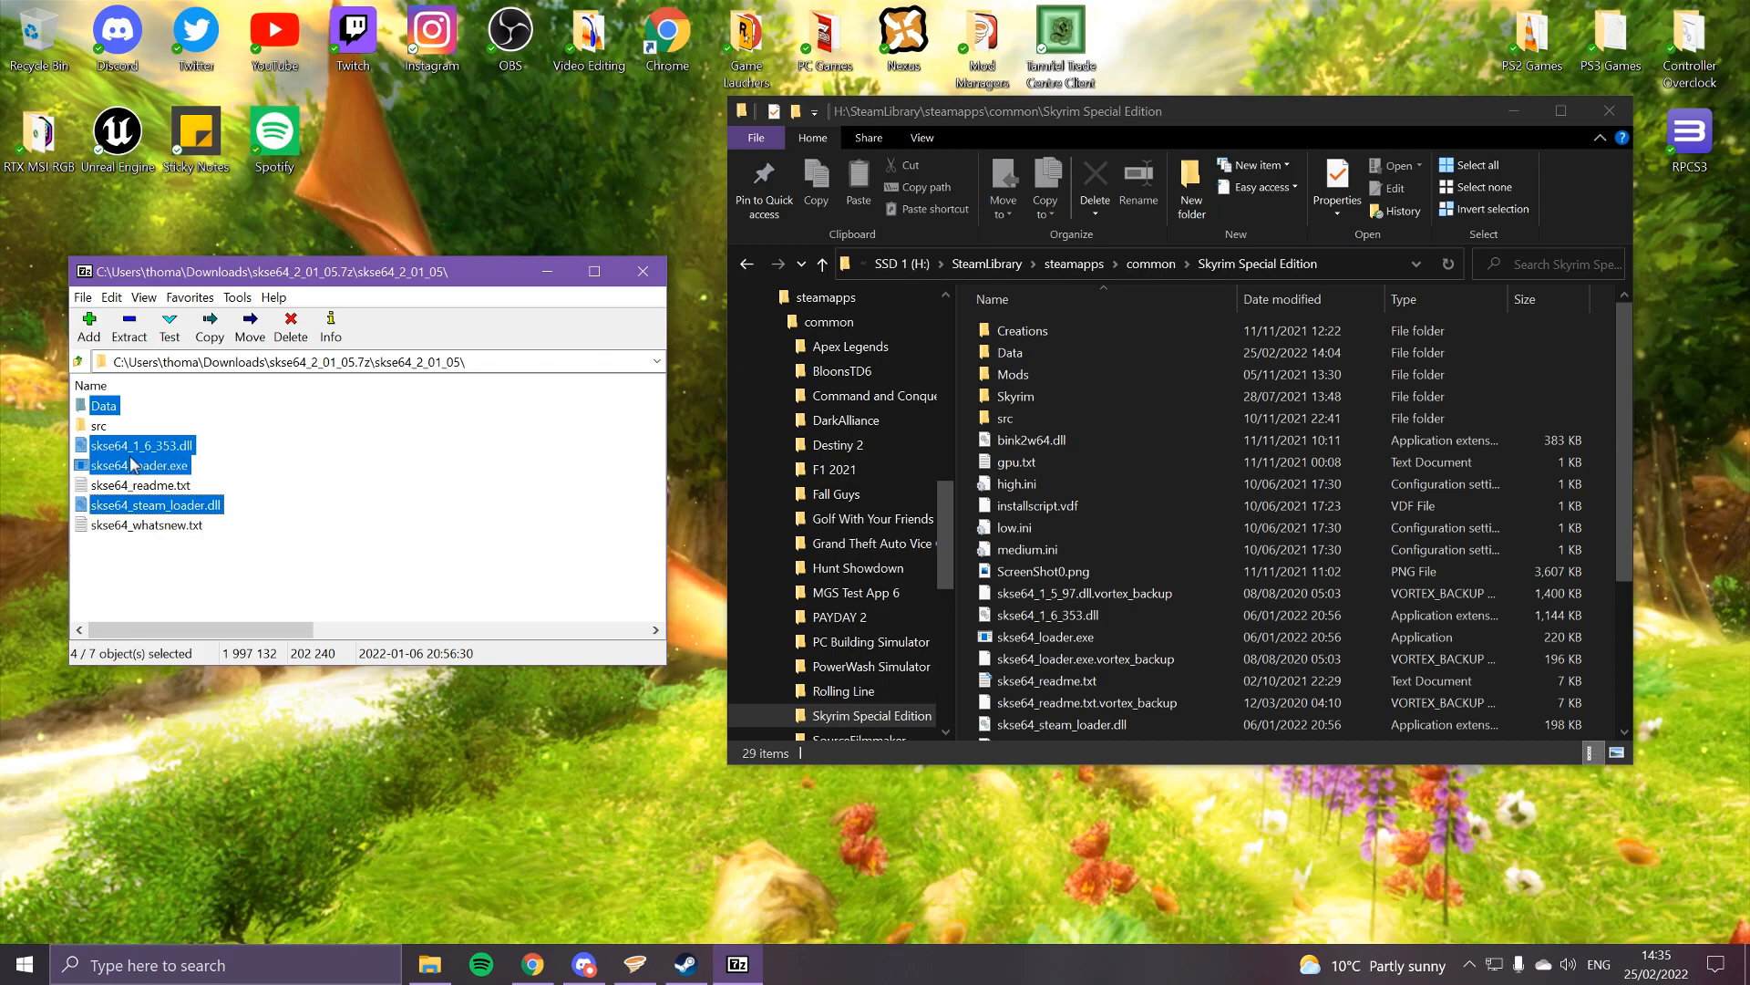
pyautogui.click(334, 558)
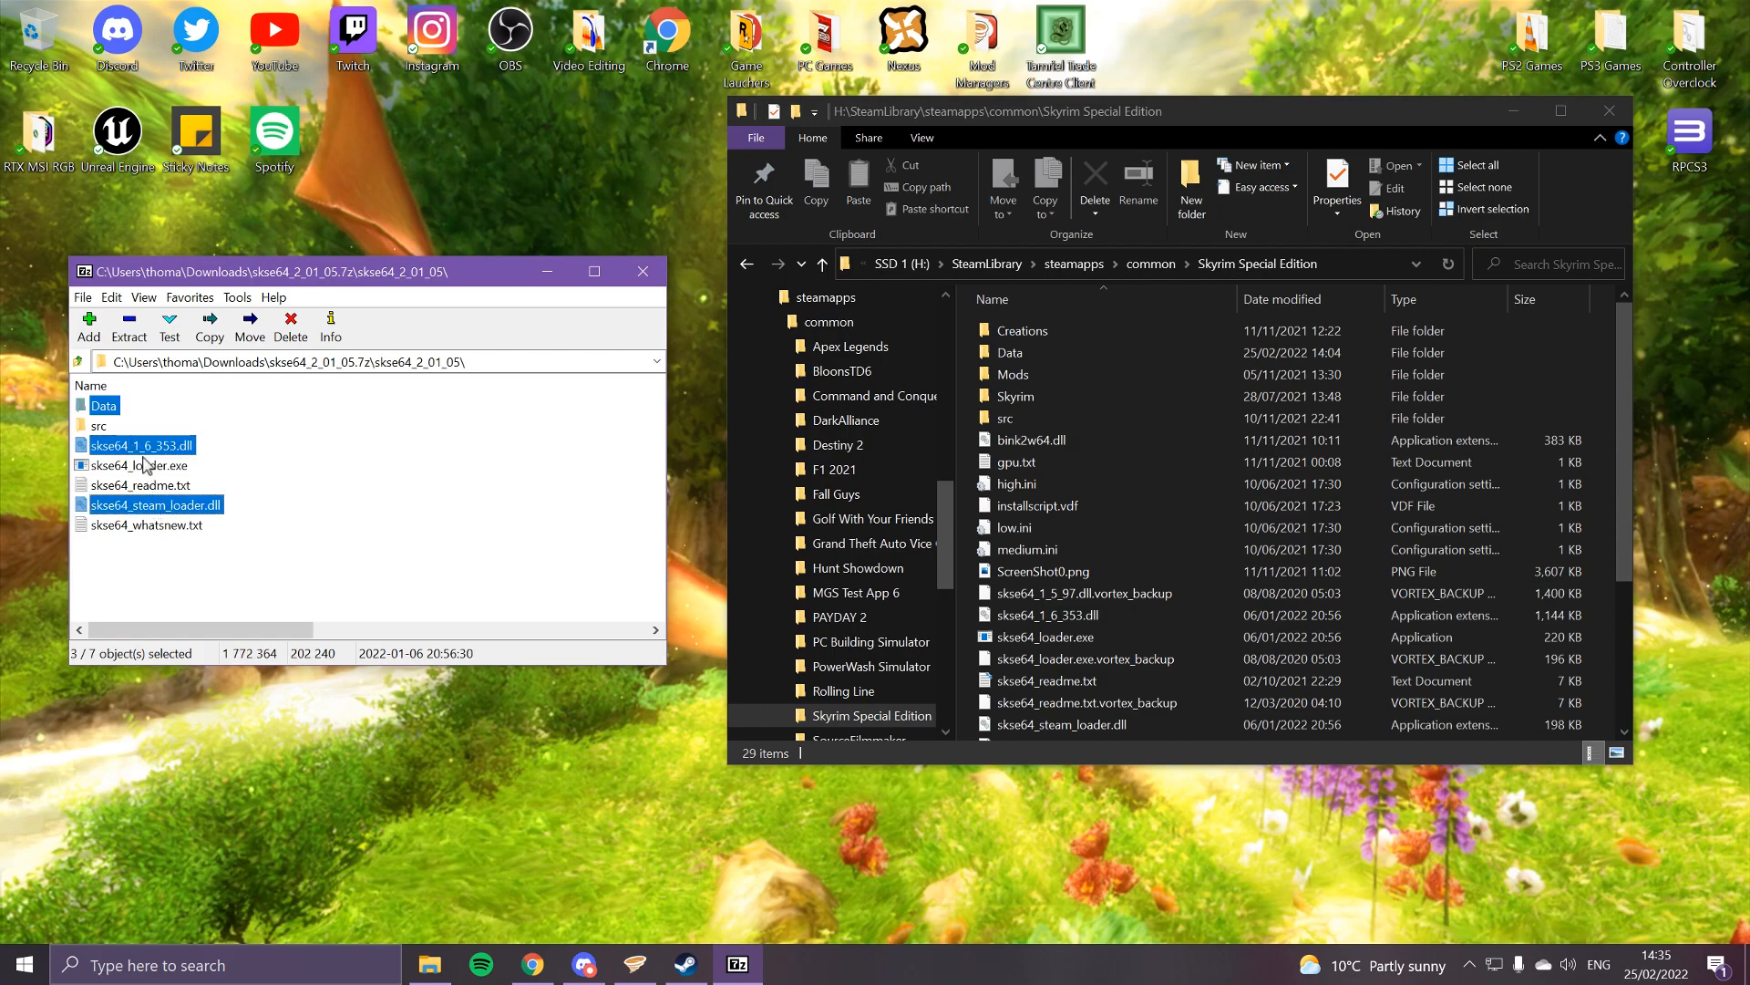
pyautogui.click(140, 464)
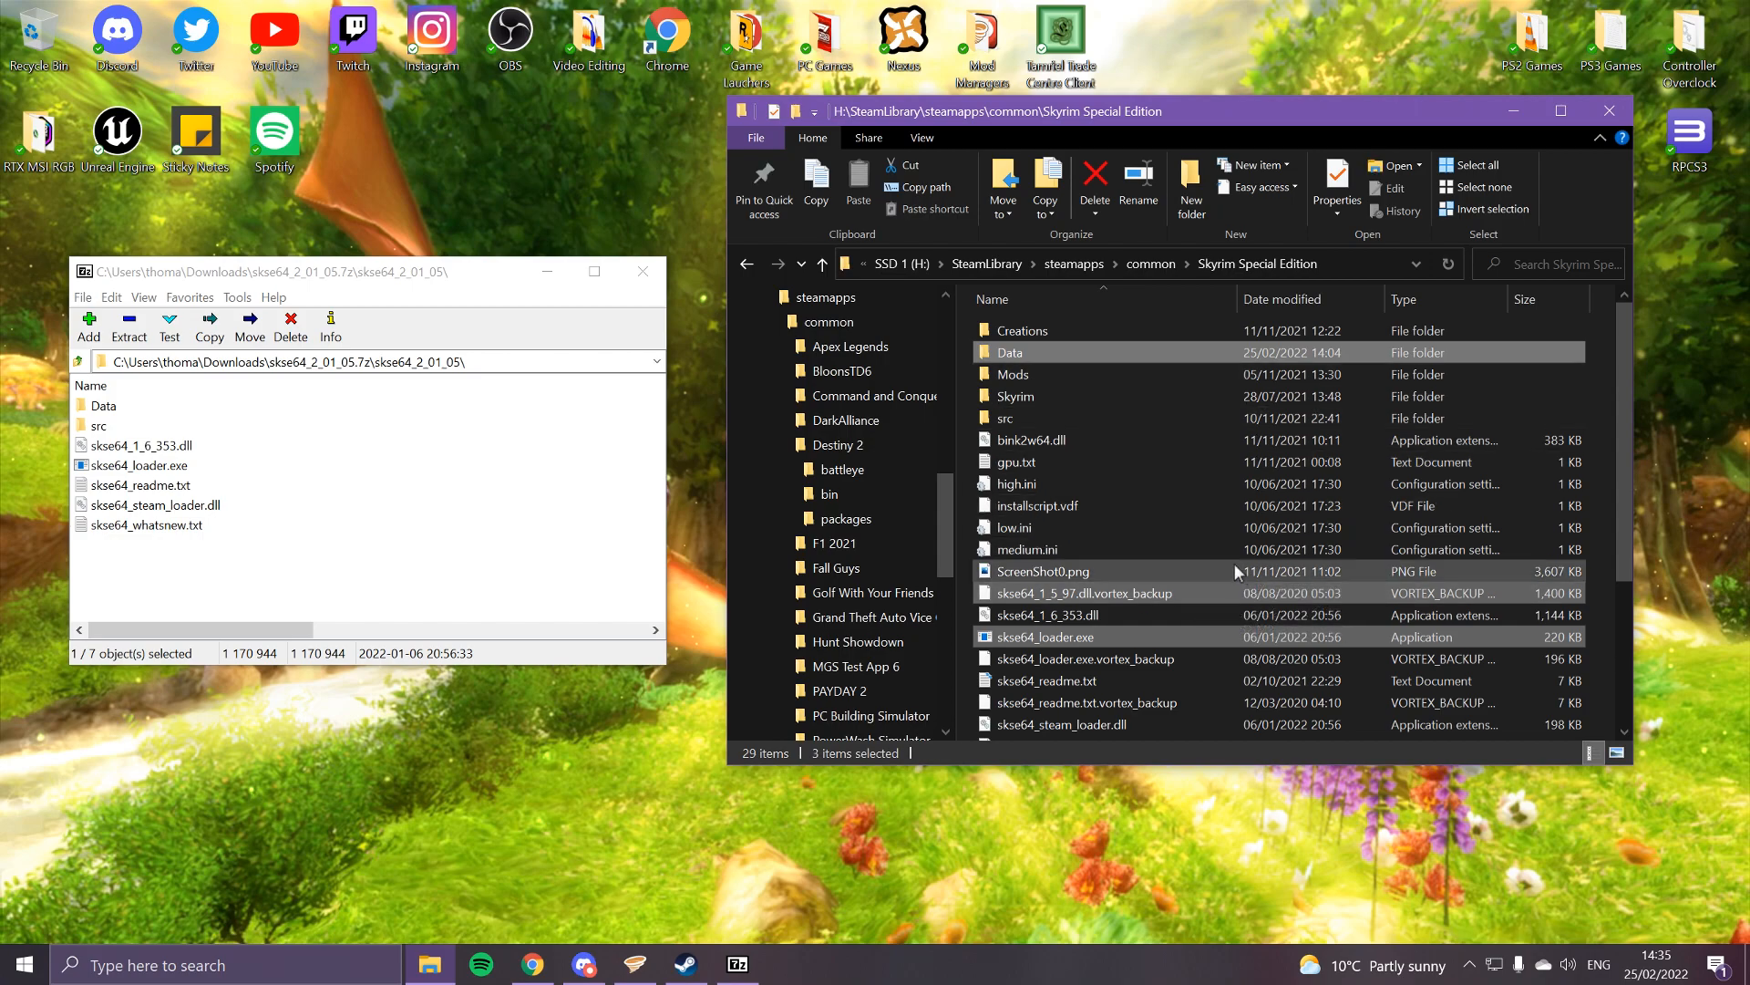
pyautogui.scroll(-3)
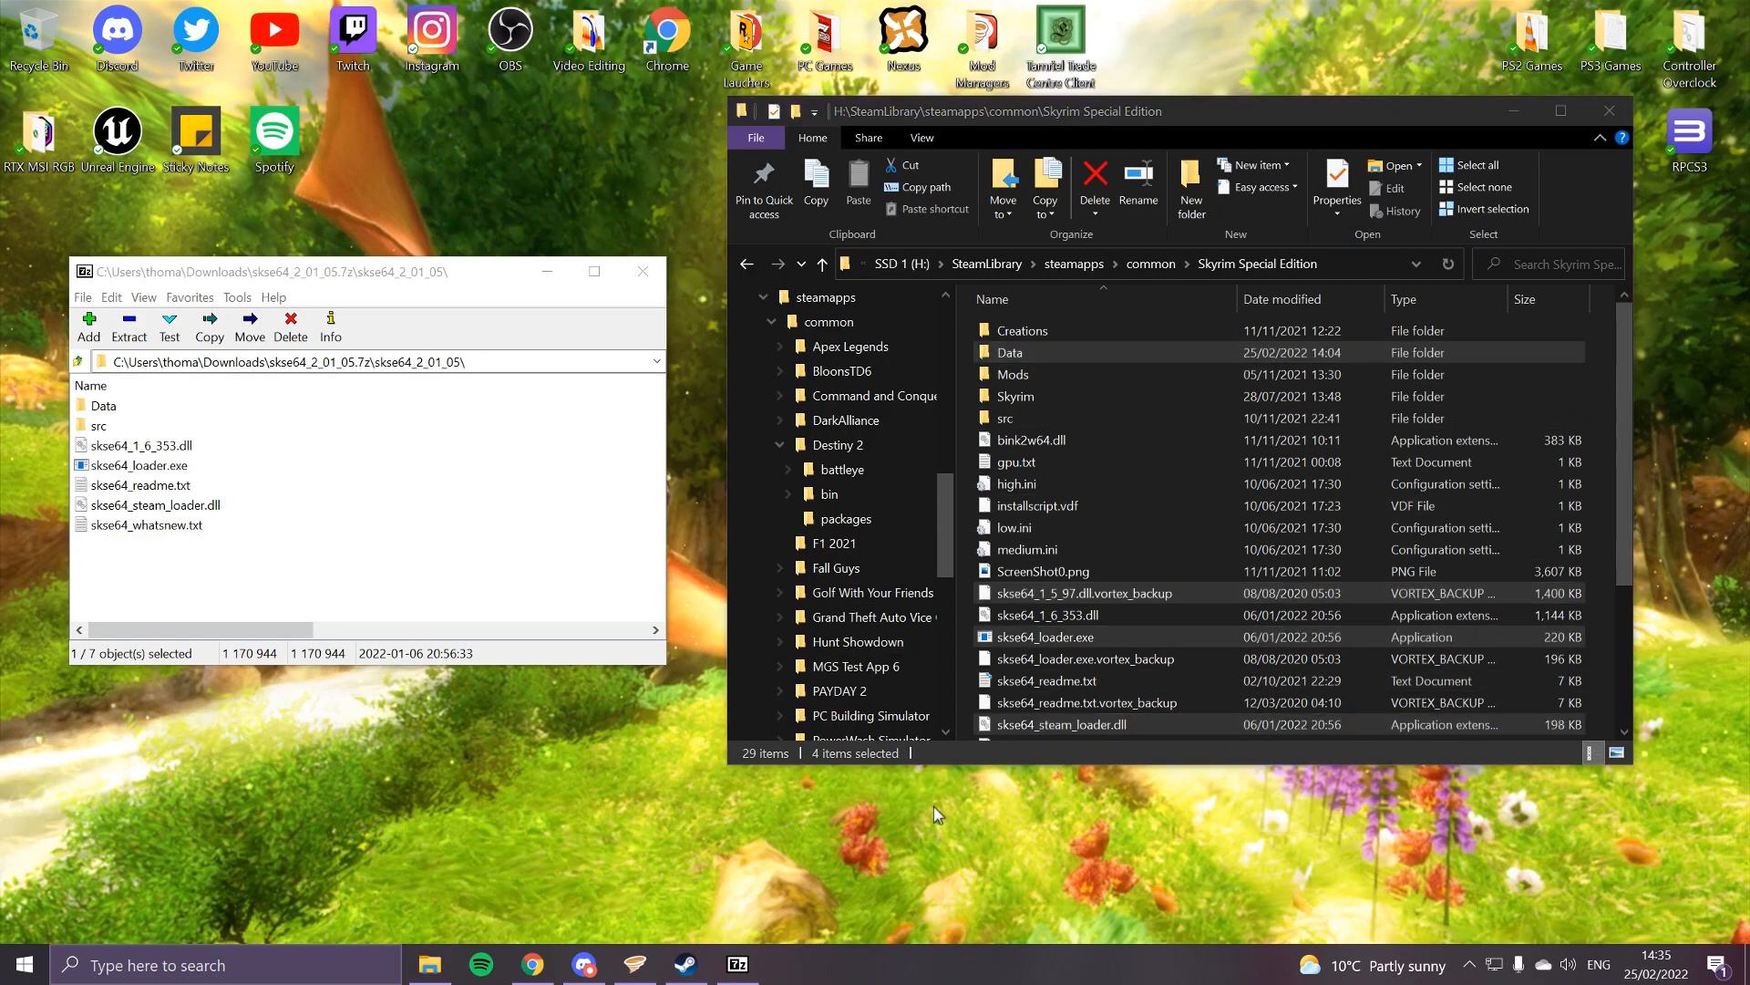
pyautogui.click(1041, 636)
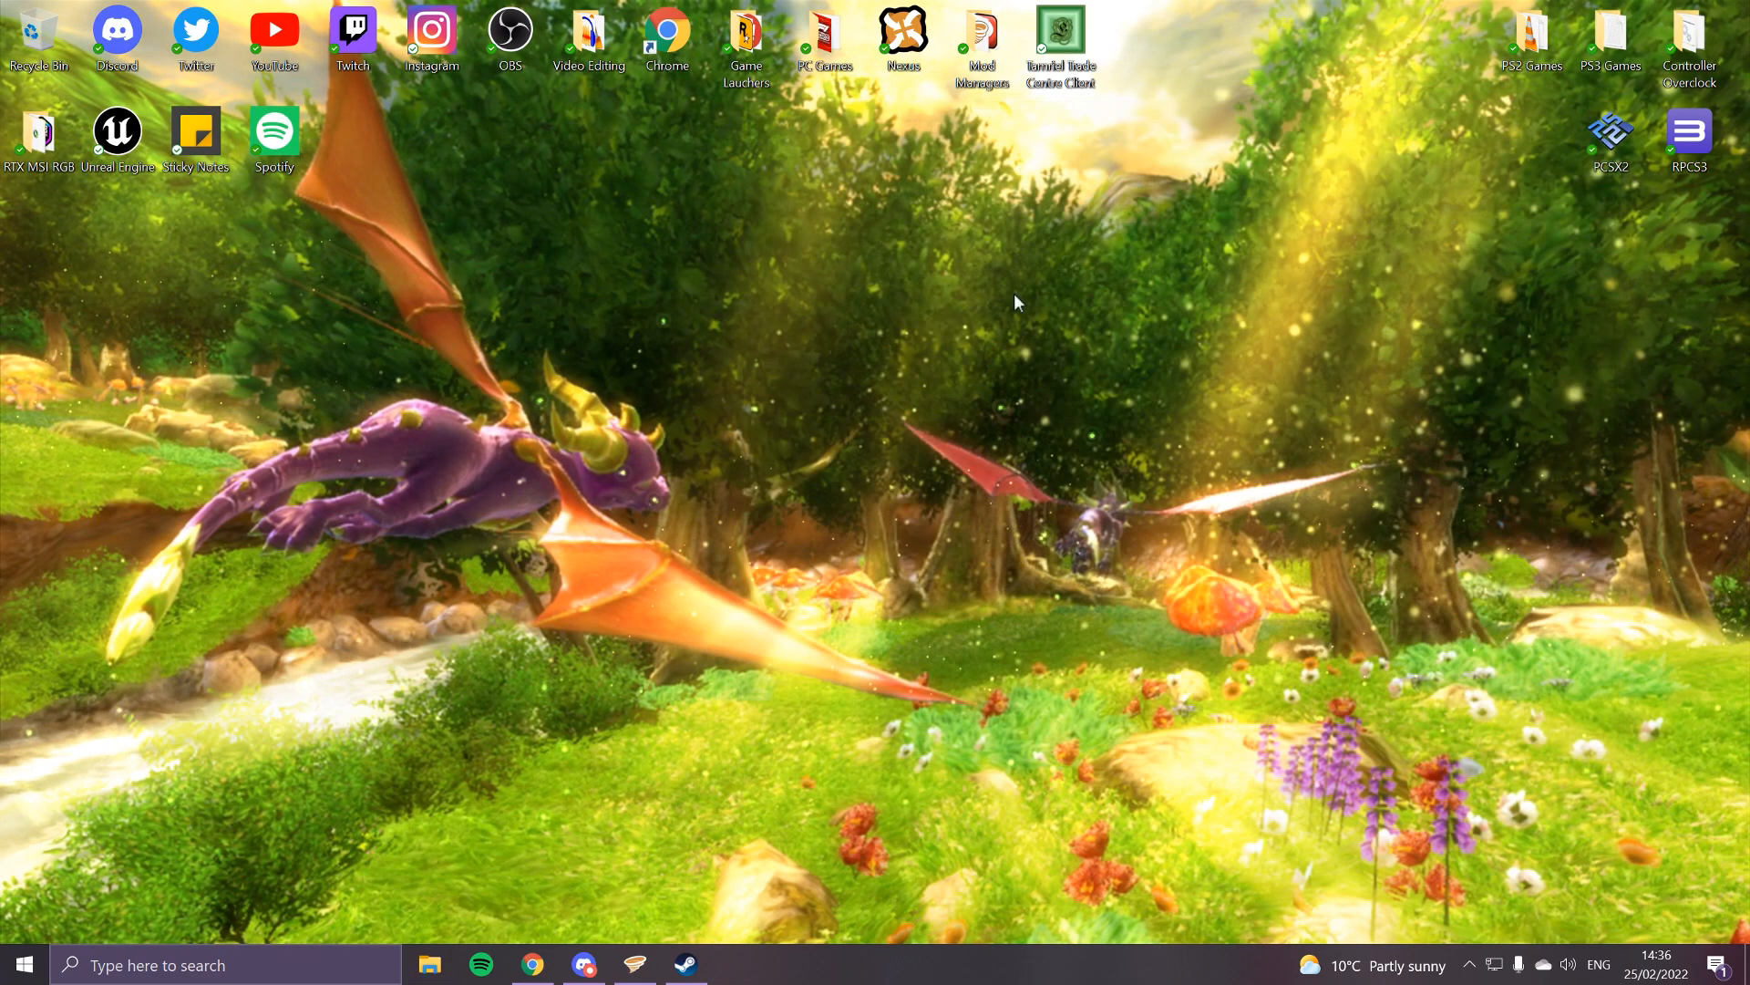
# Open the Edit dialog for the Skyrim Script Extender 64 tool on the Vortex dashboard.
pyautogui.click(635, 963)
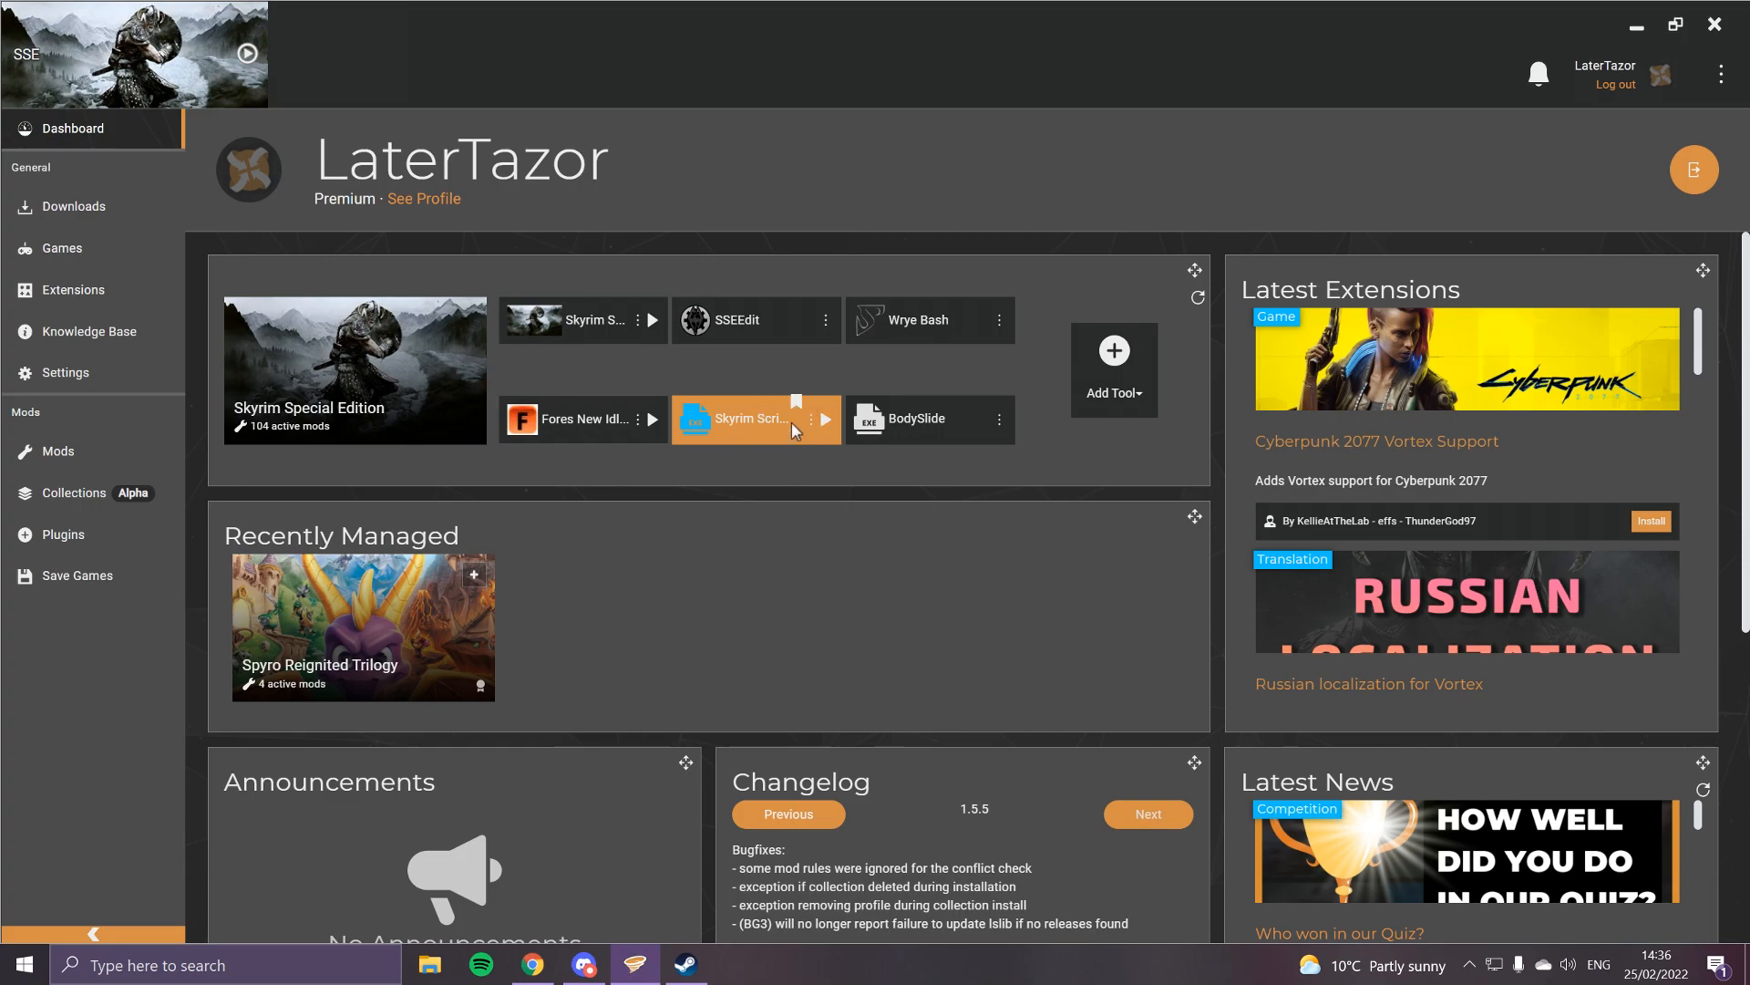
pyautogui.moveTo(815, 427)
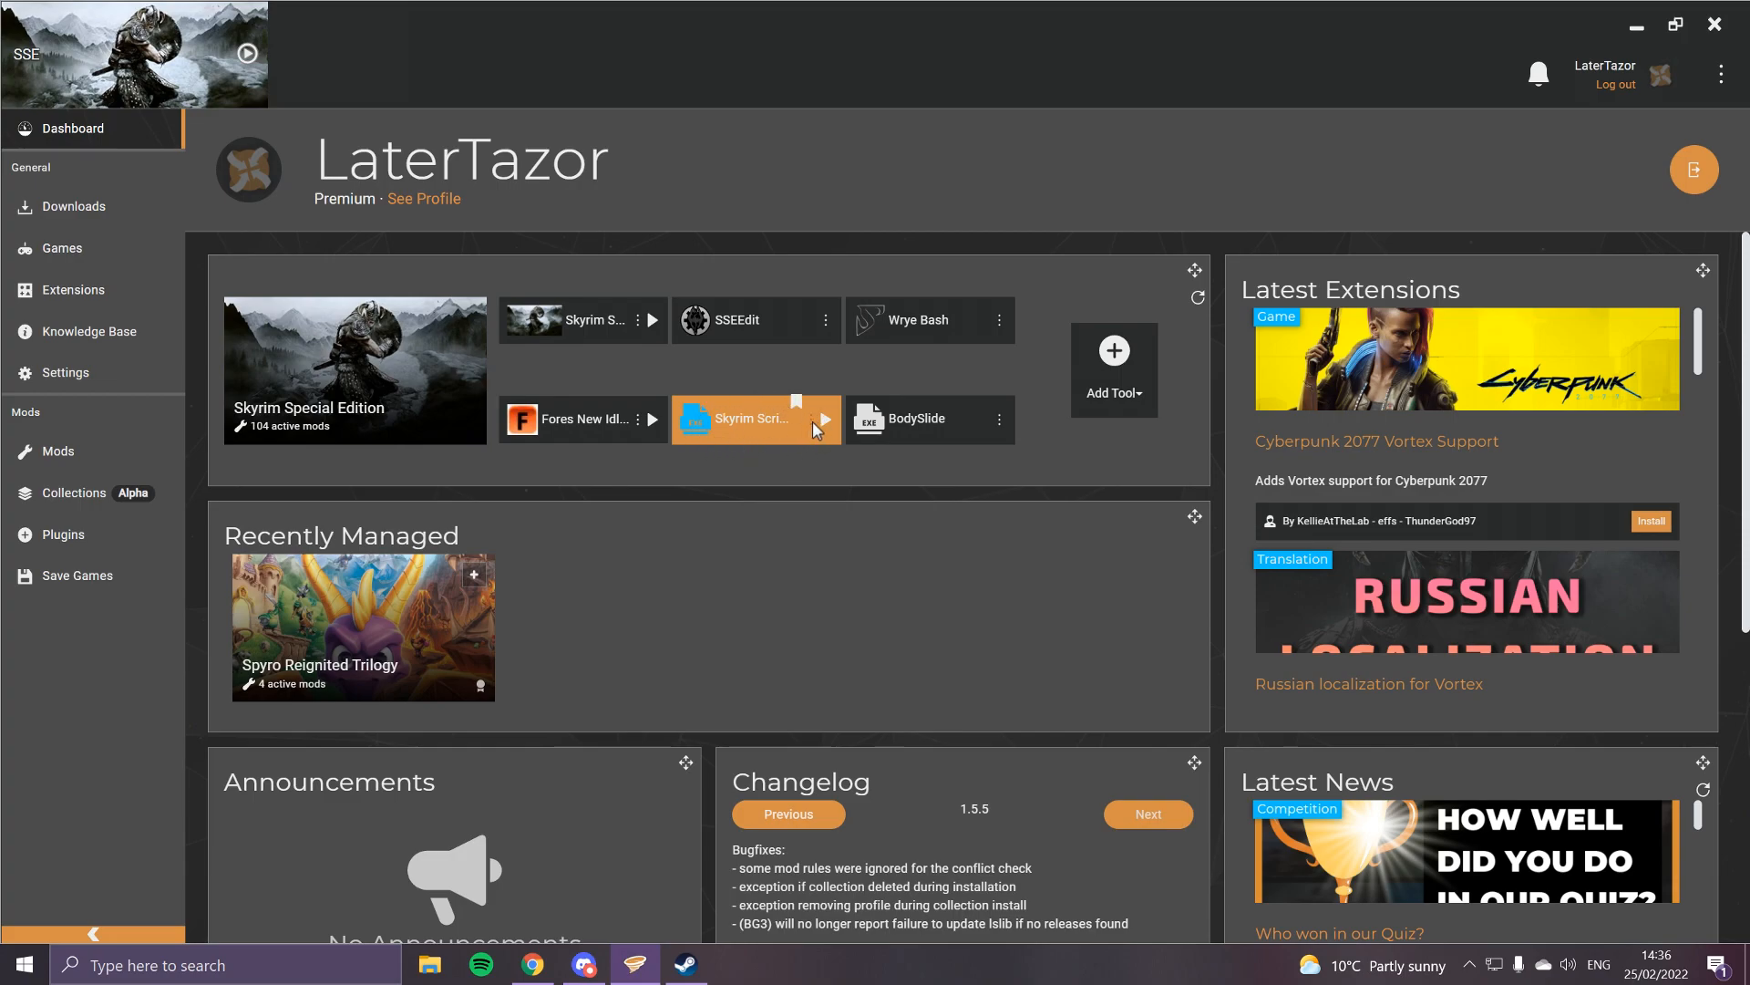
pyautogui.click(824, 419)
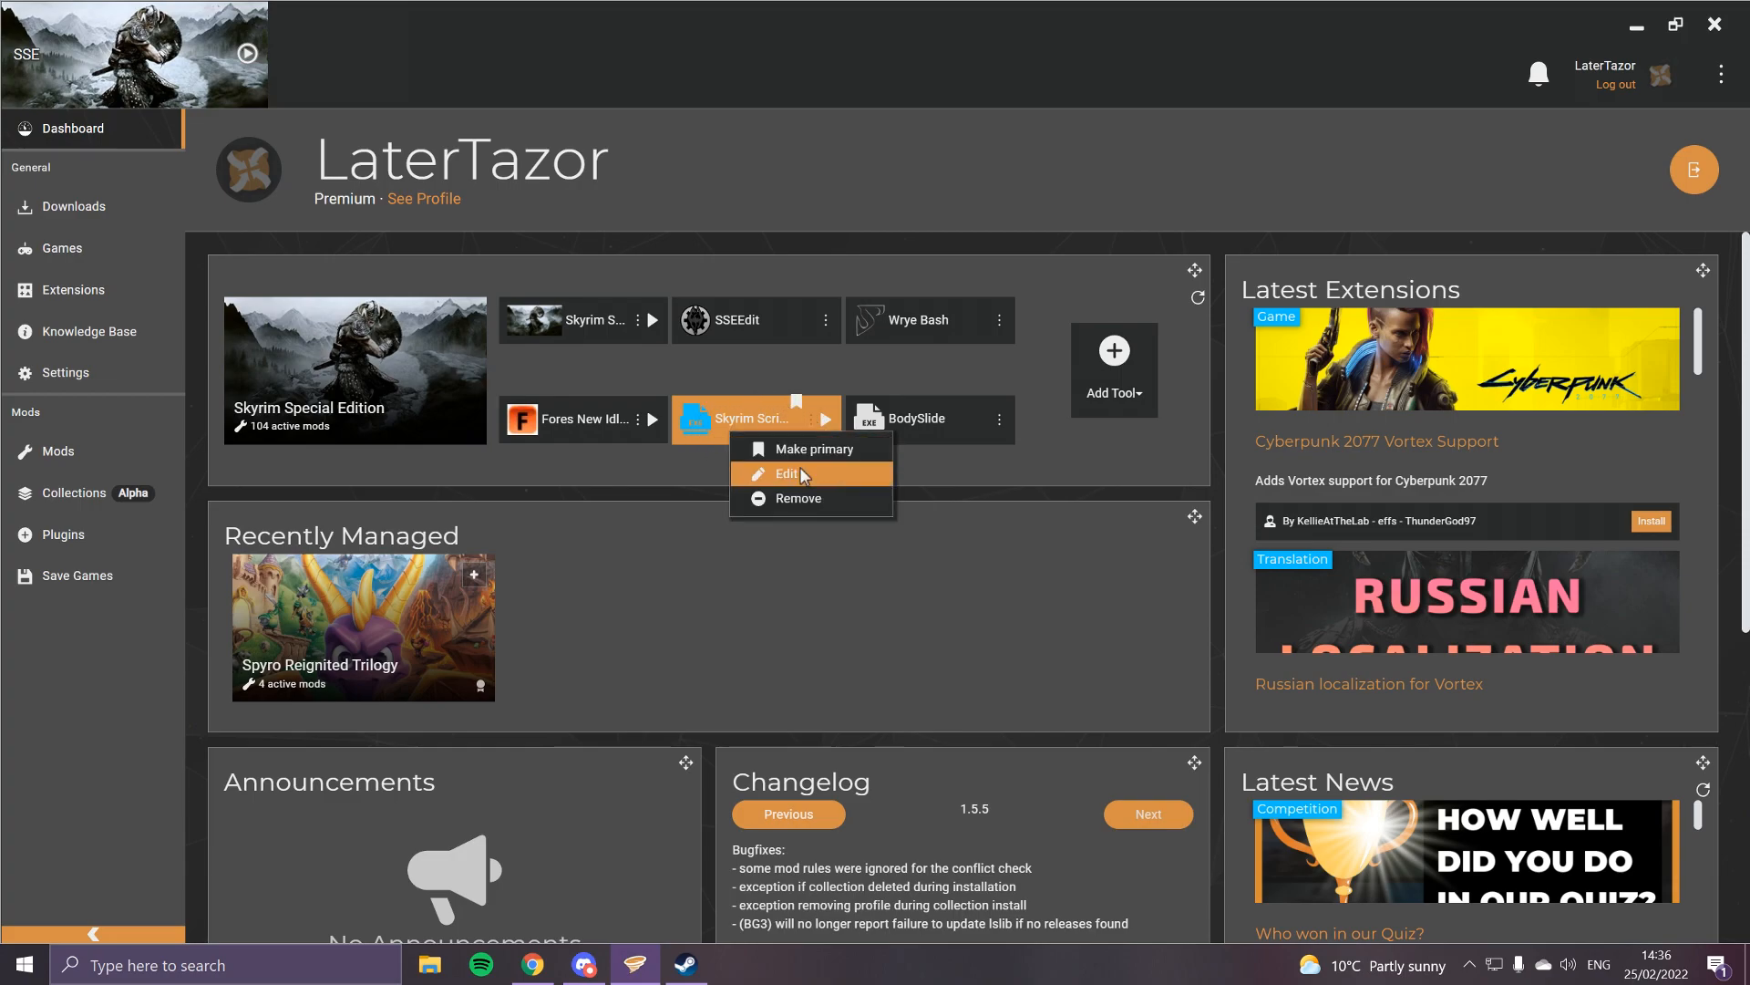
pyautogui.click(787, 473)
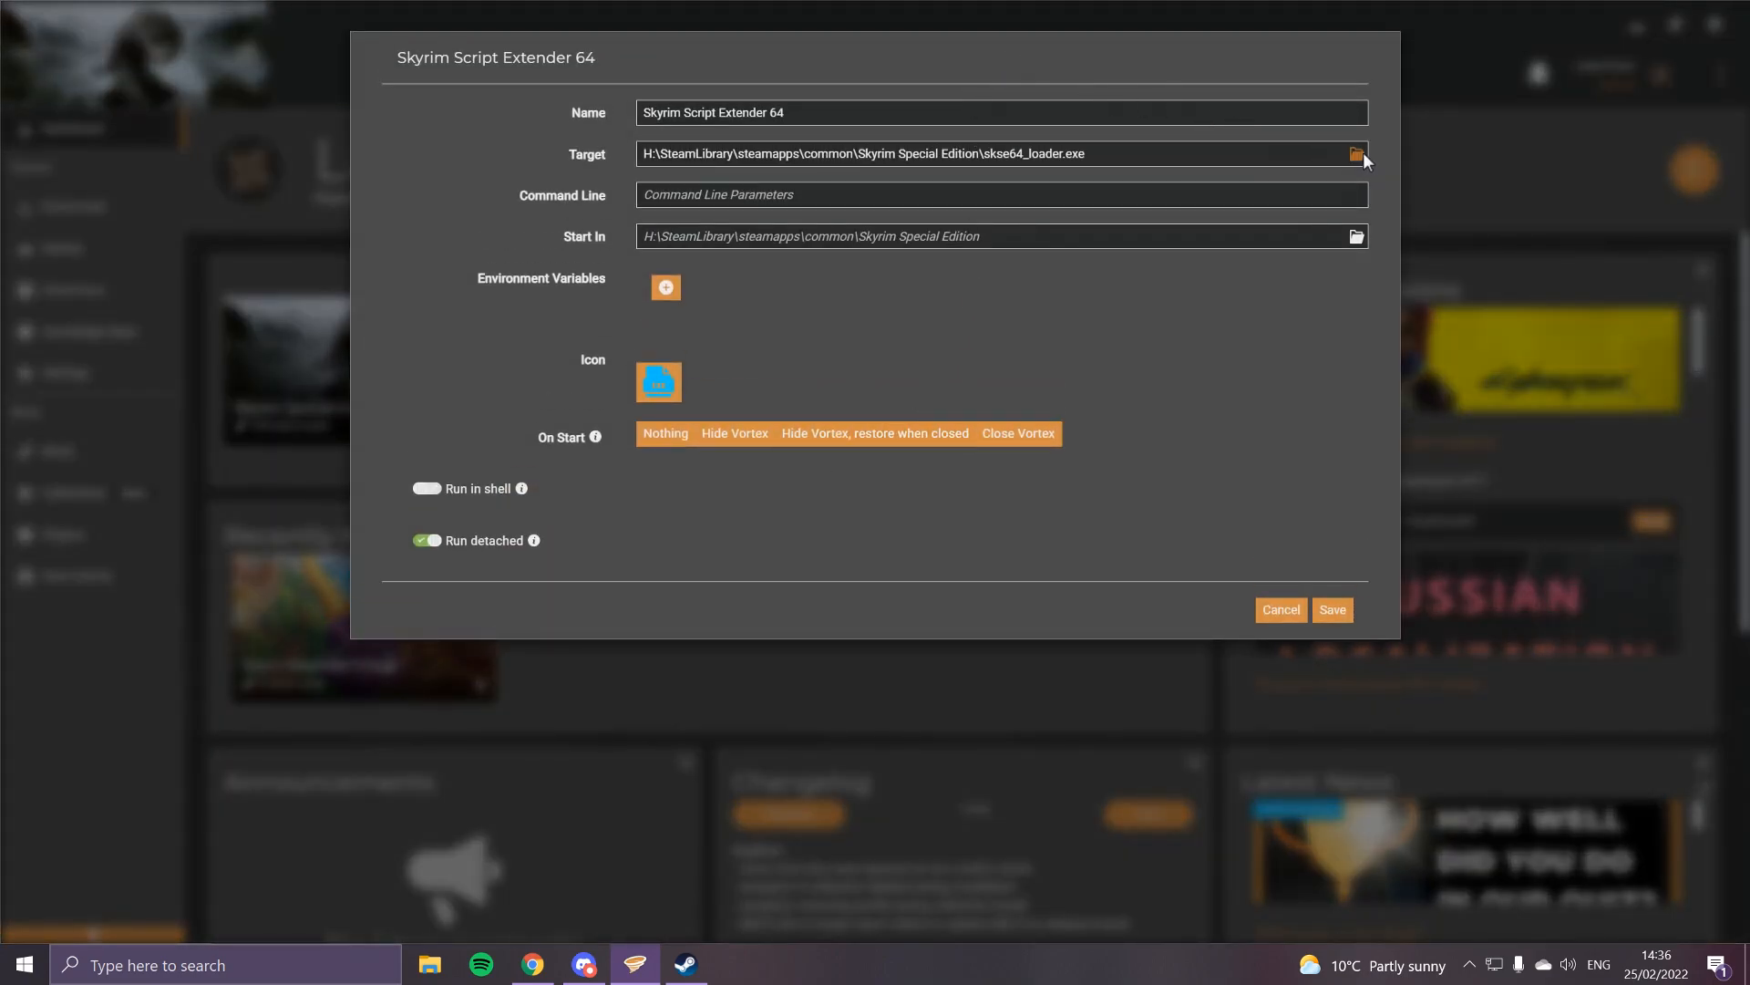
# Set skse64_loader.exe as the Skyrim Script Extender 64 tool's target and save it.
pyautogui.click(1357, 154)
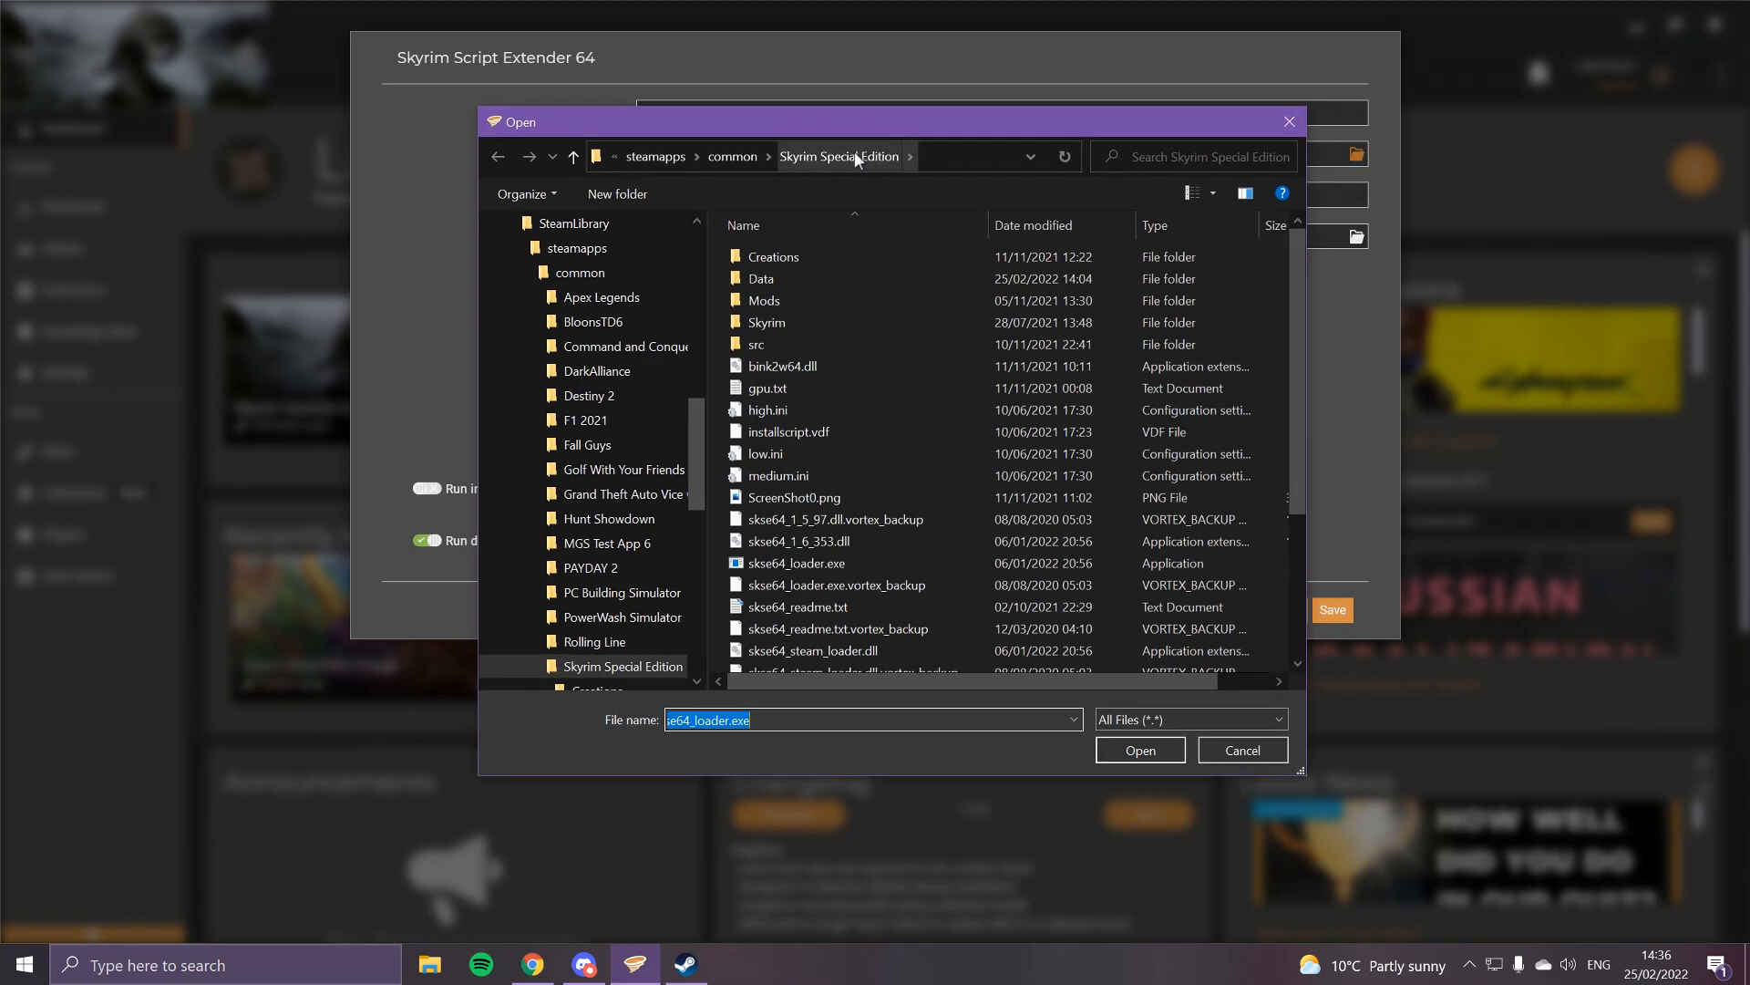
pyautogui.moveTo(889, 178)
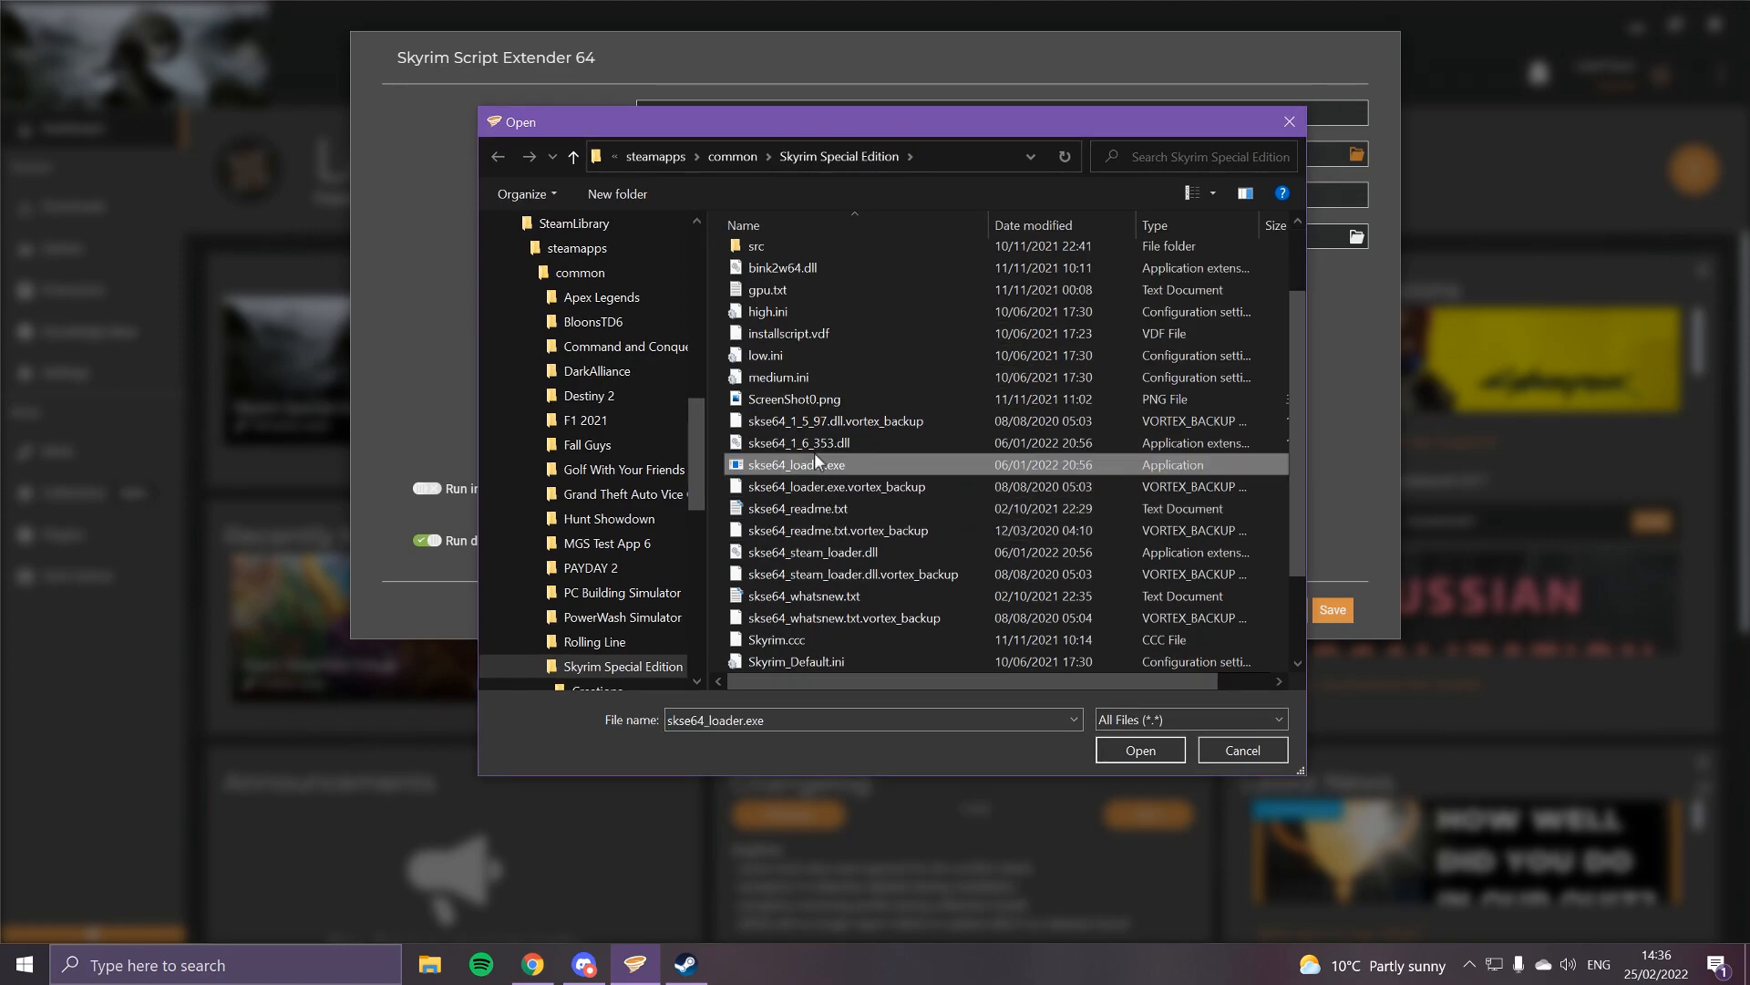
pyautogui.moveTo(798, 464)
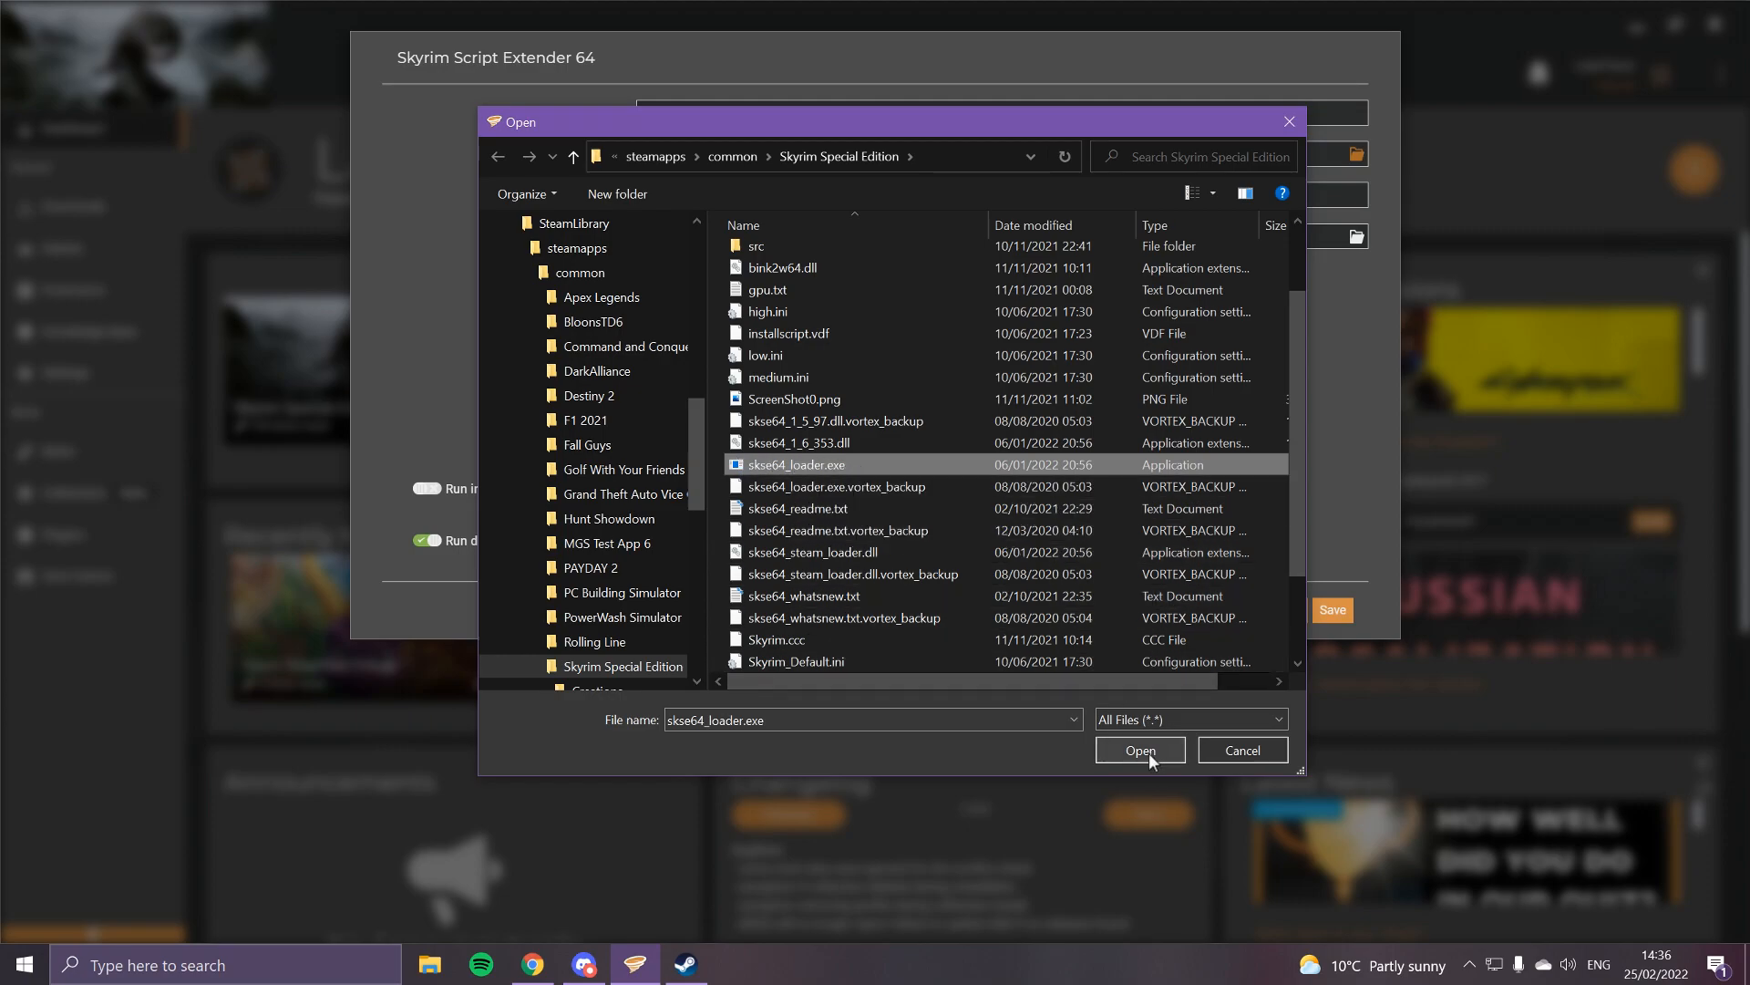
pyautogui.click(1140, 749)
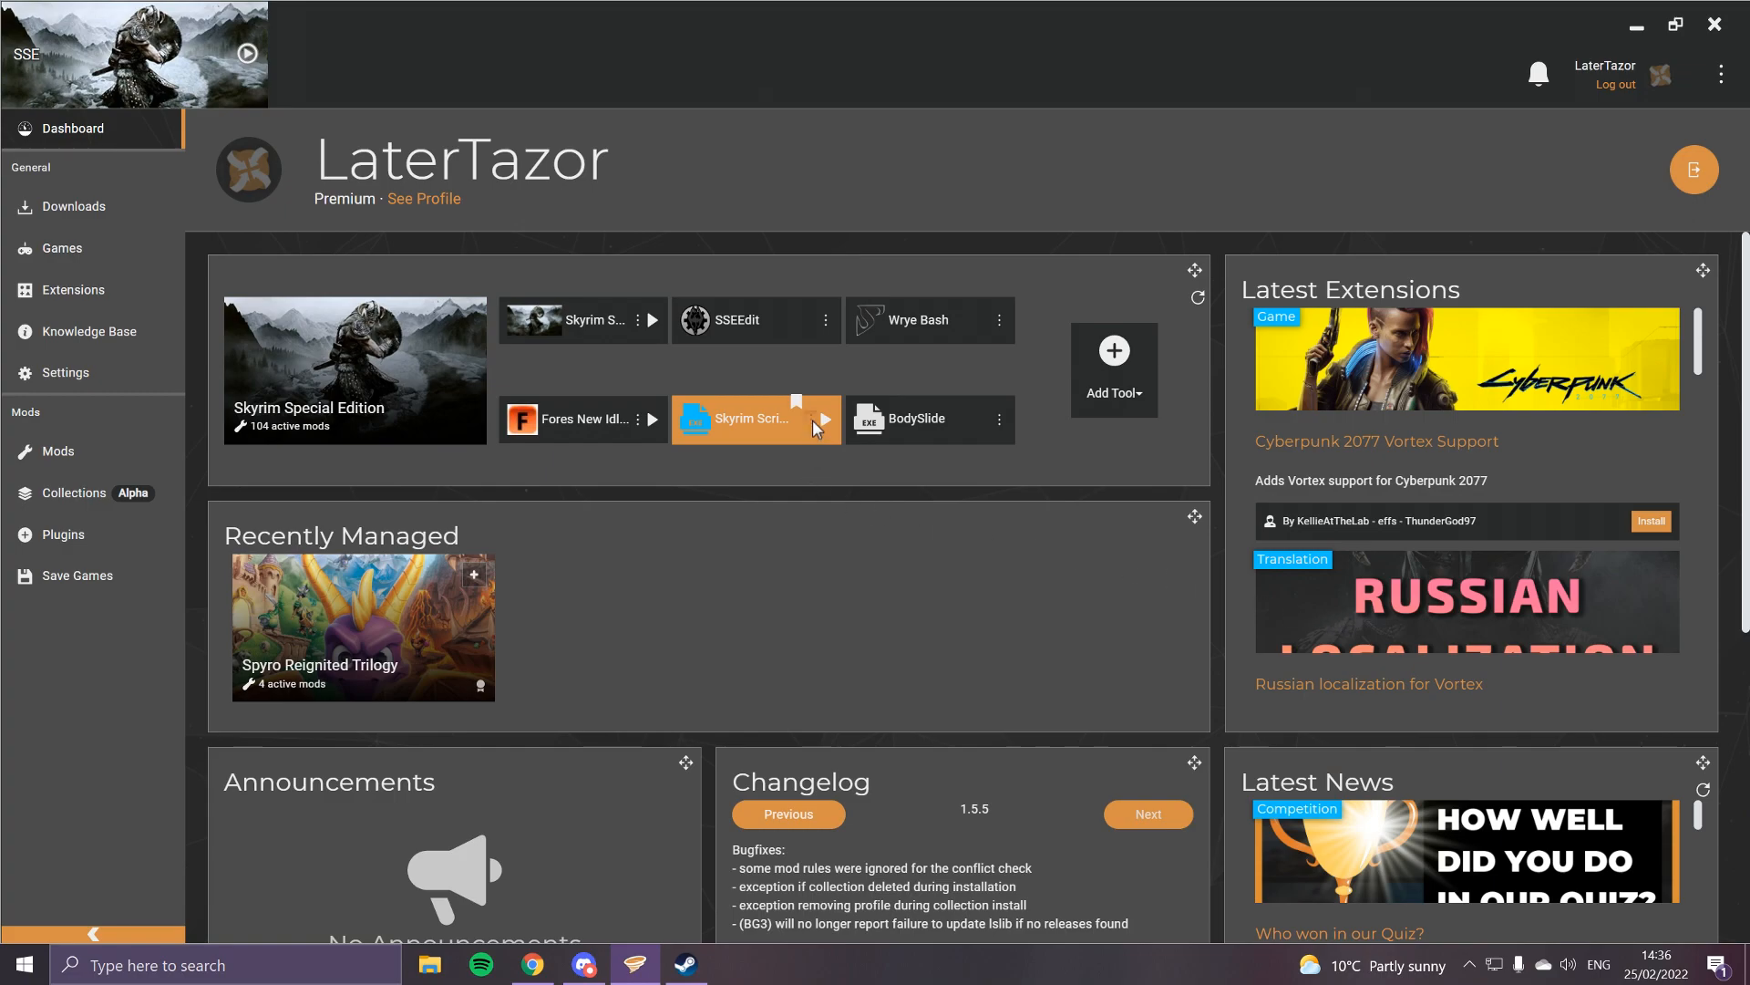
pyautogui.click(825, 419)
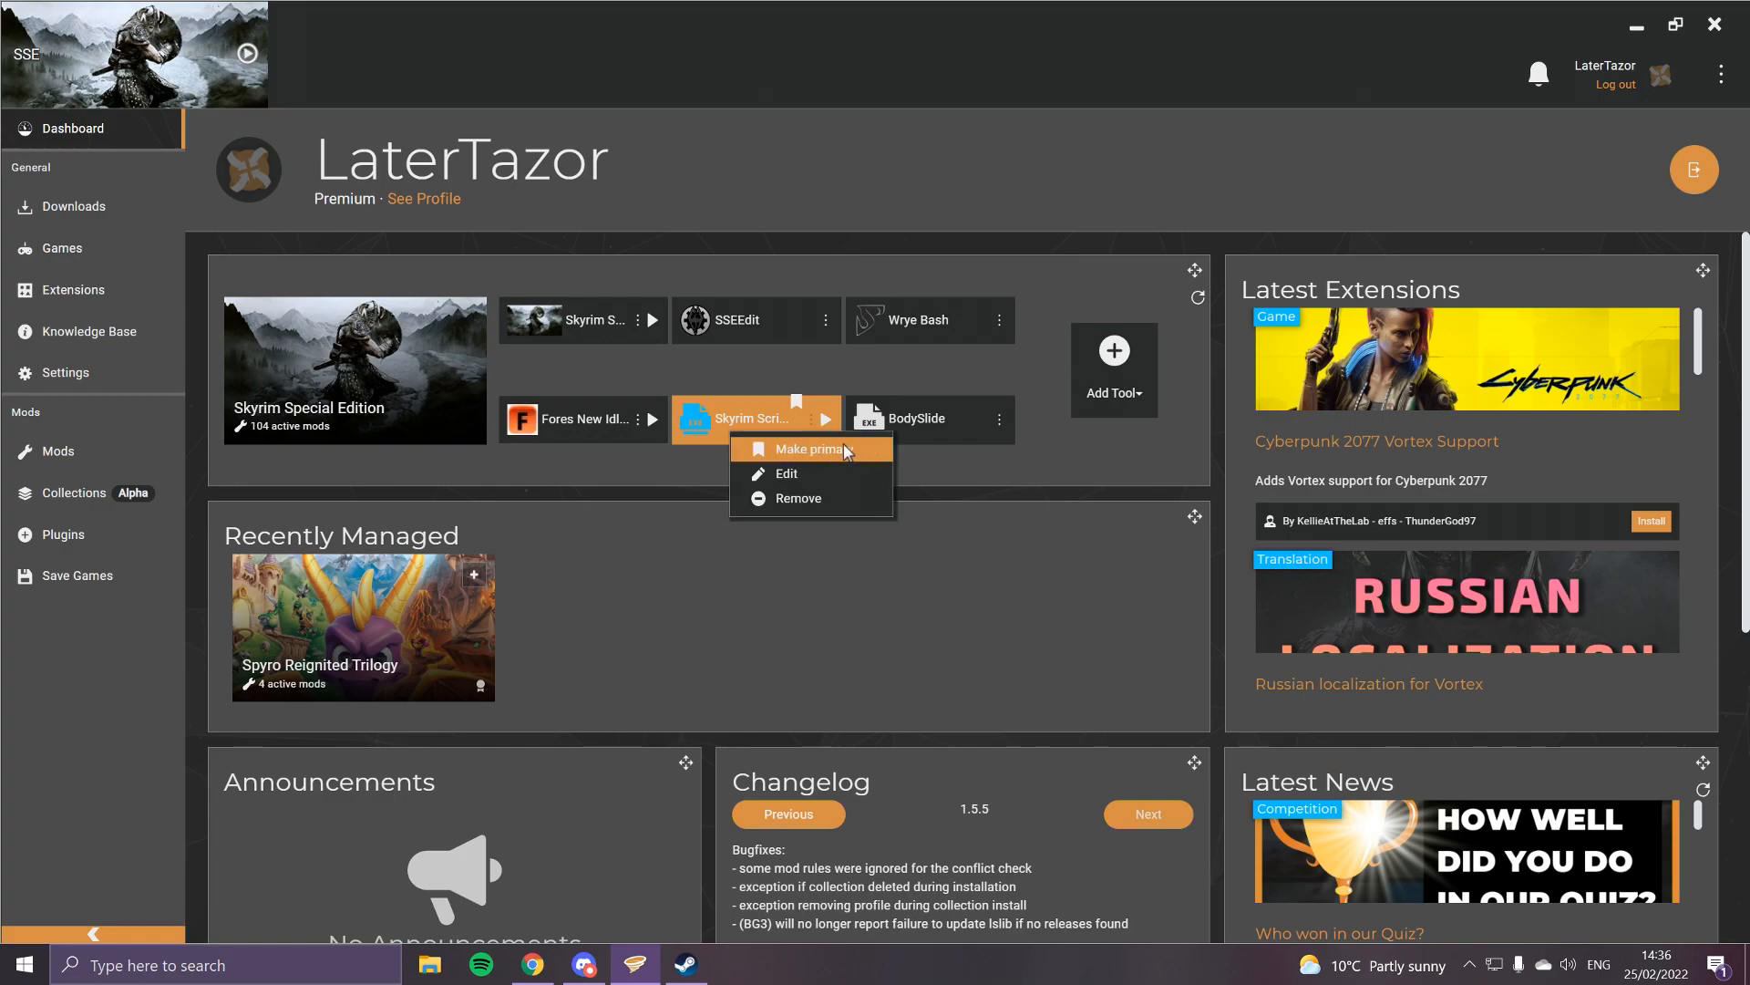